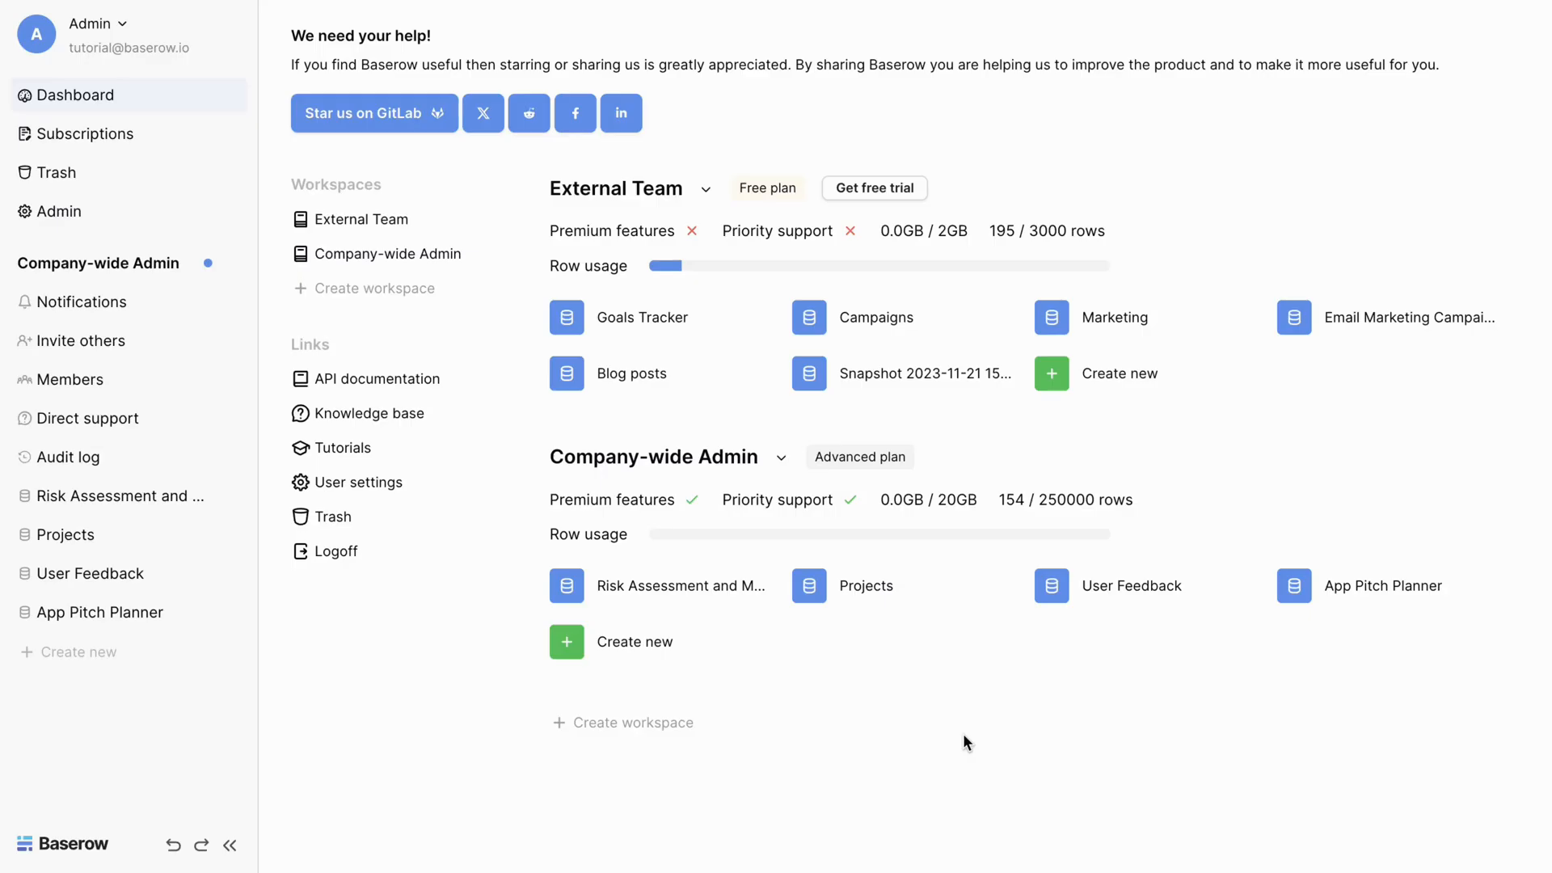
pyautogui.moveTo(653, 654)
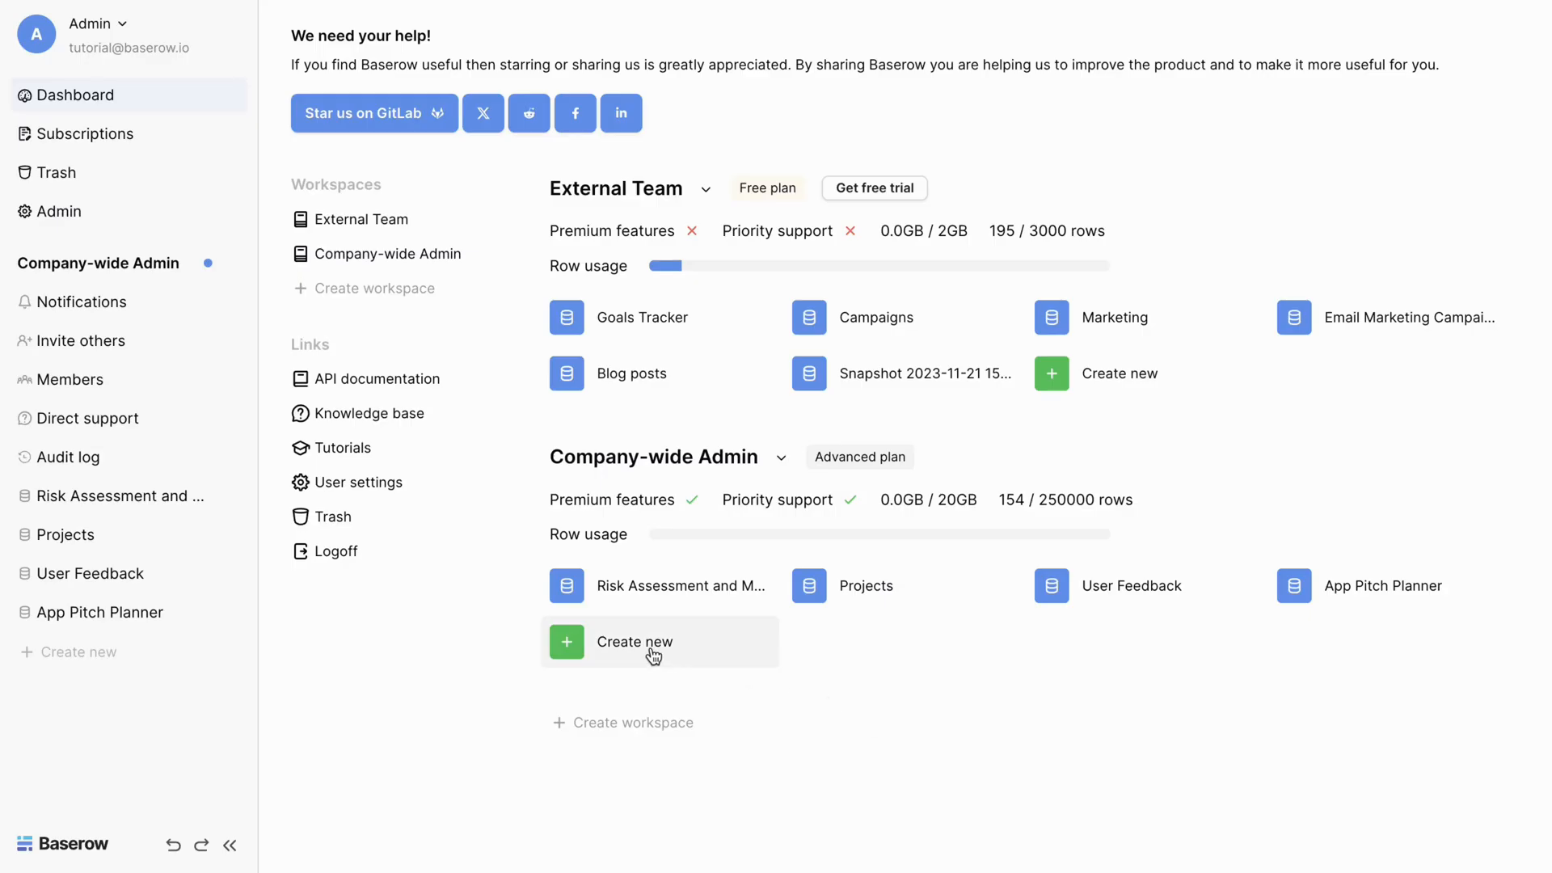
# - Install the Blog Post Management template from the Content Marketing category into Company-wide Admin
pyautogui.click(634, 642)
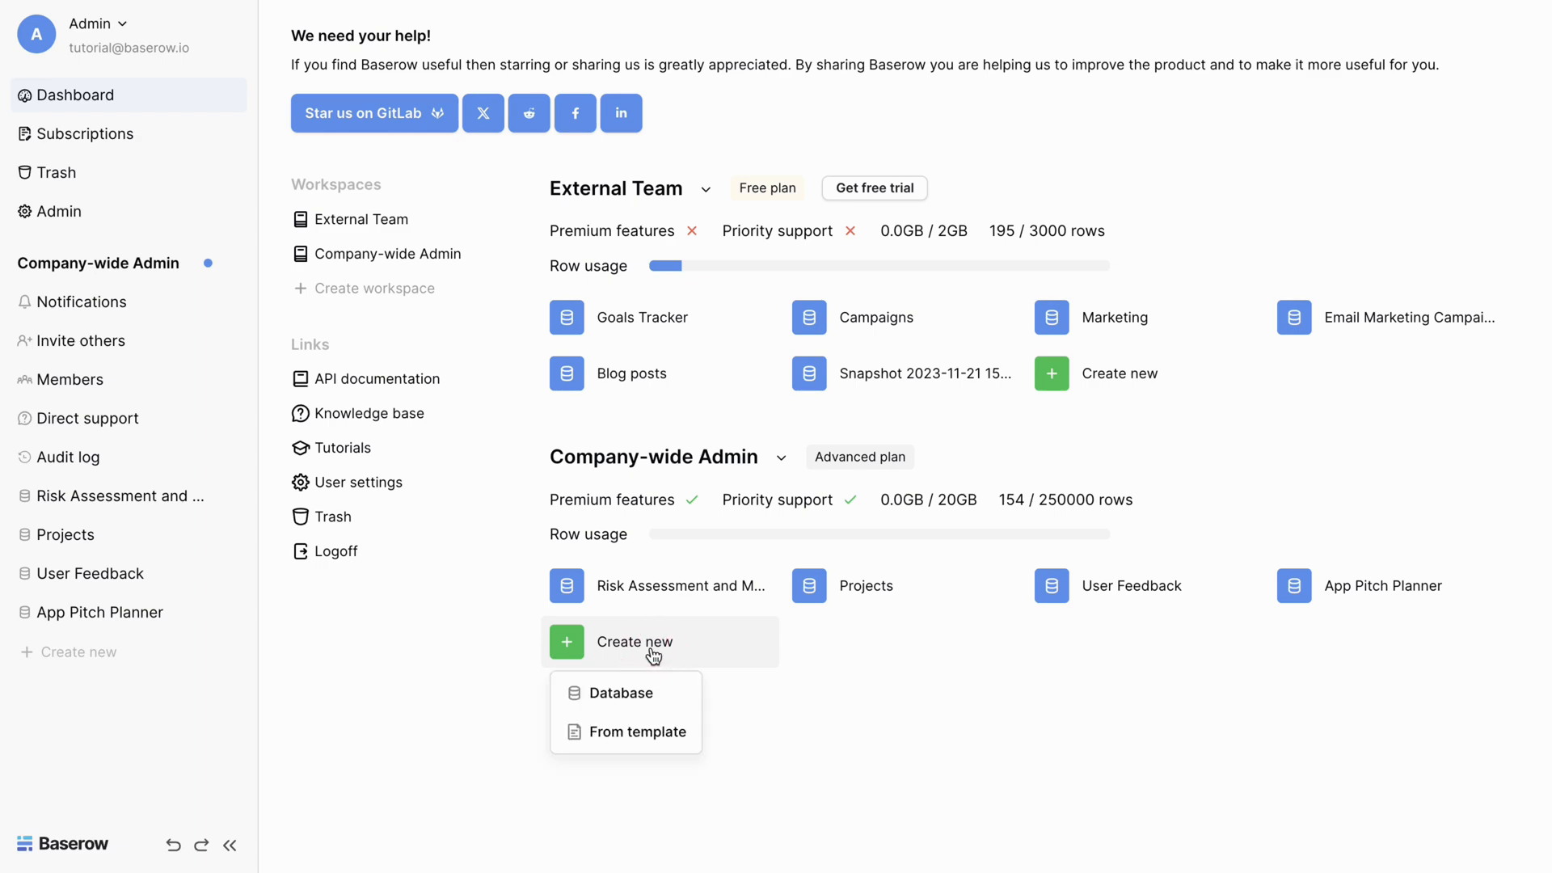
pyautogui.click(640, 731)
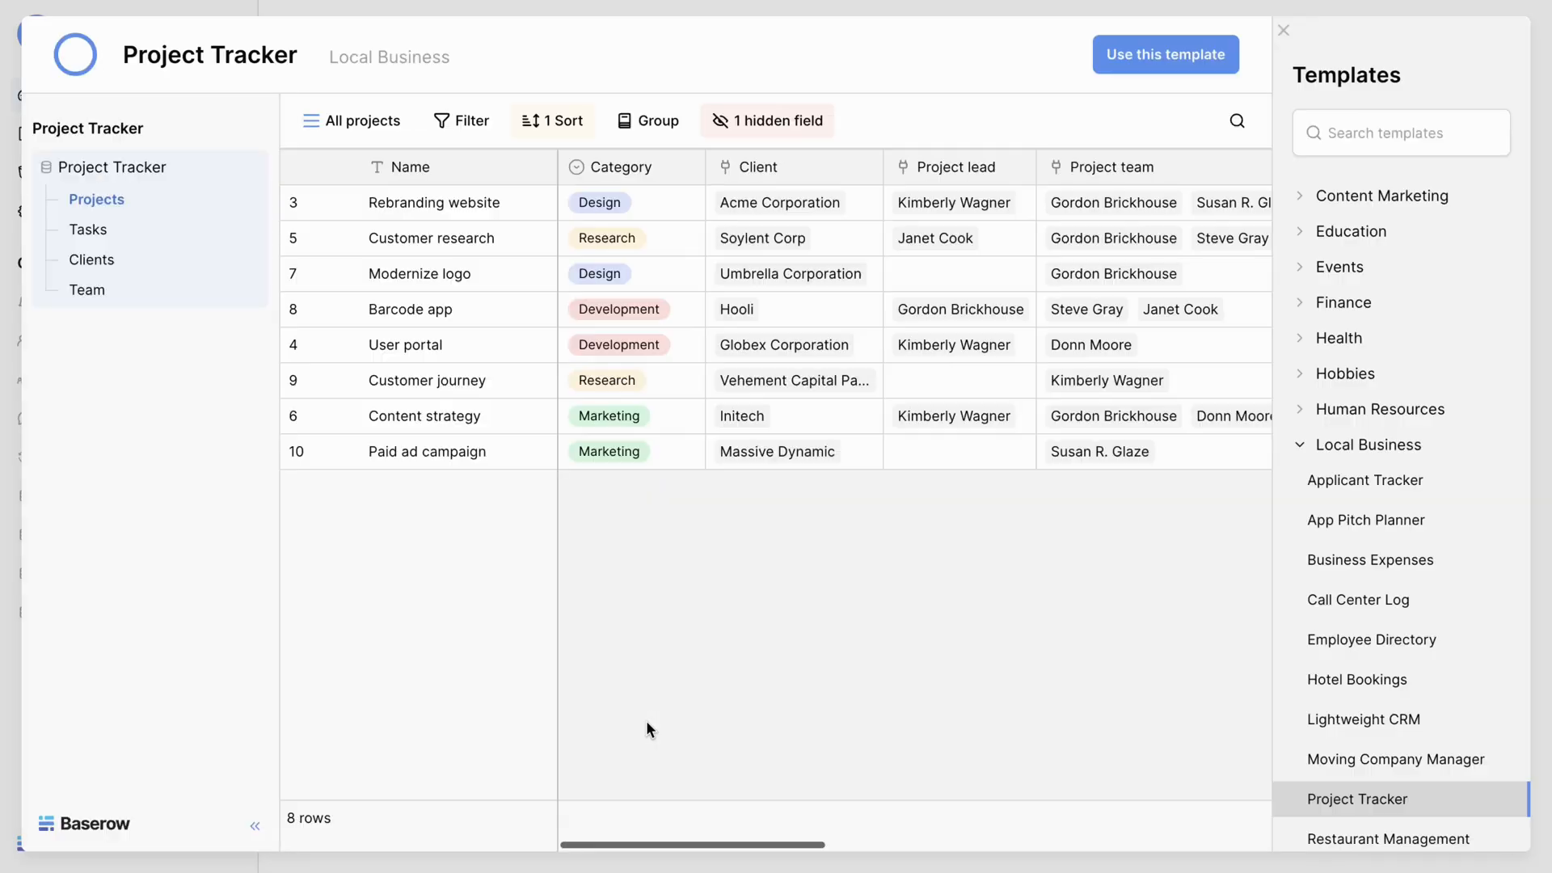
pyautogui.click(1385, 196)
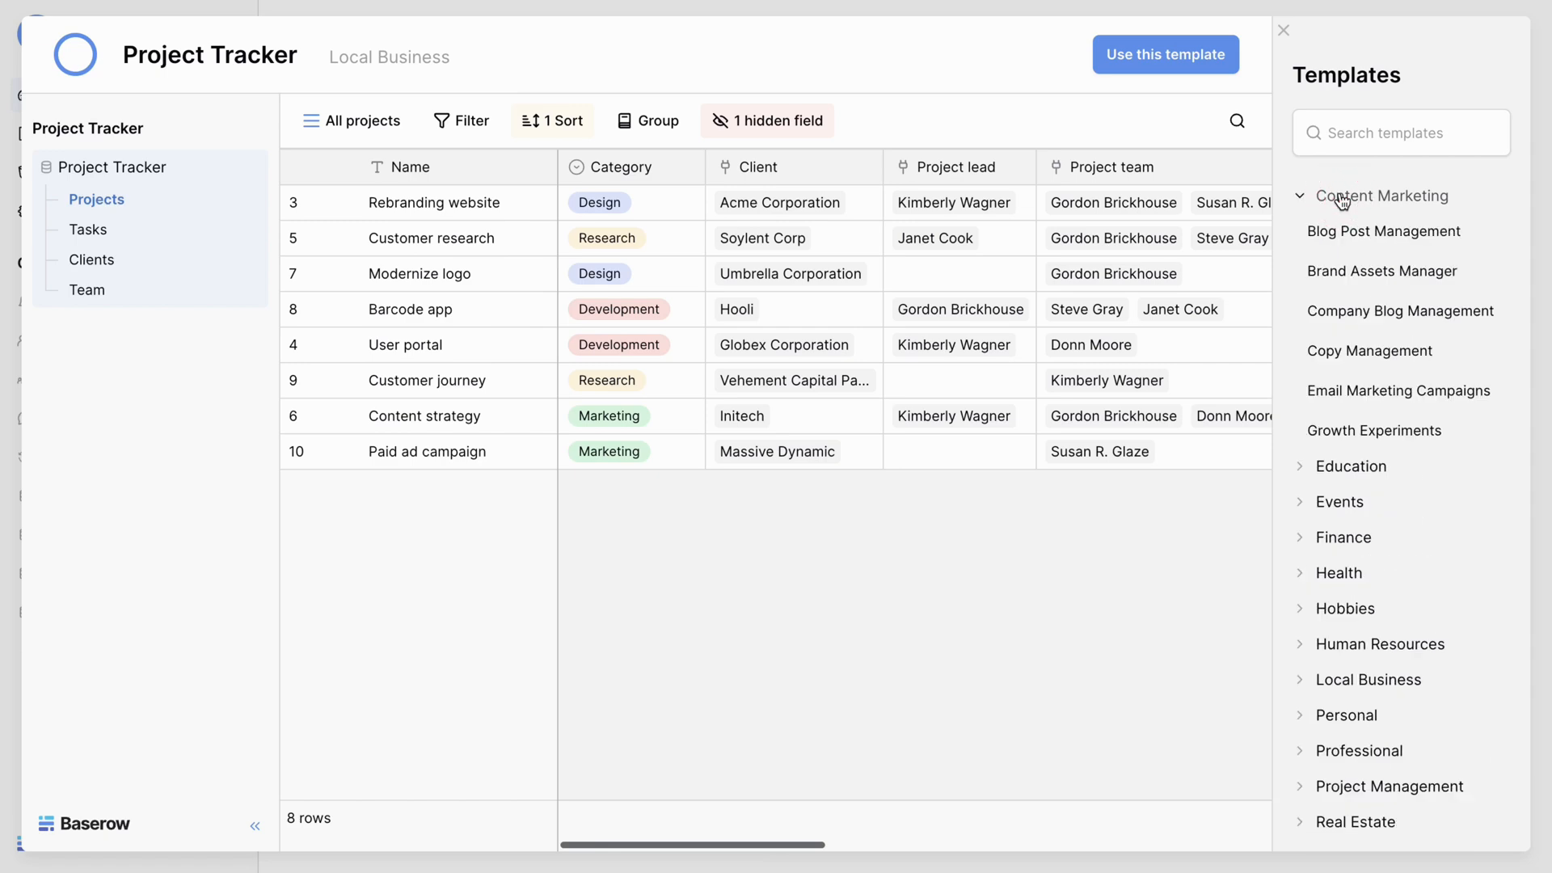
pyautogui.click(1384, 231)
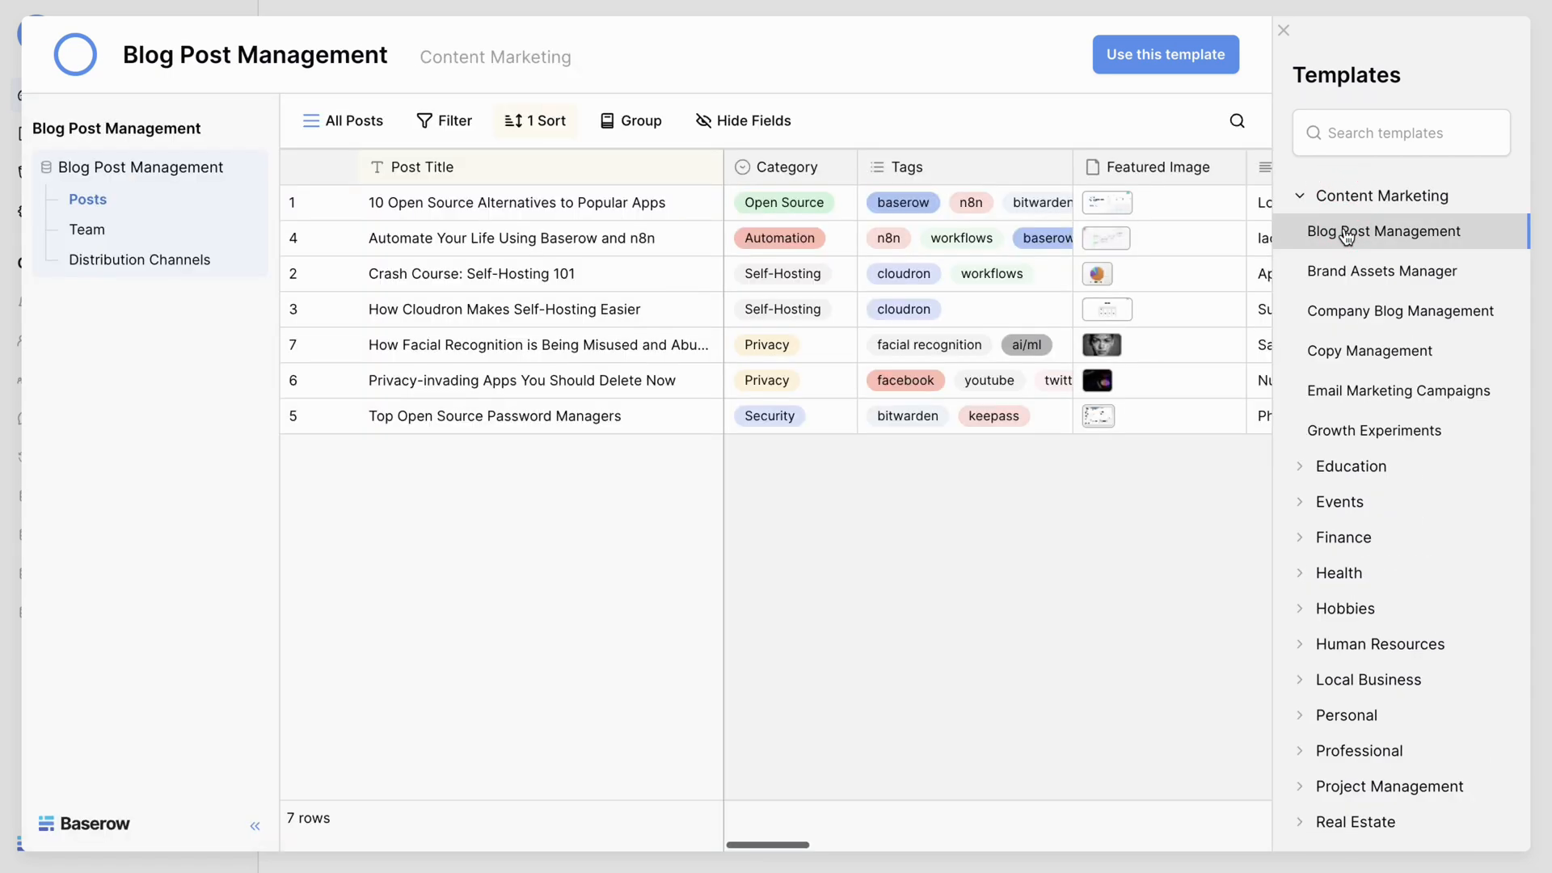
pyautogui.click(1284, 29)
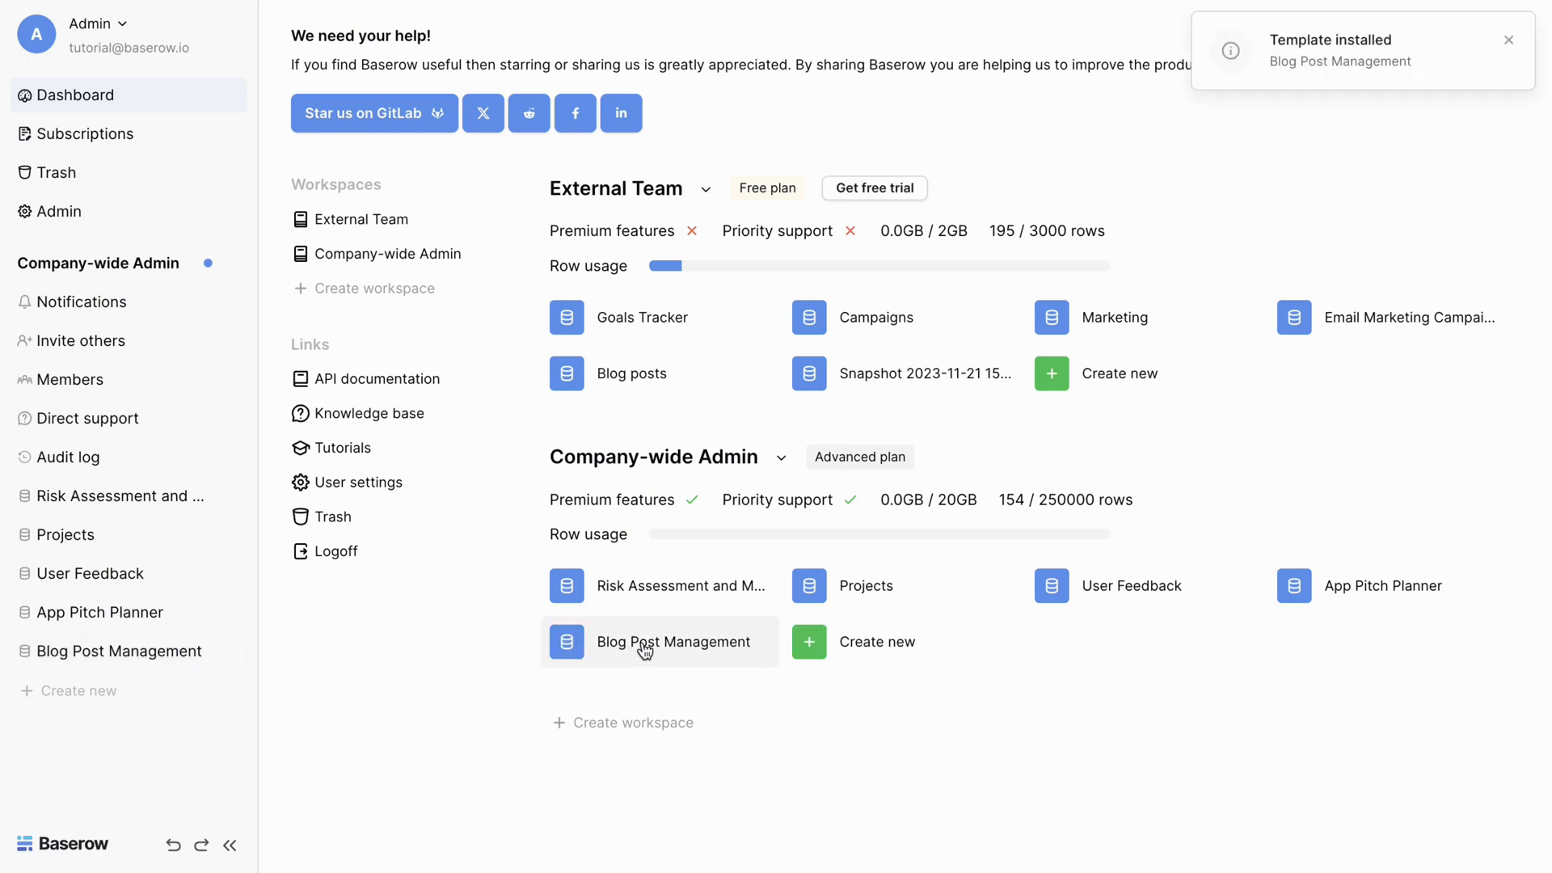
# - Start a new kanban view for the Posts table named 'Status tracker'
pyautogui.click(673, 642)
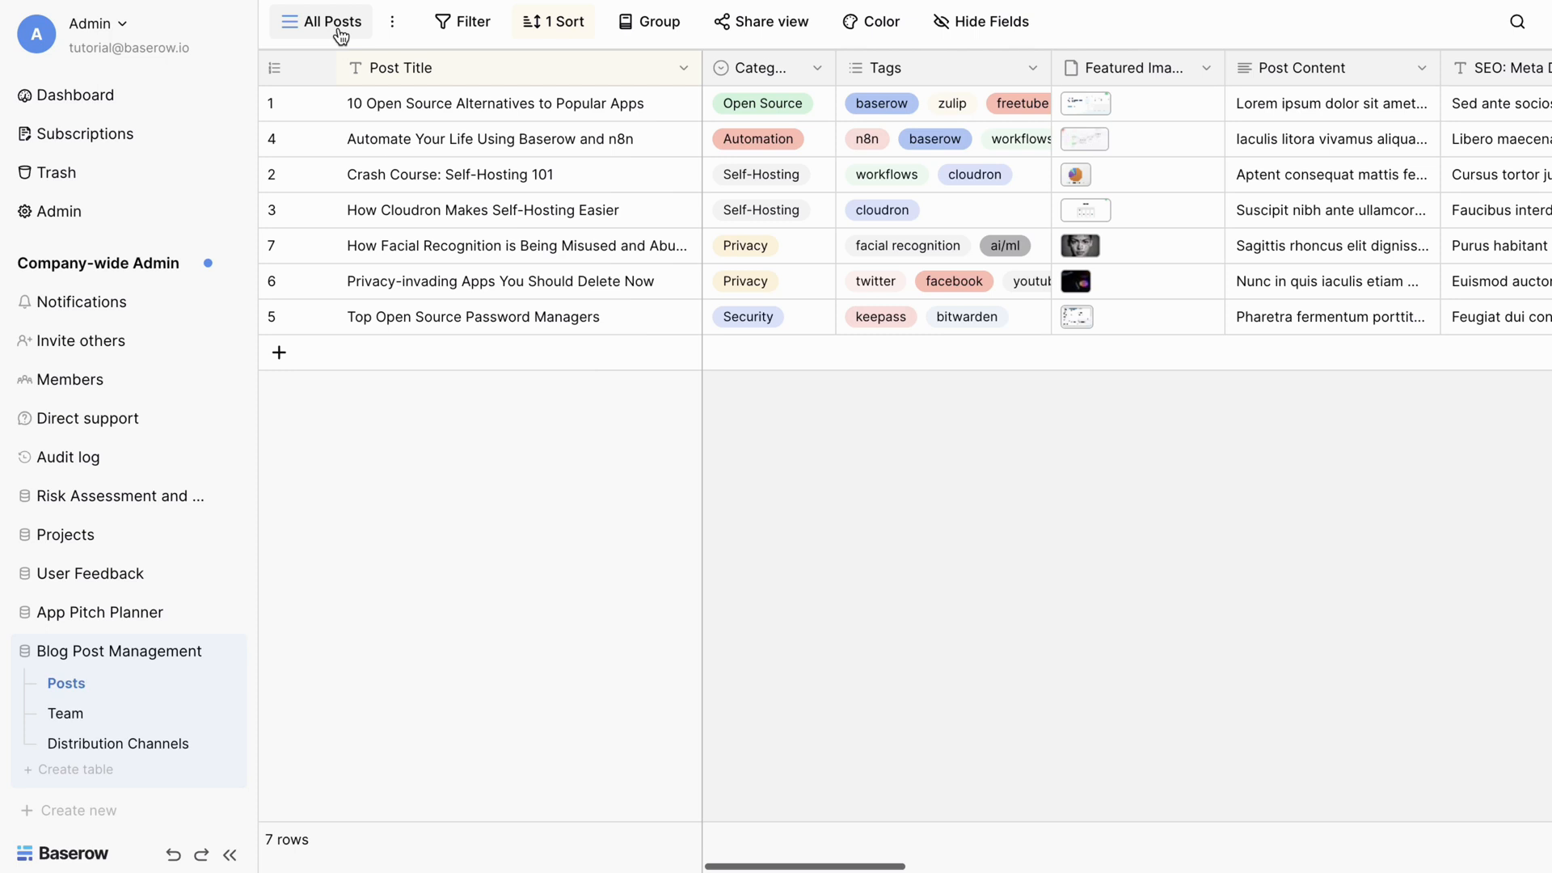
pyautogui.click(331, 21)
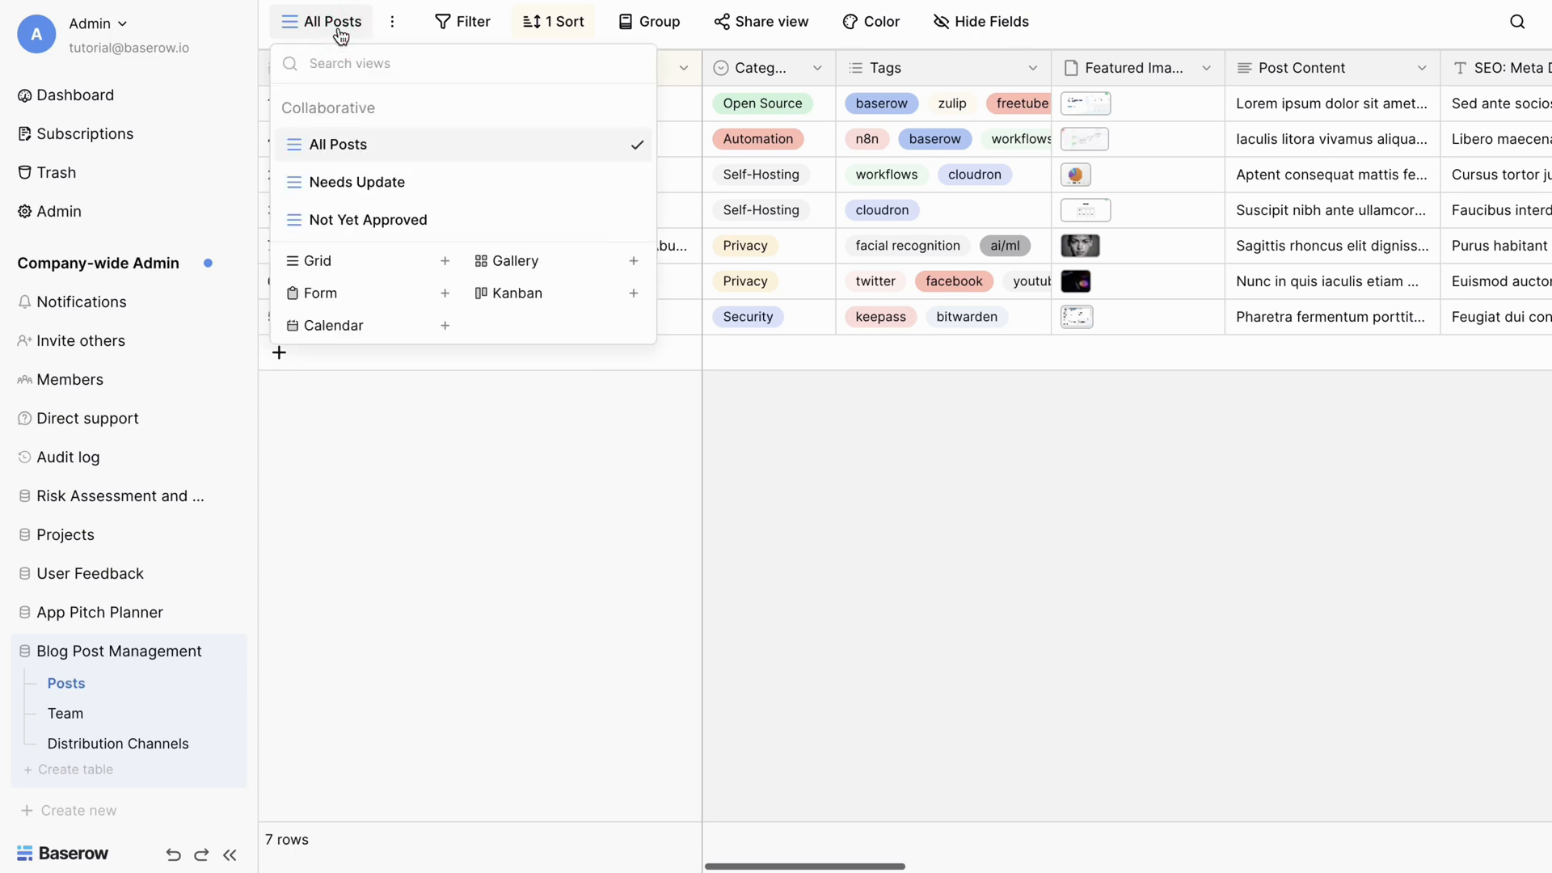
pyautogui.moveTo(508, 293)
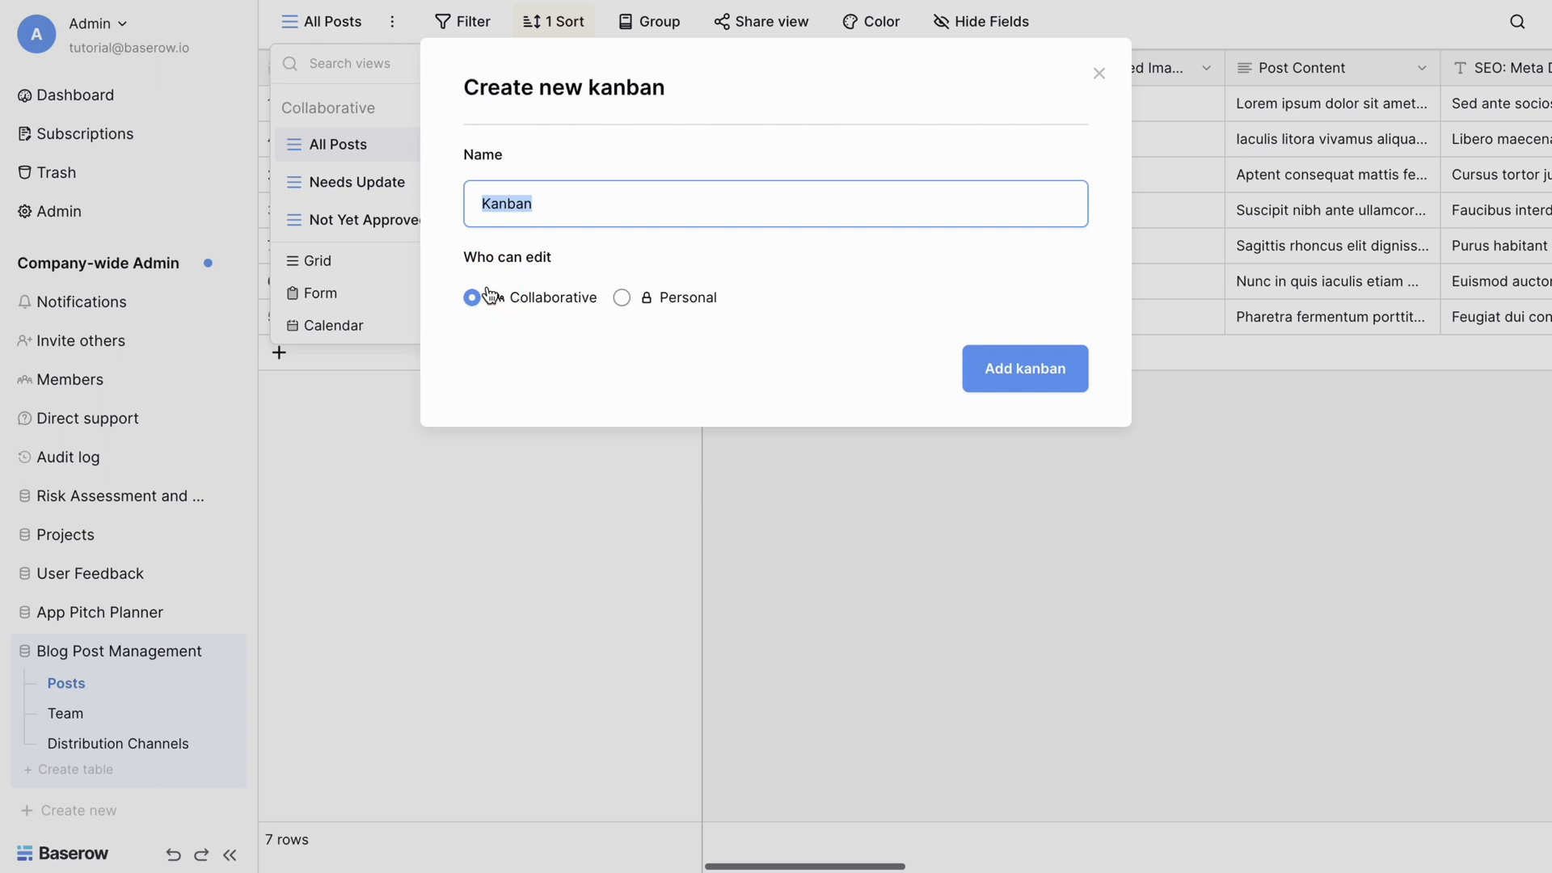
pyautogui.write('Sta')
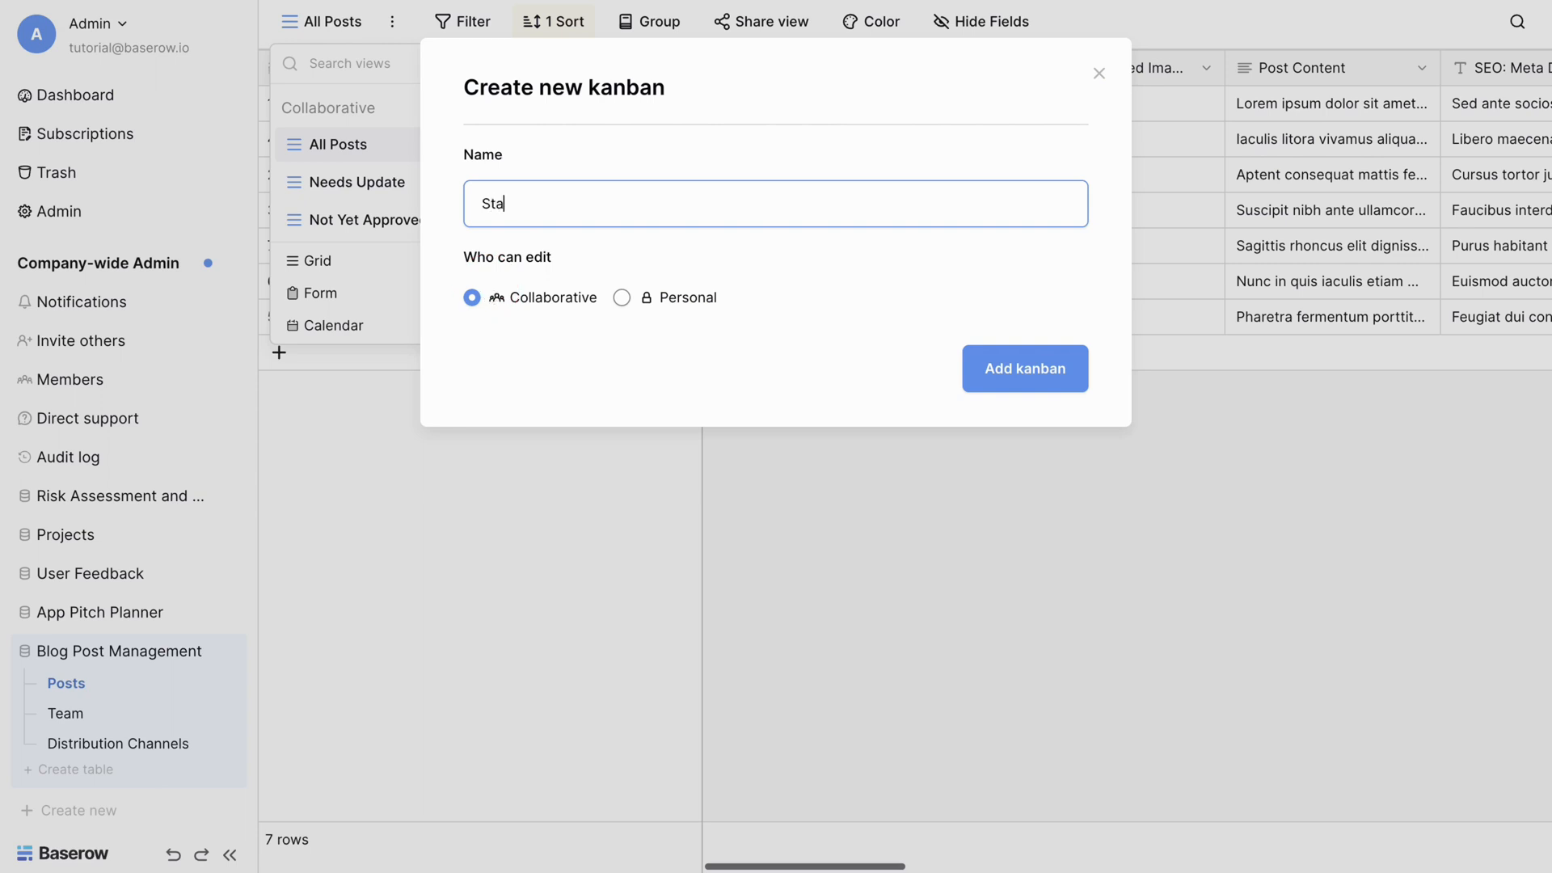
pyautogui.write('tus')
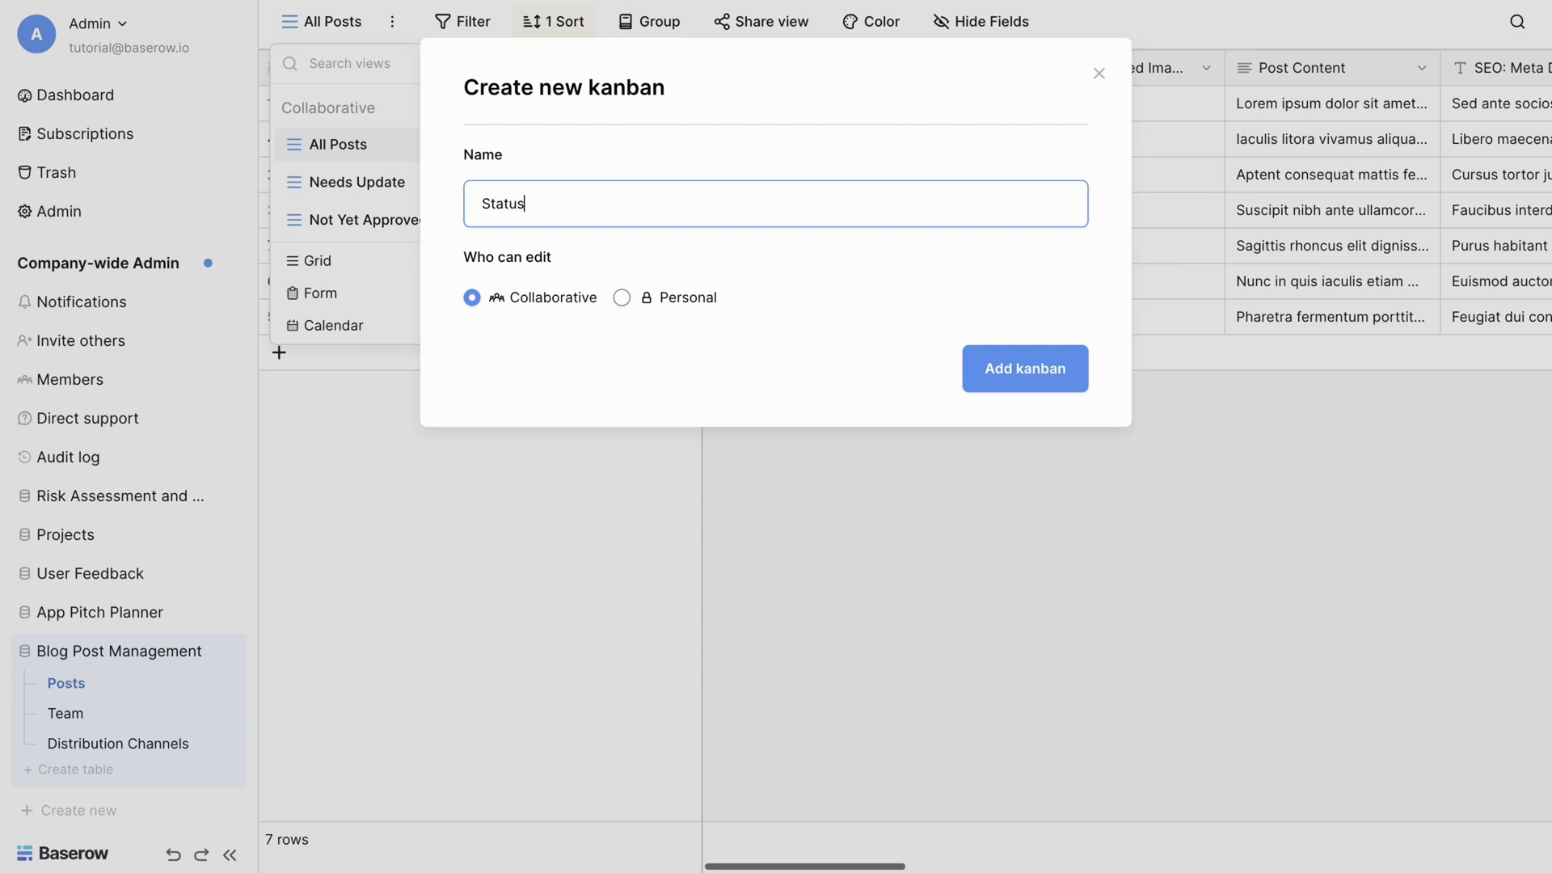
pyautogui.write('tra')
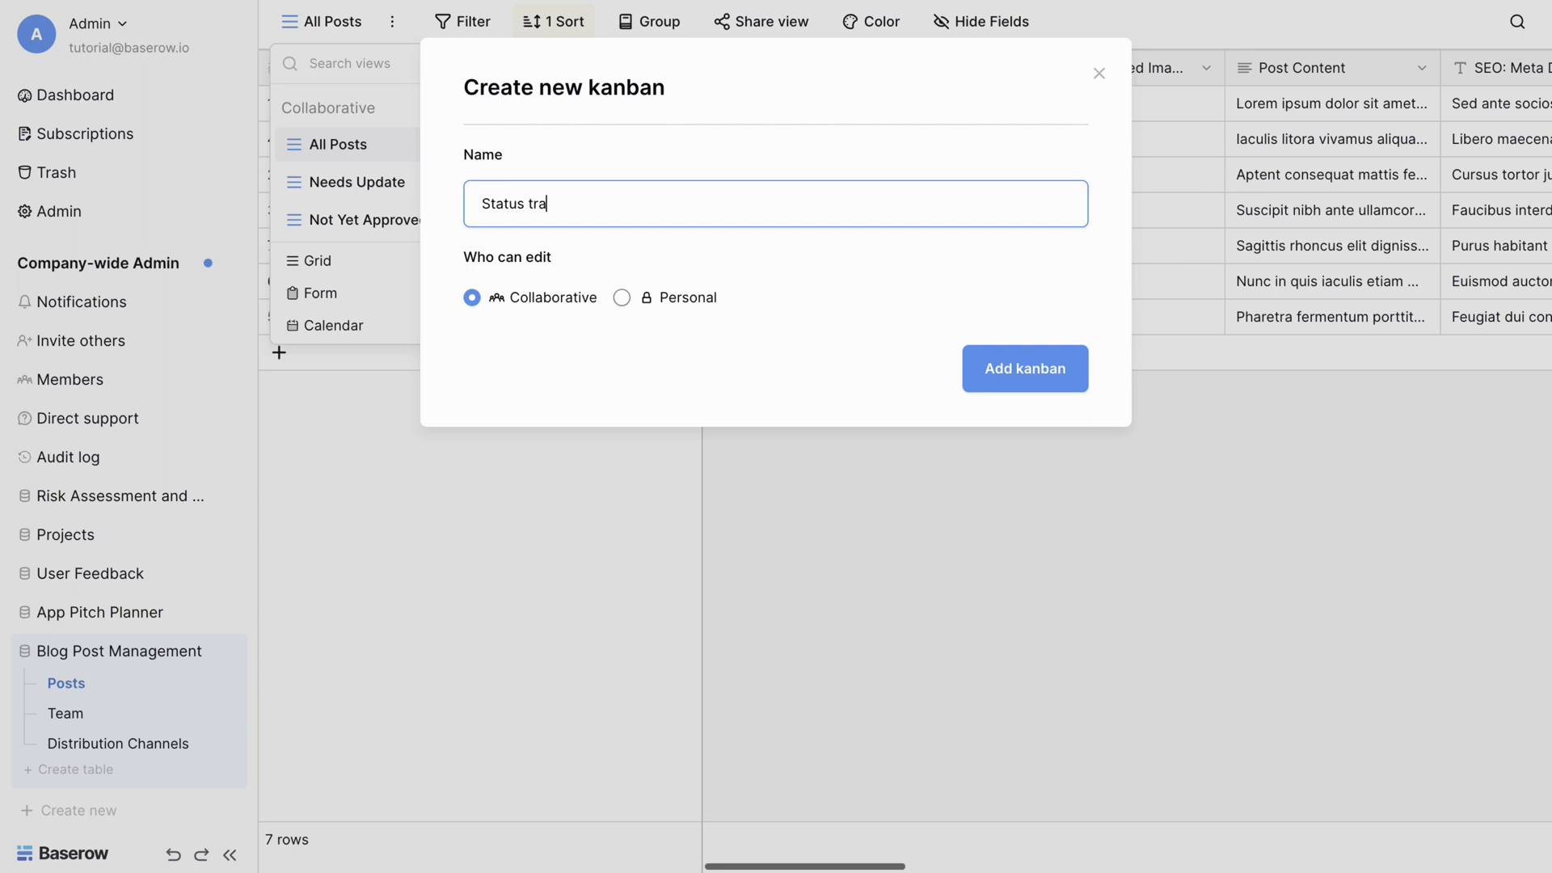
pyautogui.write('cke')
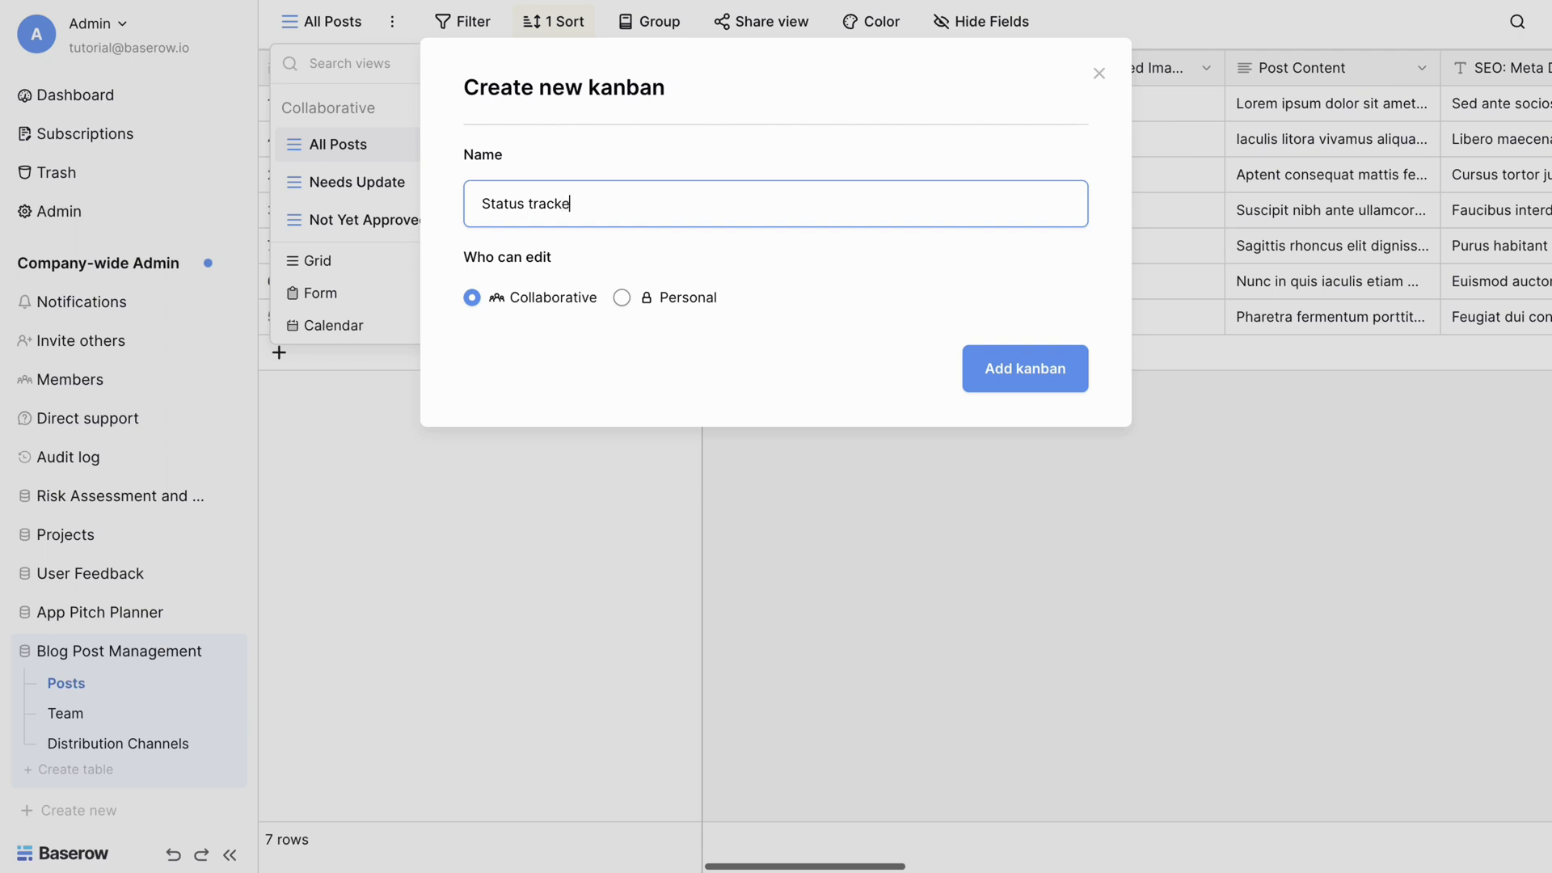
pyautogui.write('r')
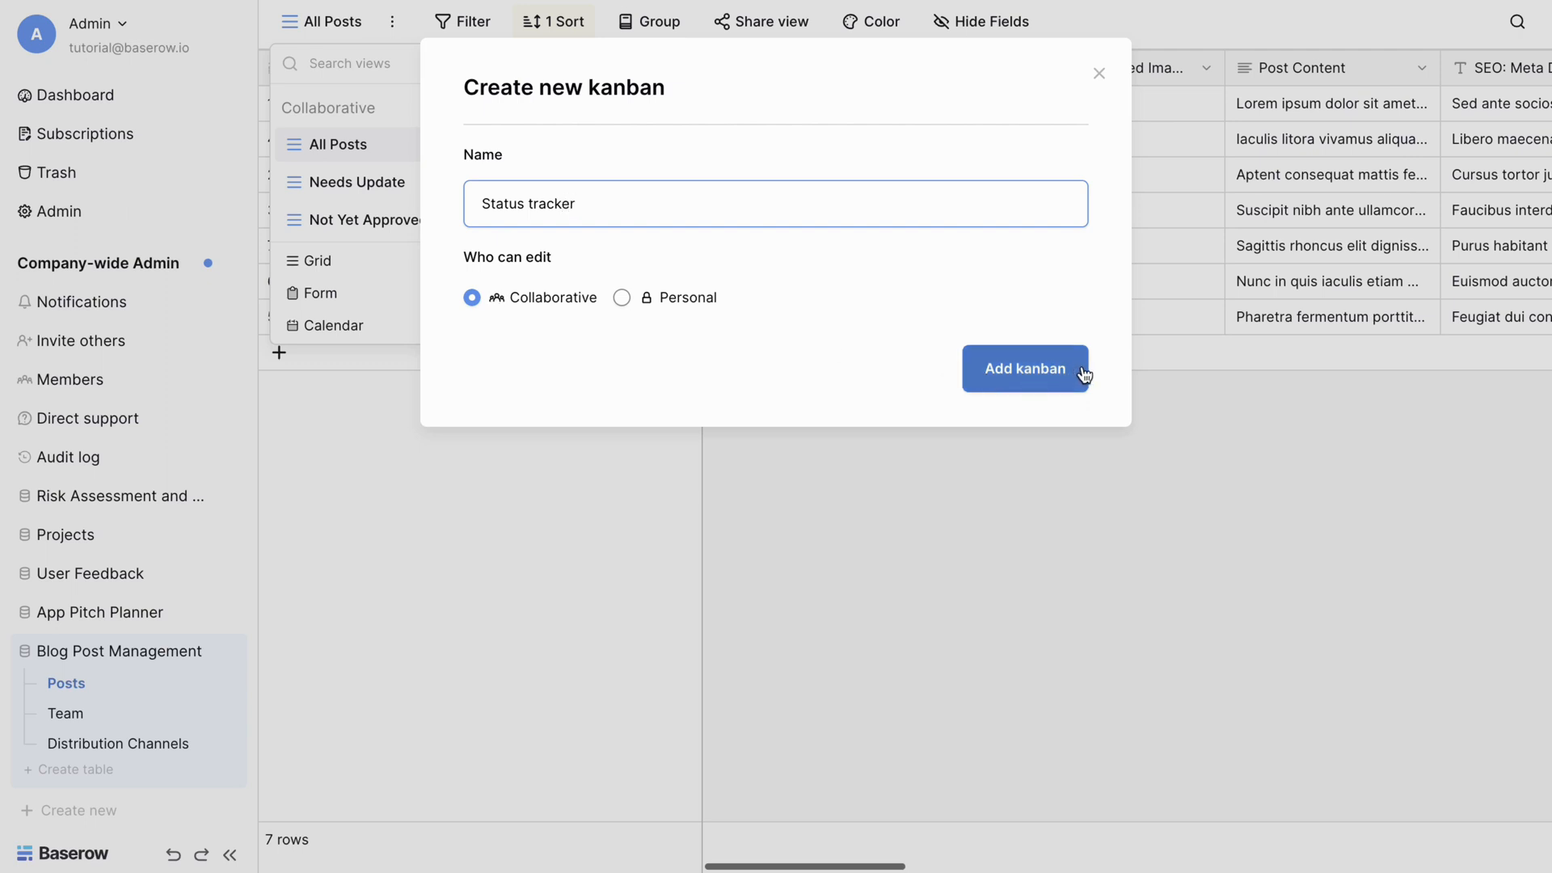
# - Add the Status tracker kanban and stack its cards by the Status field
pyautogui.click(1025, 369)
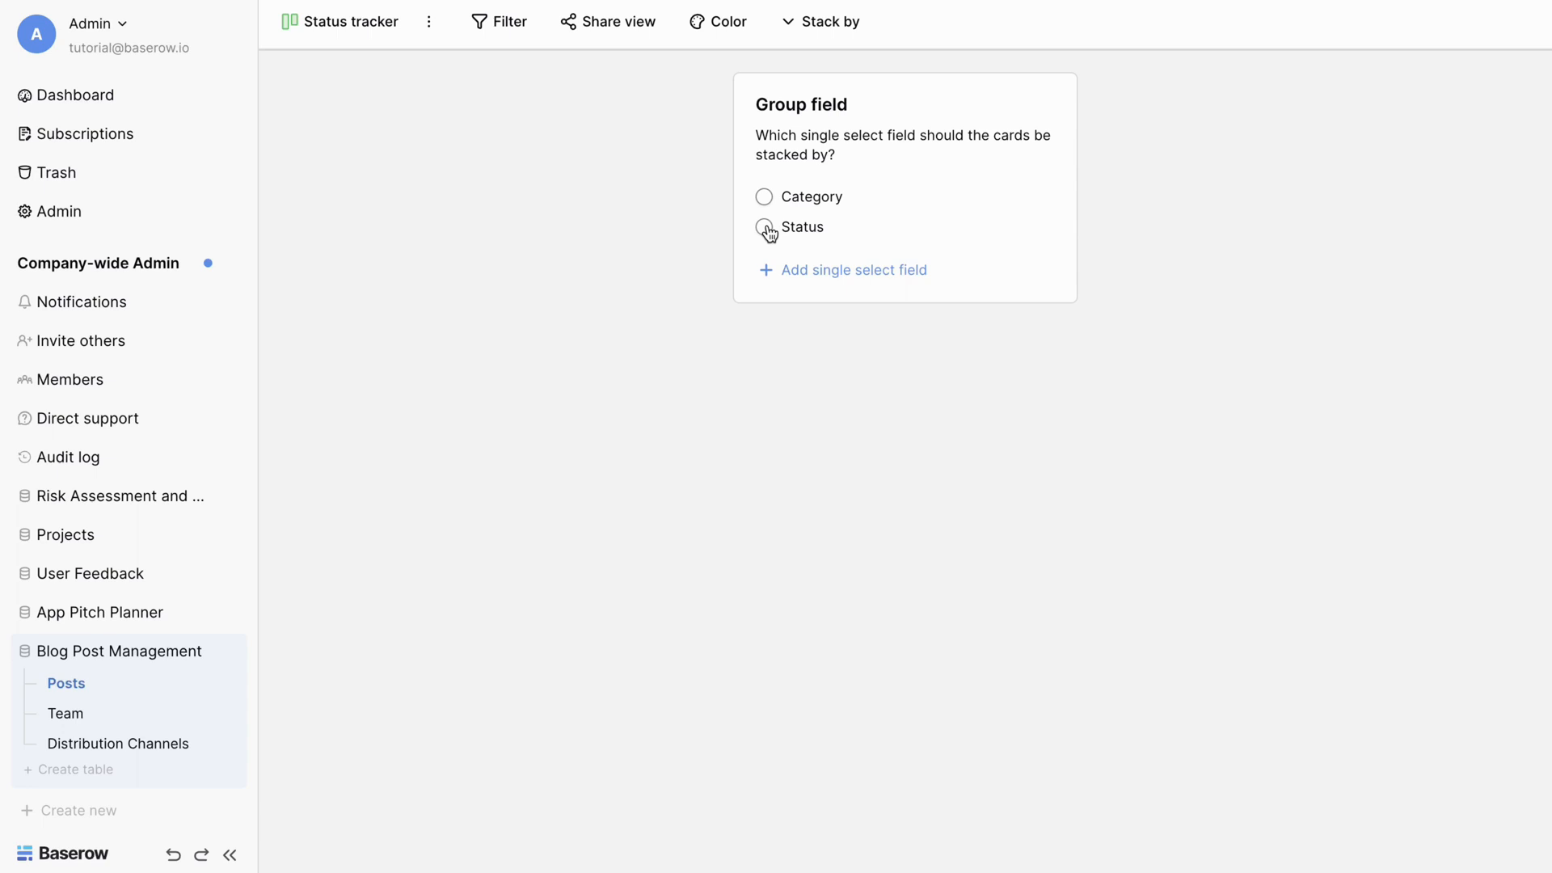
pyautogui.click(764, 226)
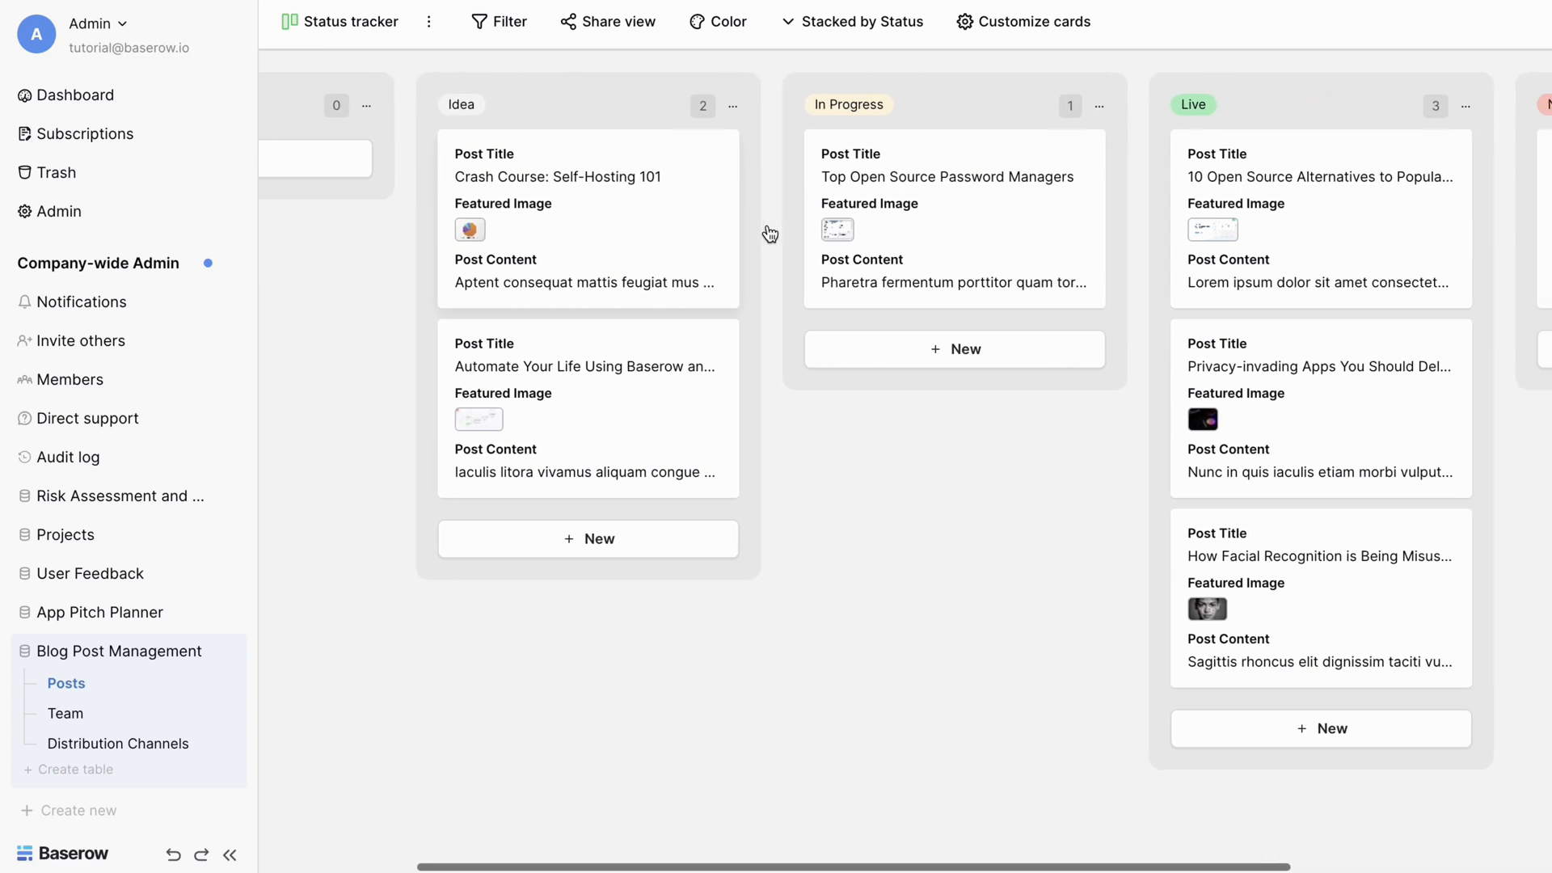
pyautogui.hscroll(3)
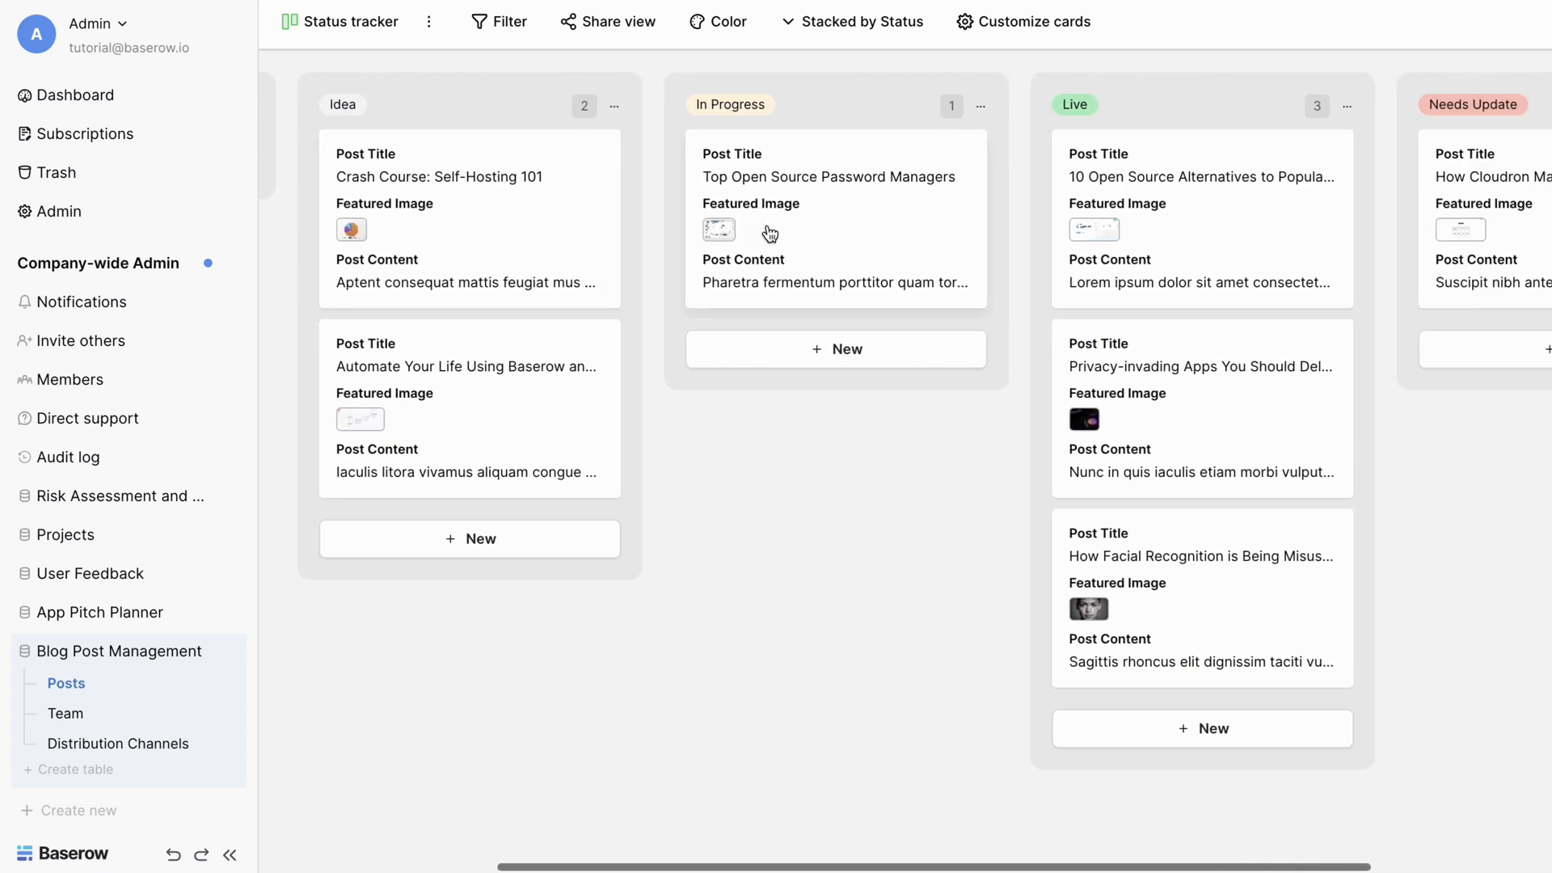
pyautogui.hscroll(-3)
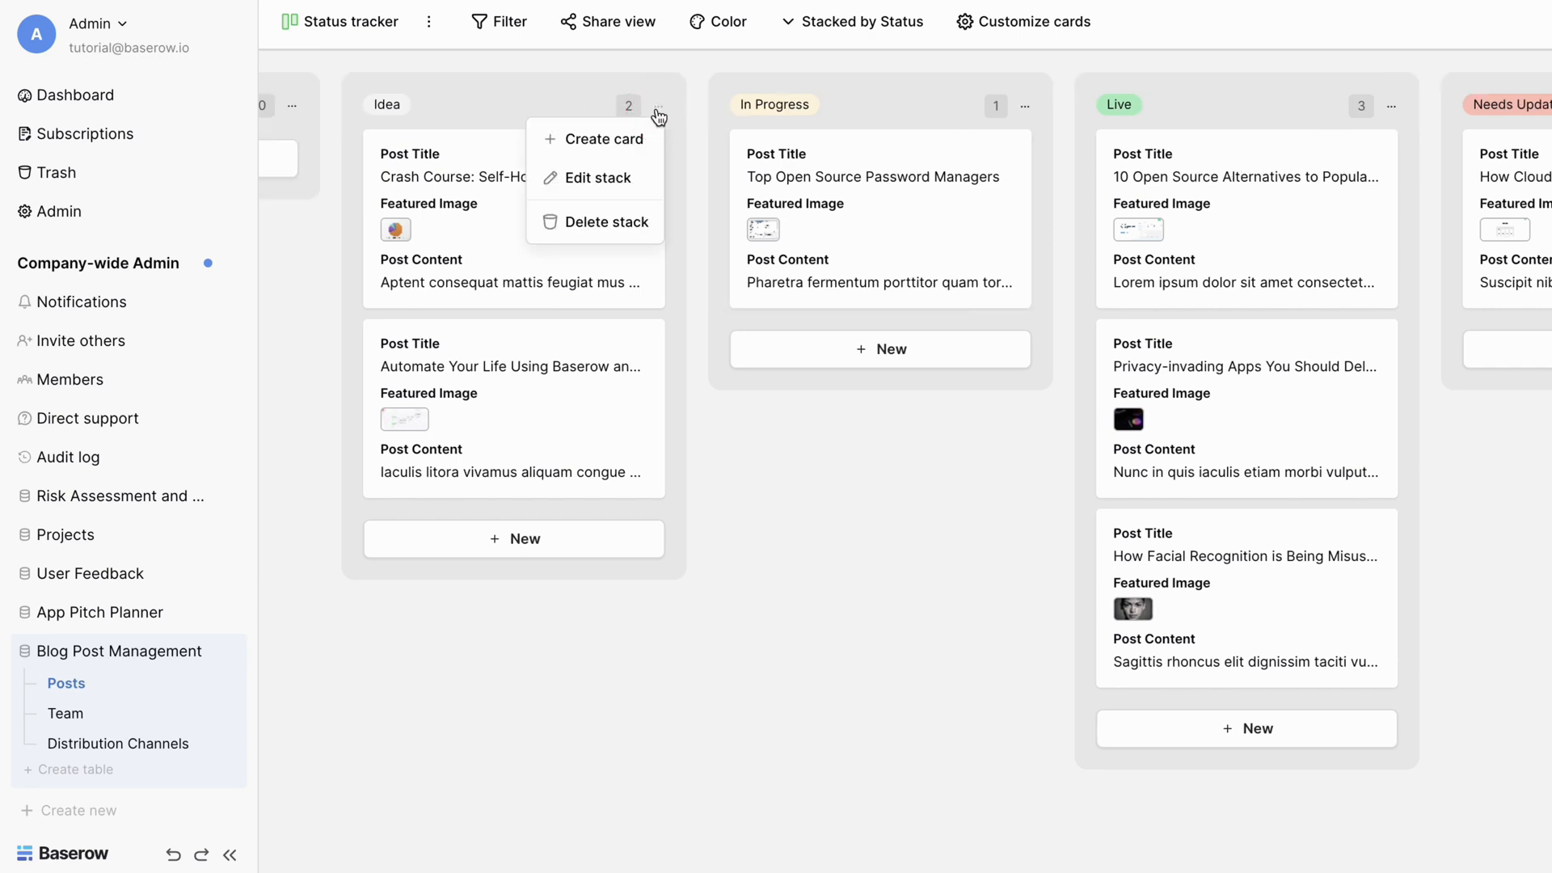
pyautogui.moveTo(608, 139)
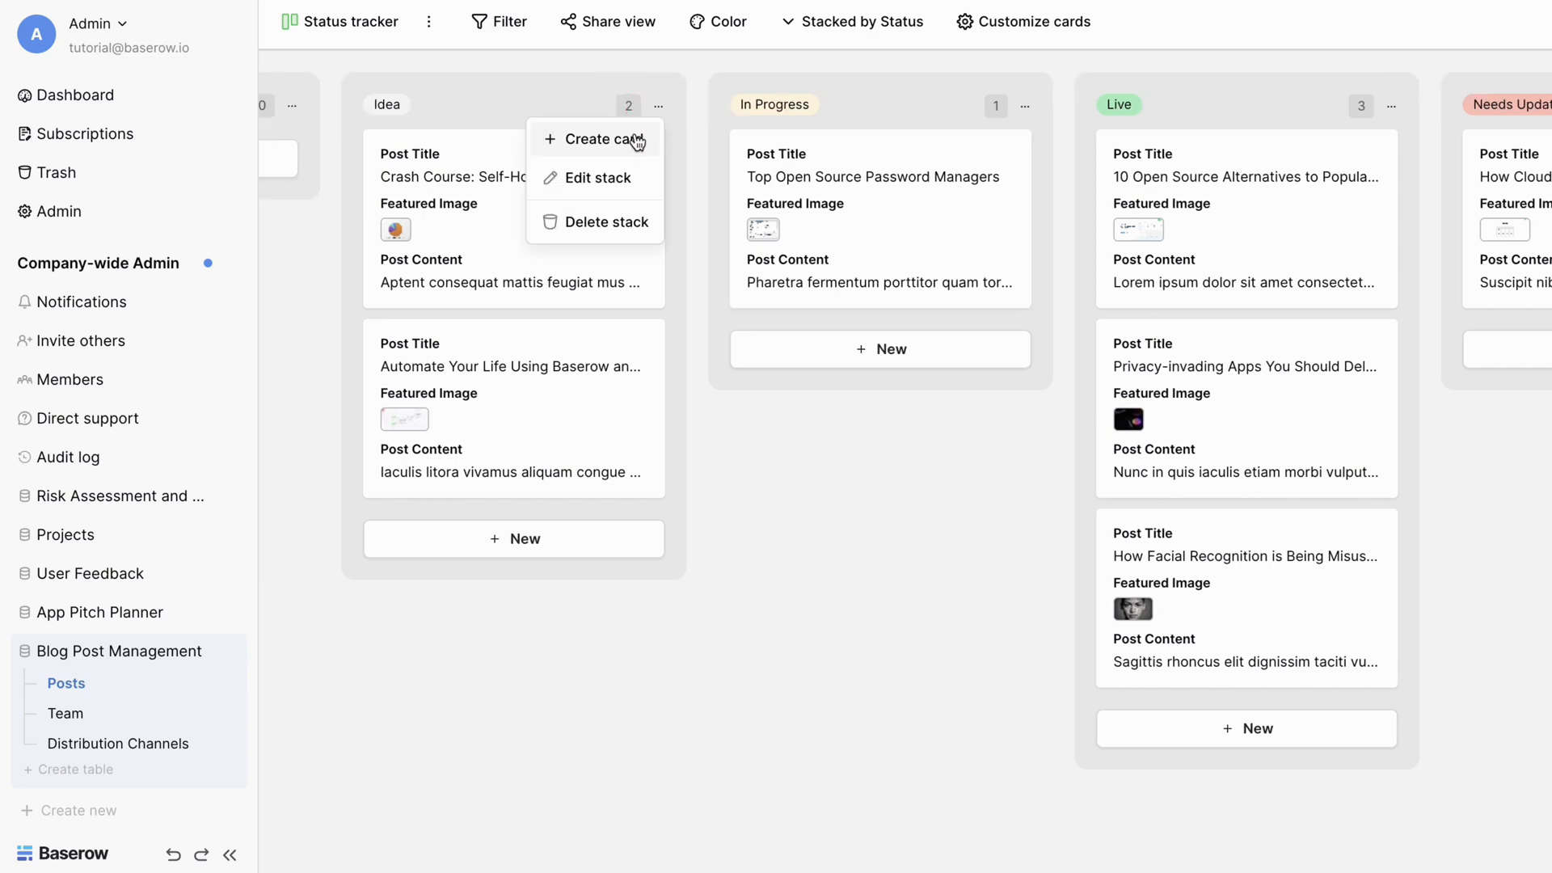
pyautogui.moveTo(597, 178)
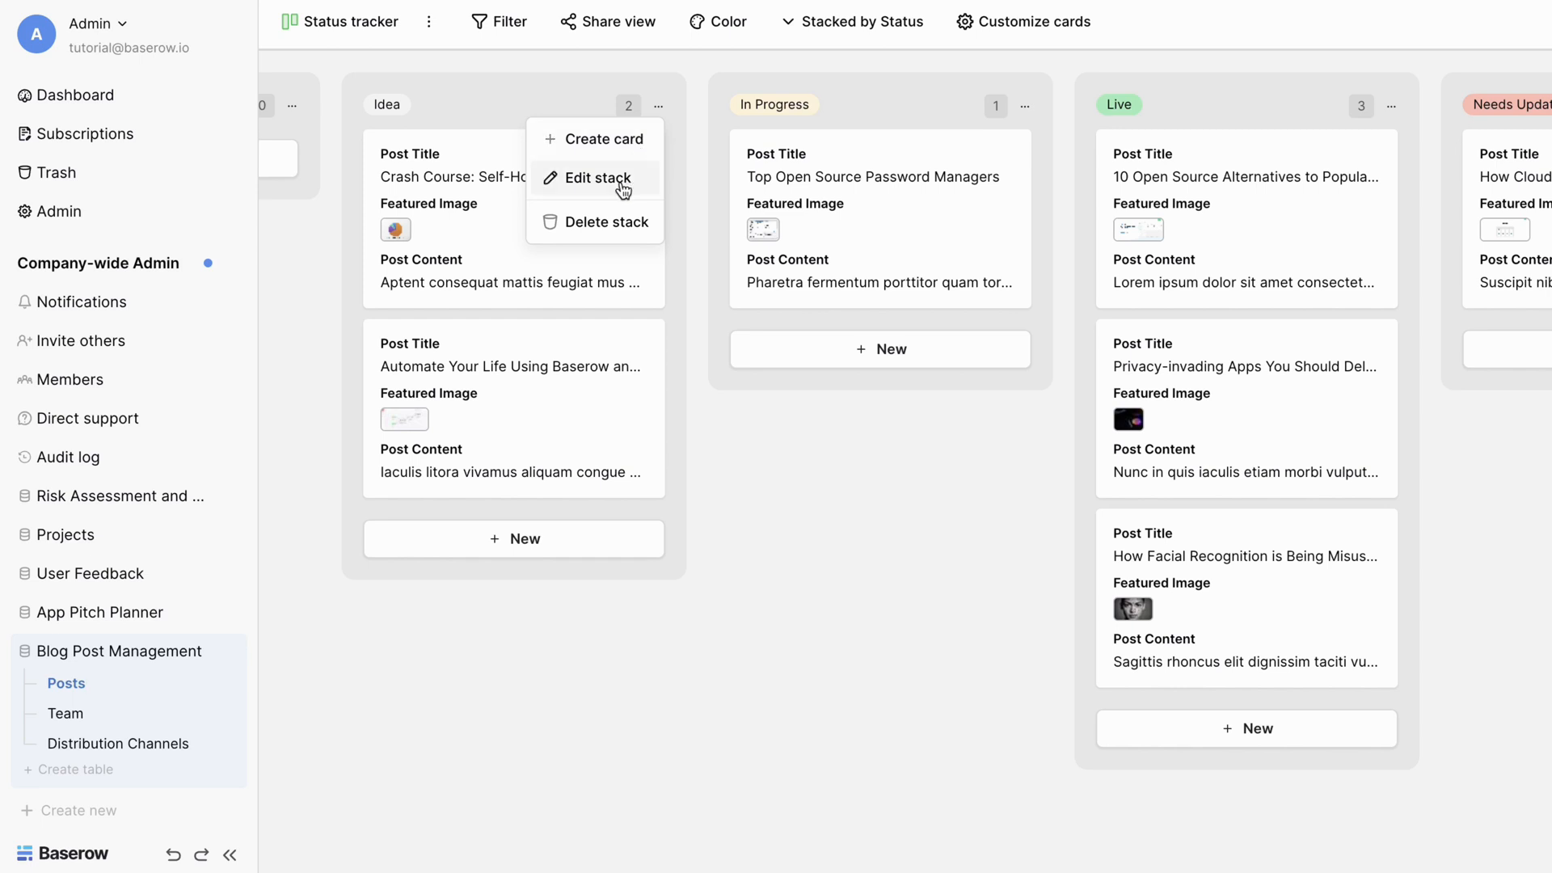
pyautogui.moveTo(621, 222)
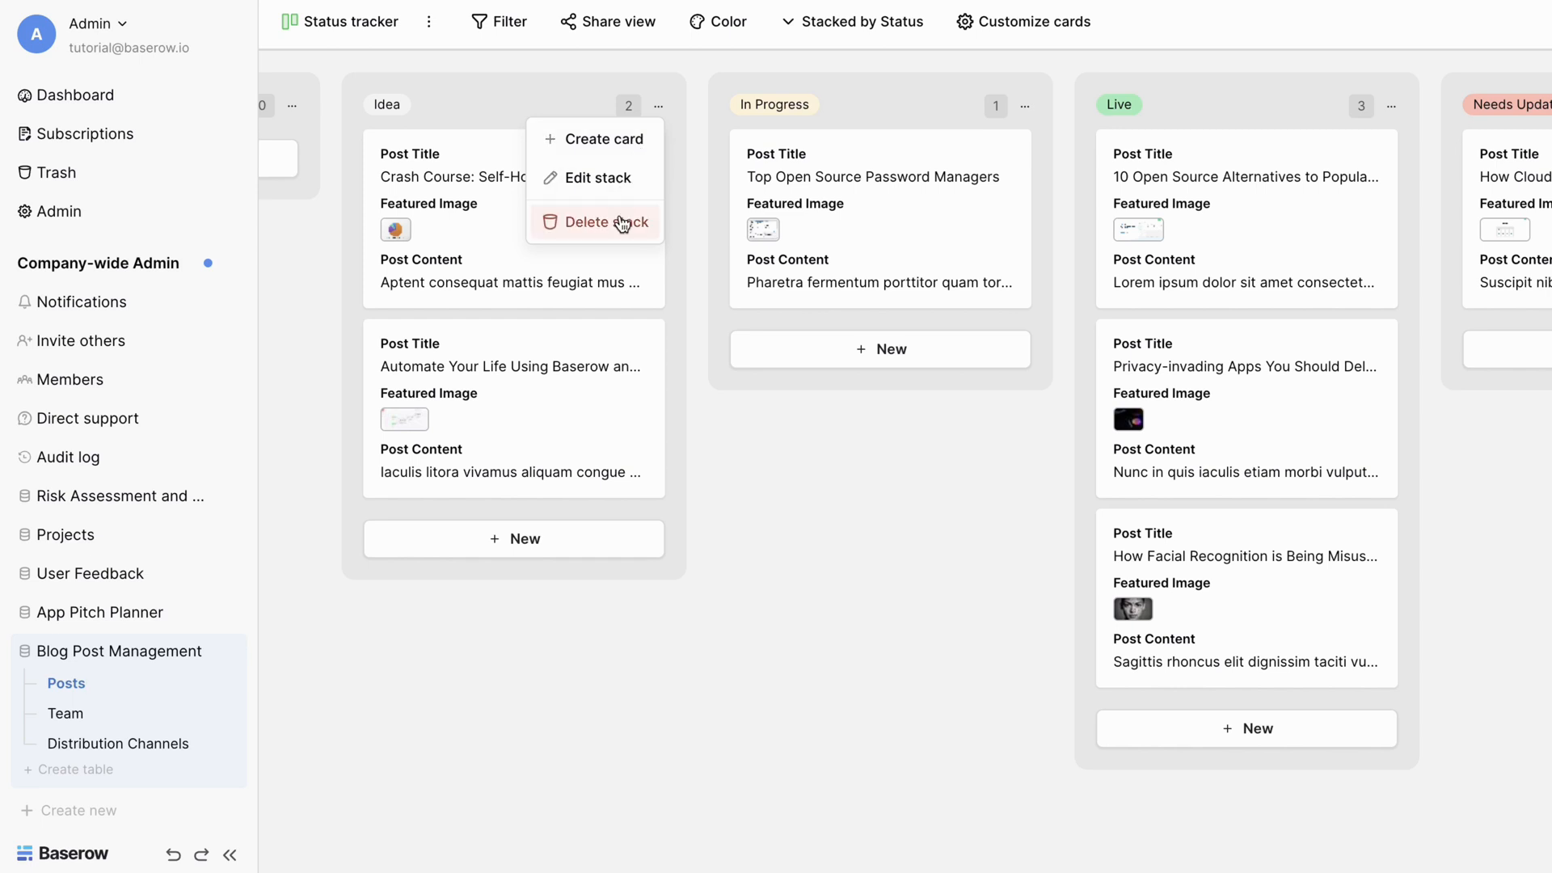
pyautogui.moveTo(593, 178)
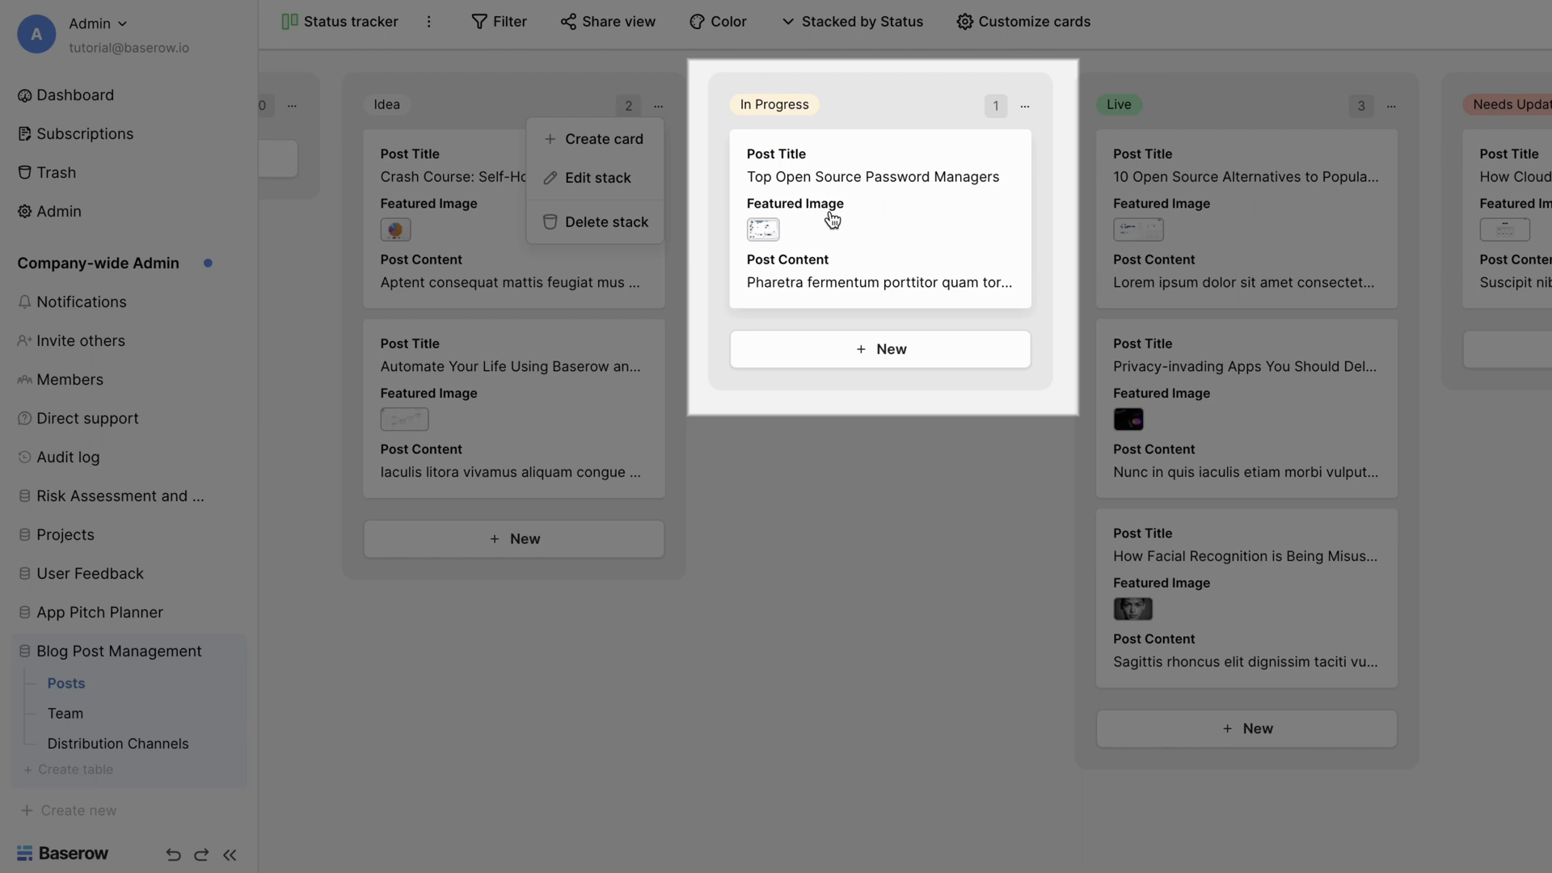
pyautogui.click(871, 176)
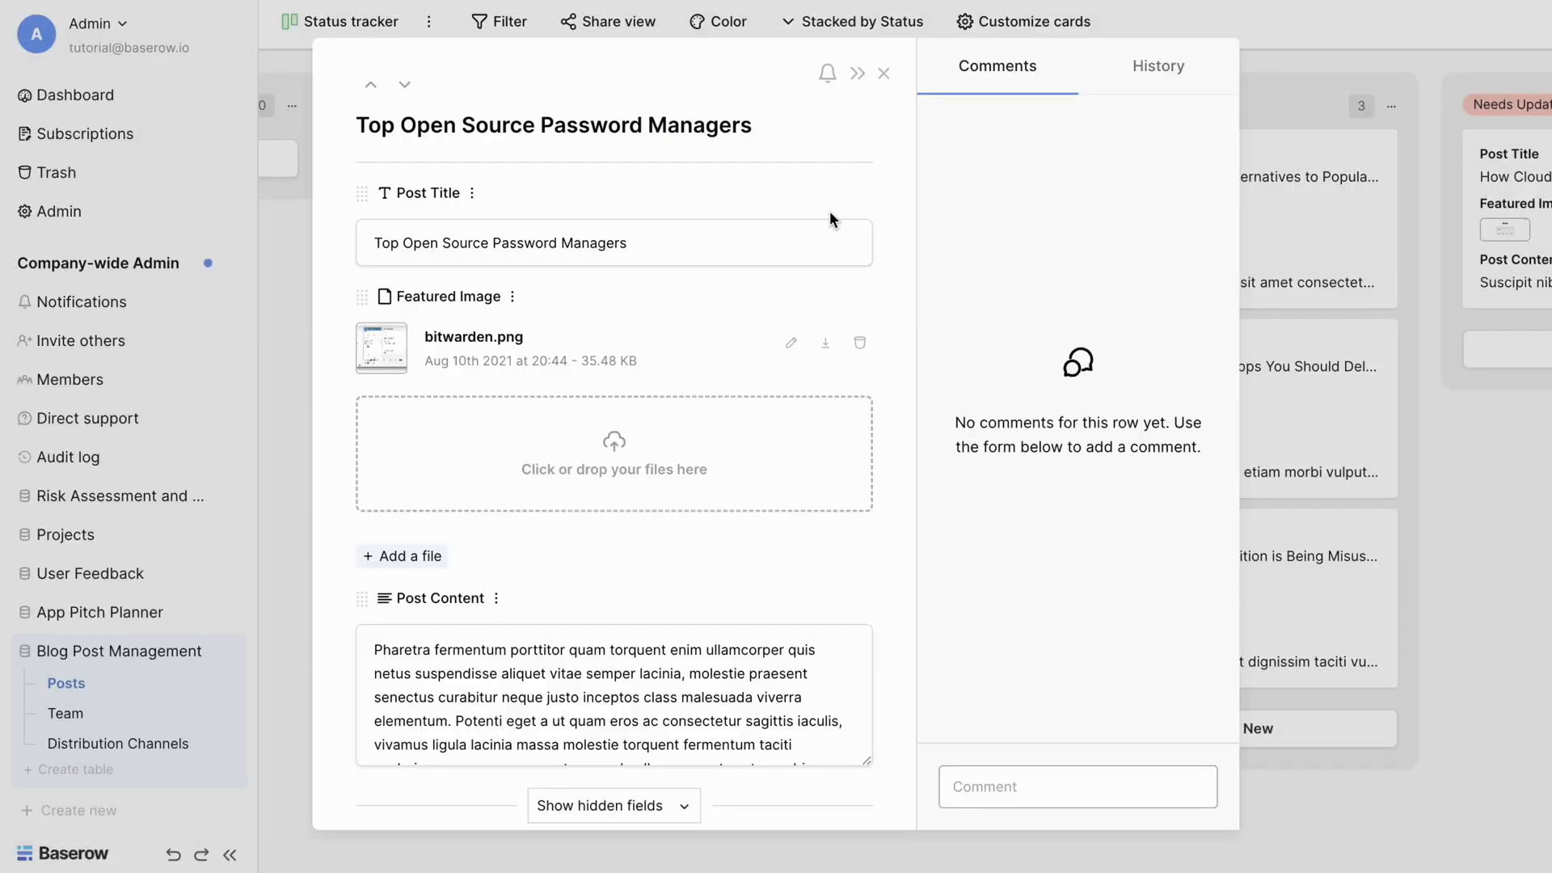
pyautogui.scroll(-3)
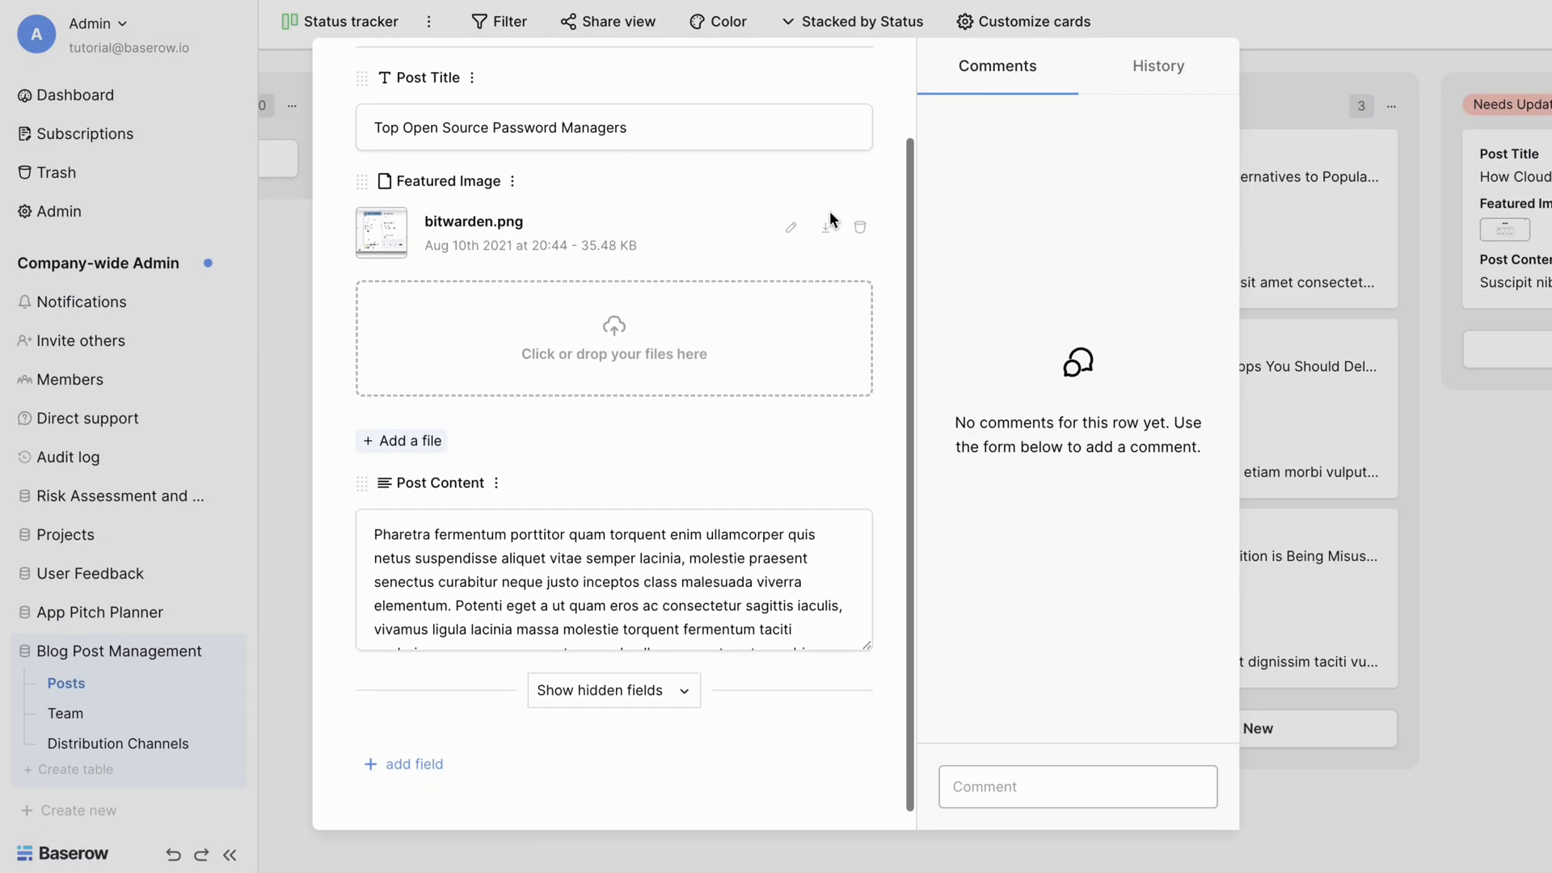
pyautogui.scroll(3)
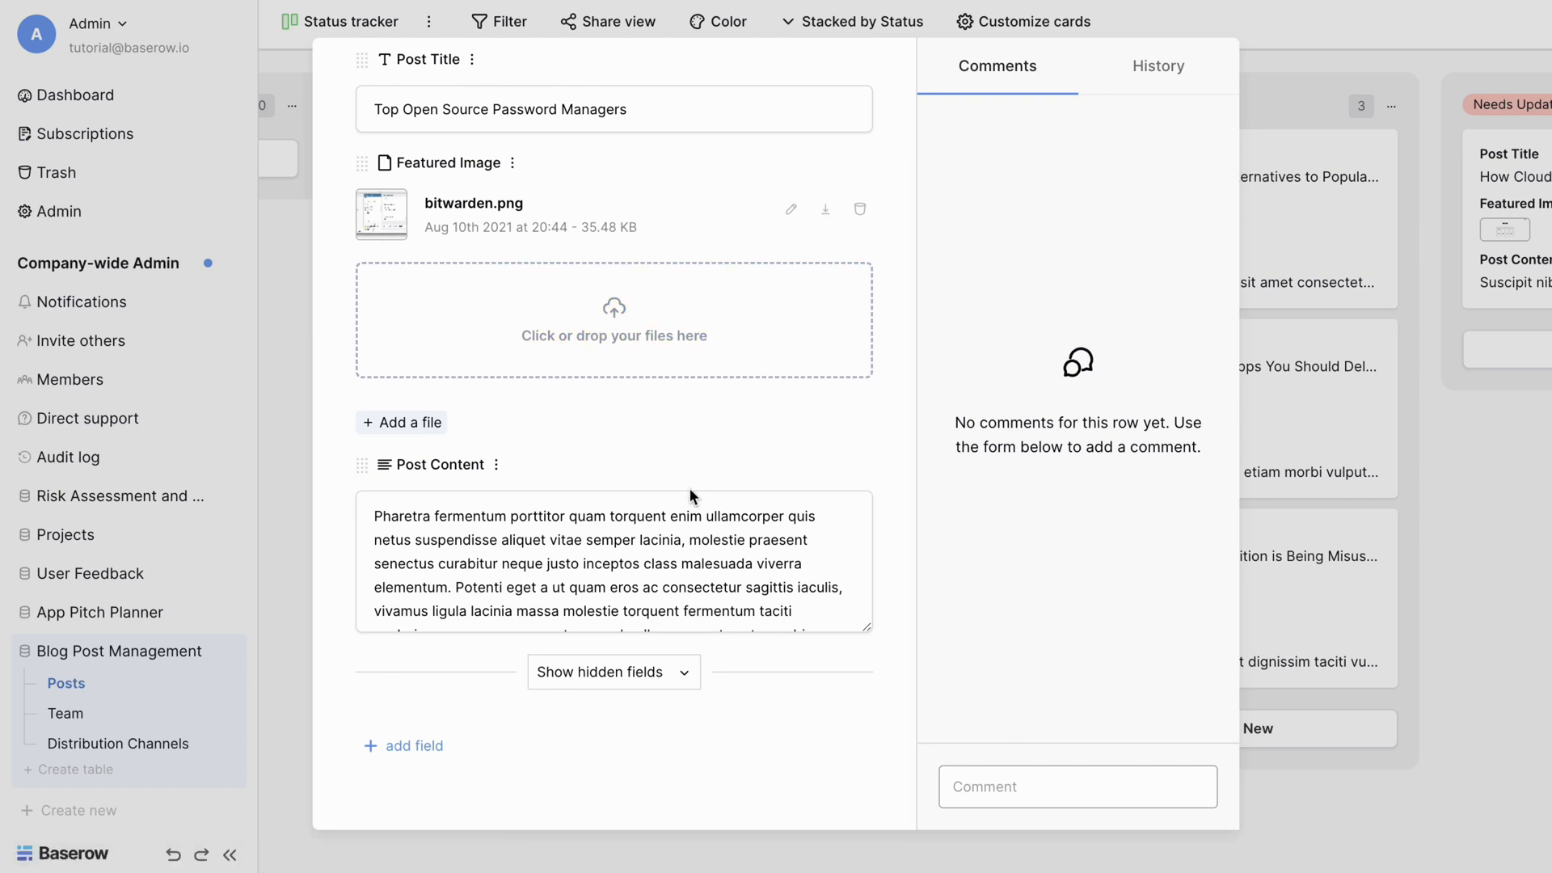
pyautogui.click(613, 671)
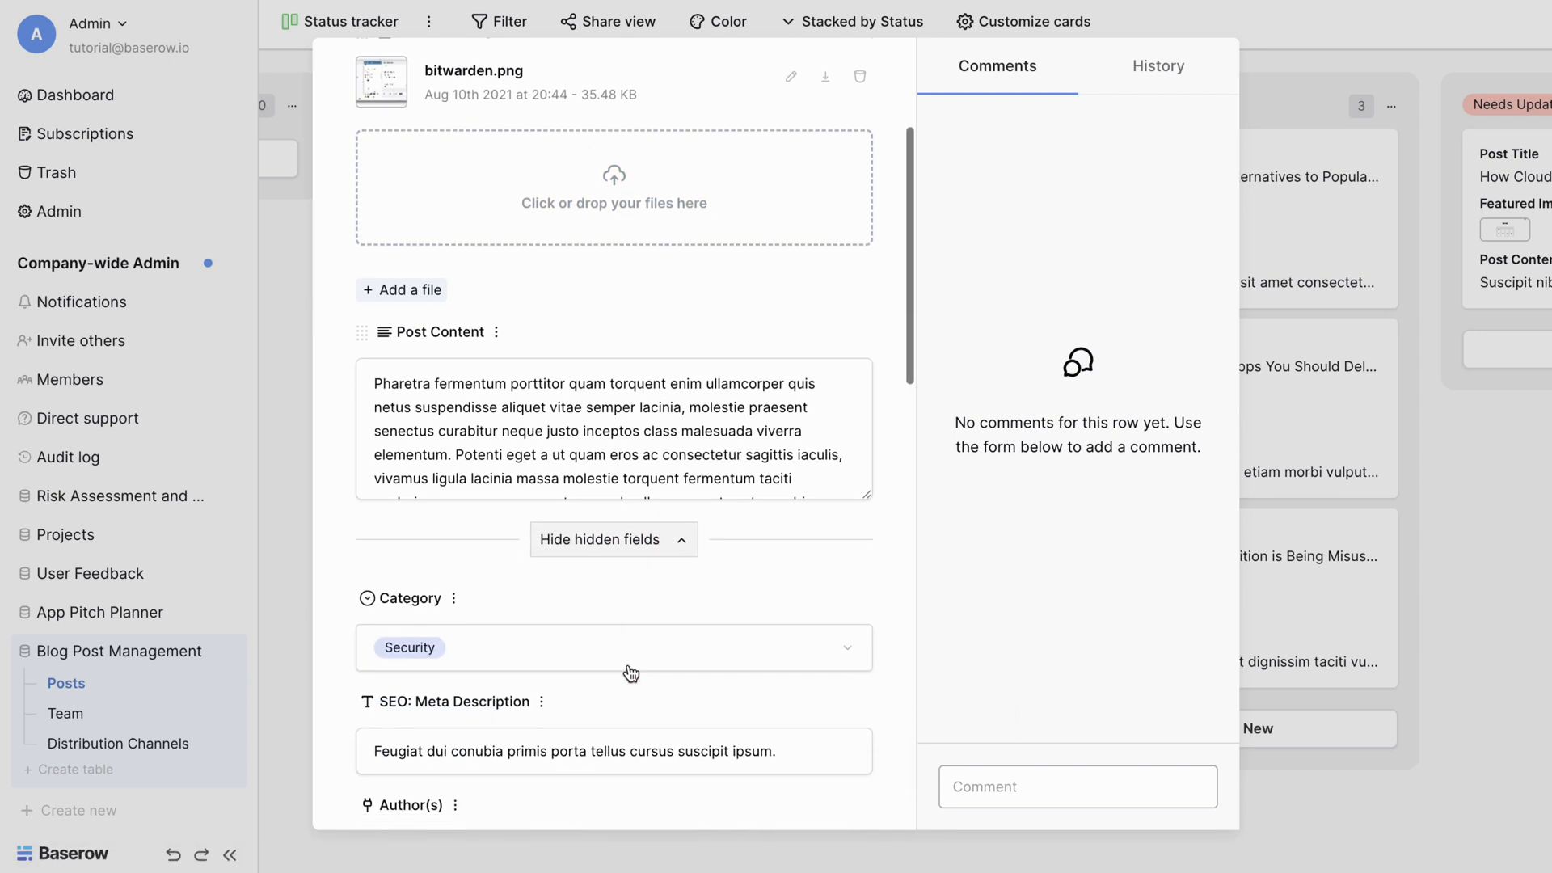
pyautogui.scroll(-3)
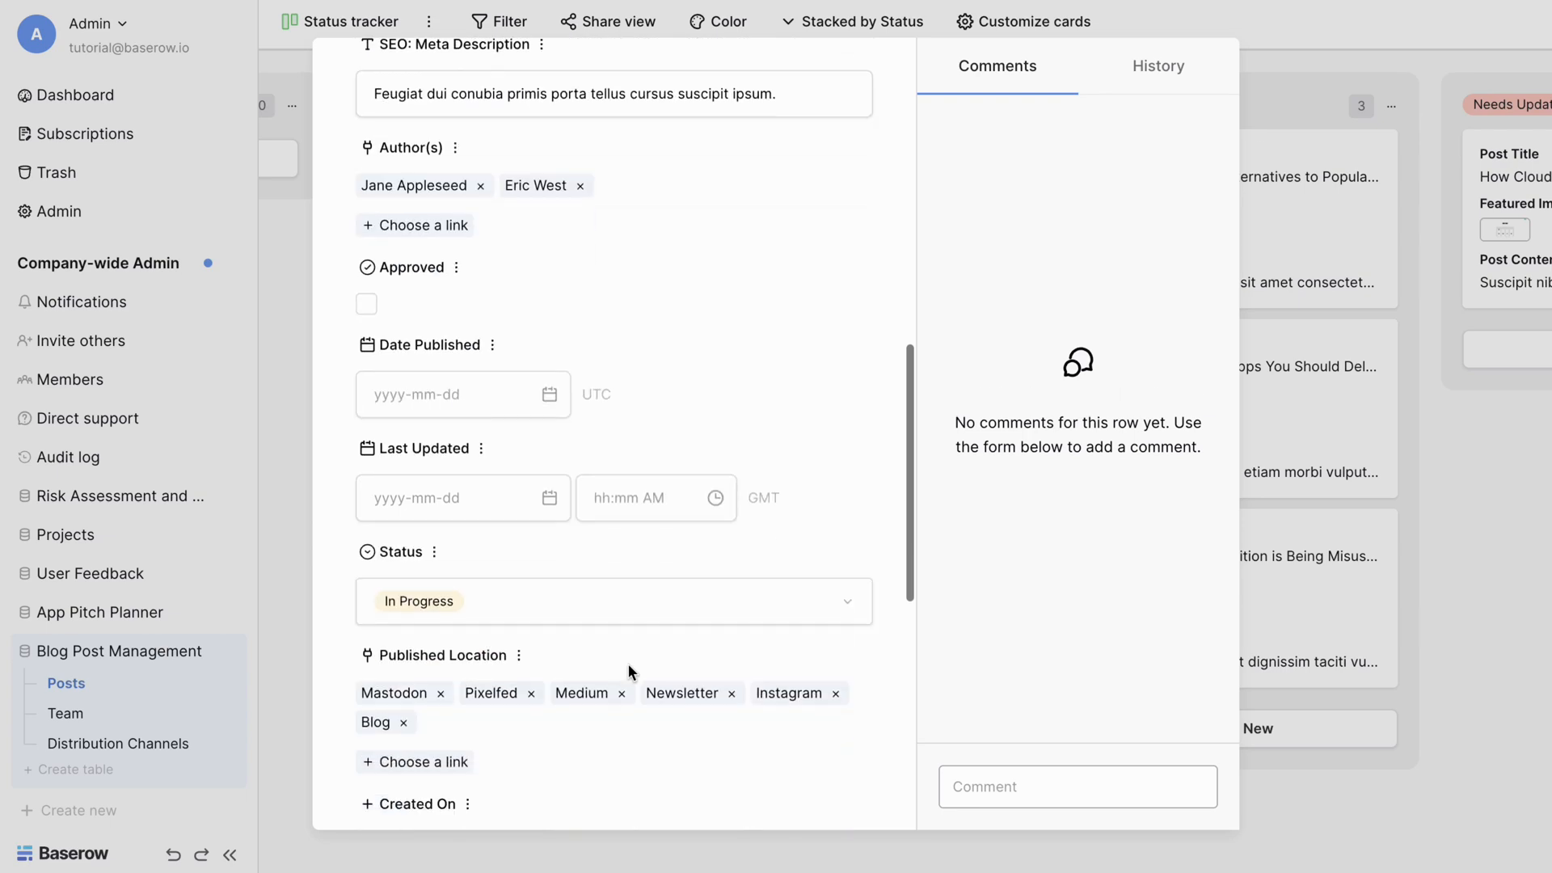
pyautogui.scroll(-3)
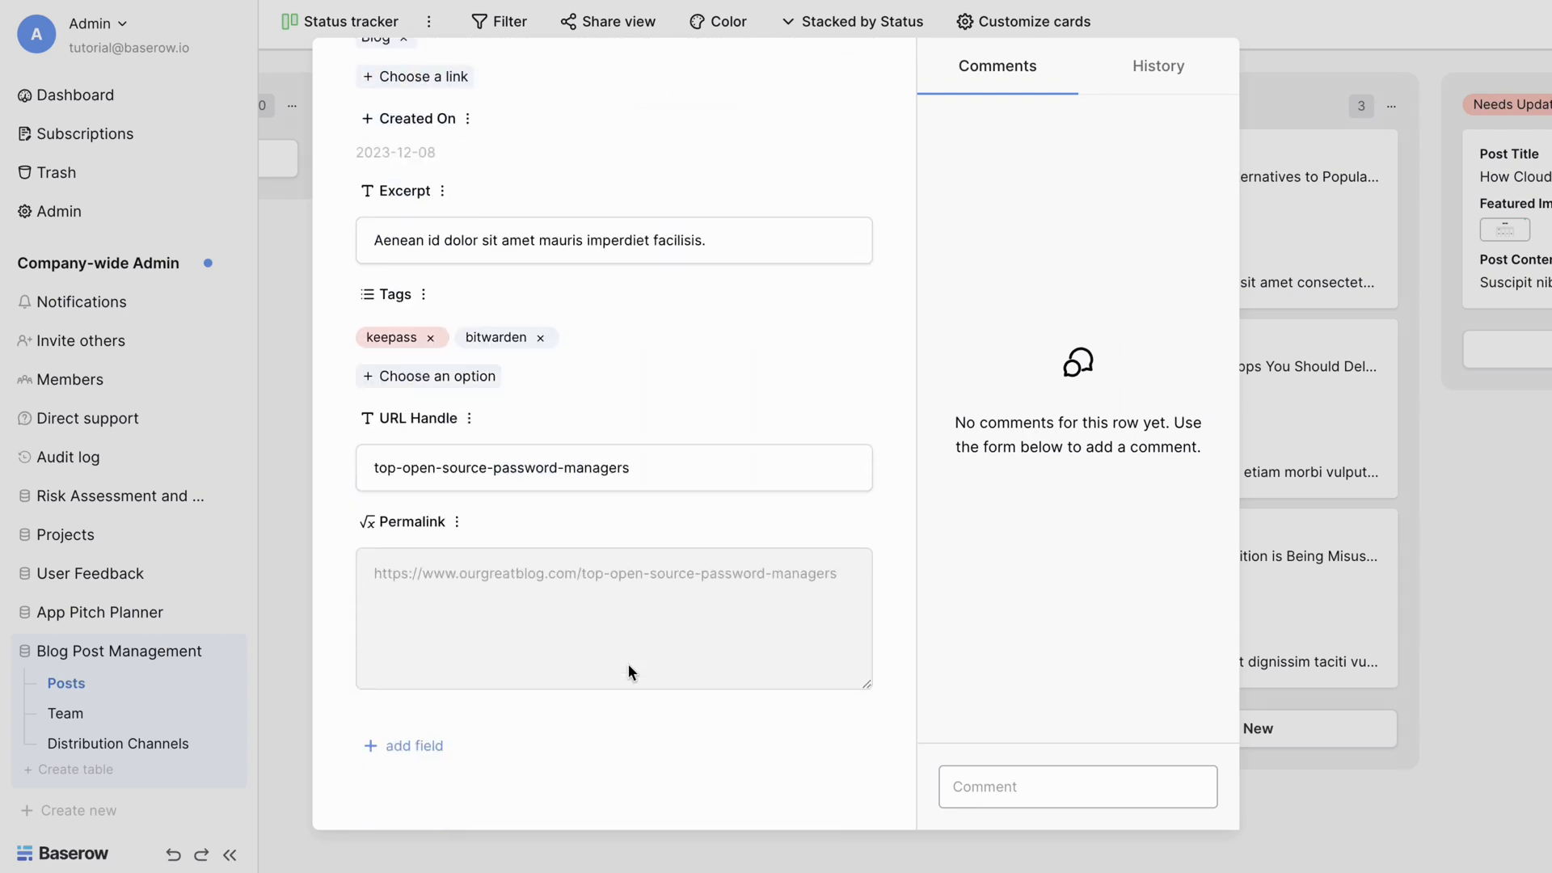
pyautogui.scroll(3)
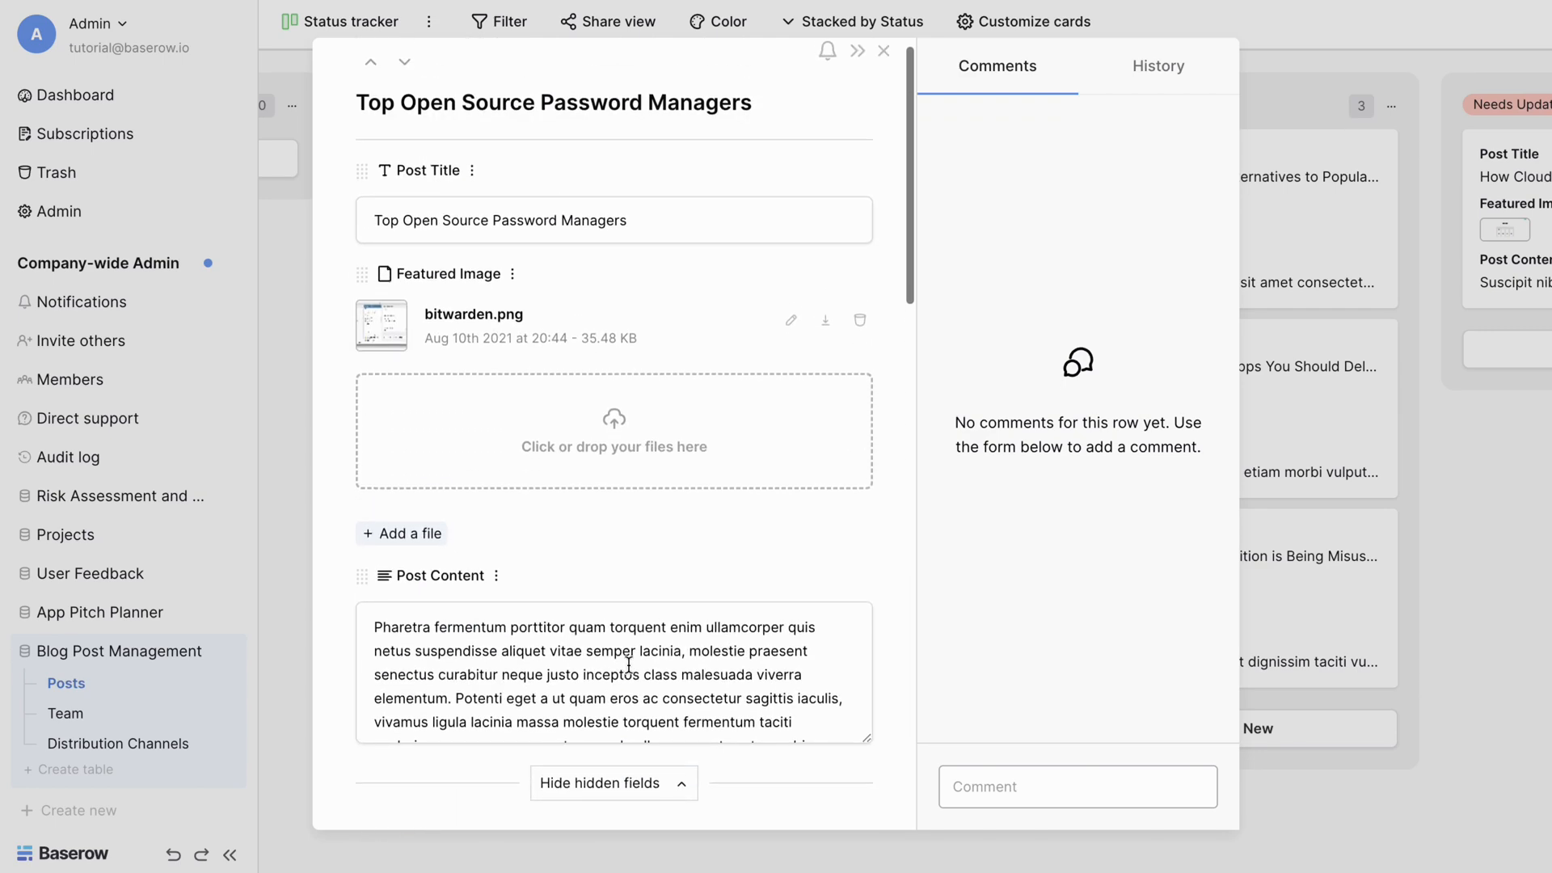
pyautogui.click(496, 576)
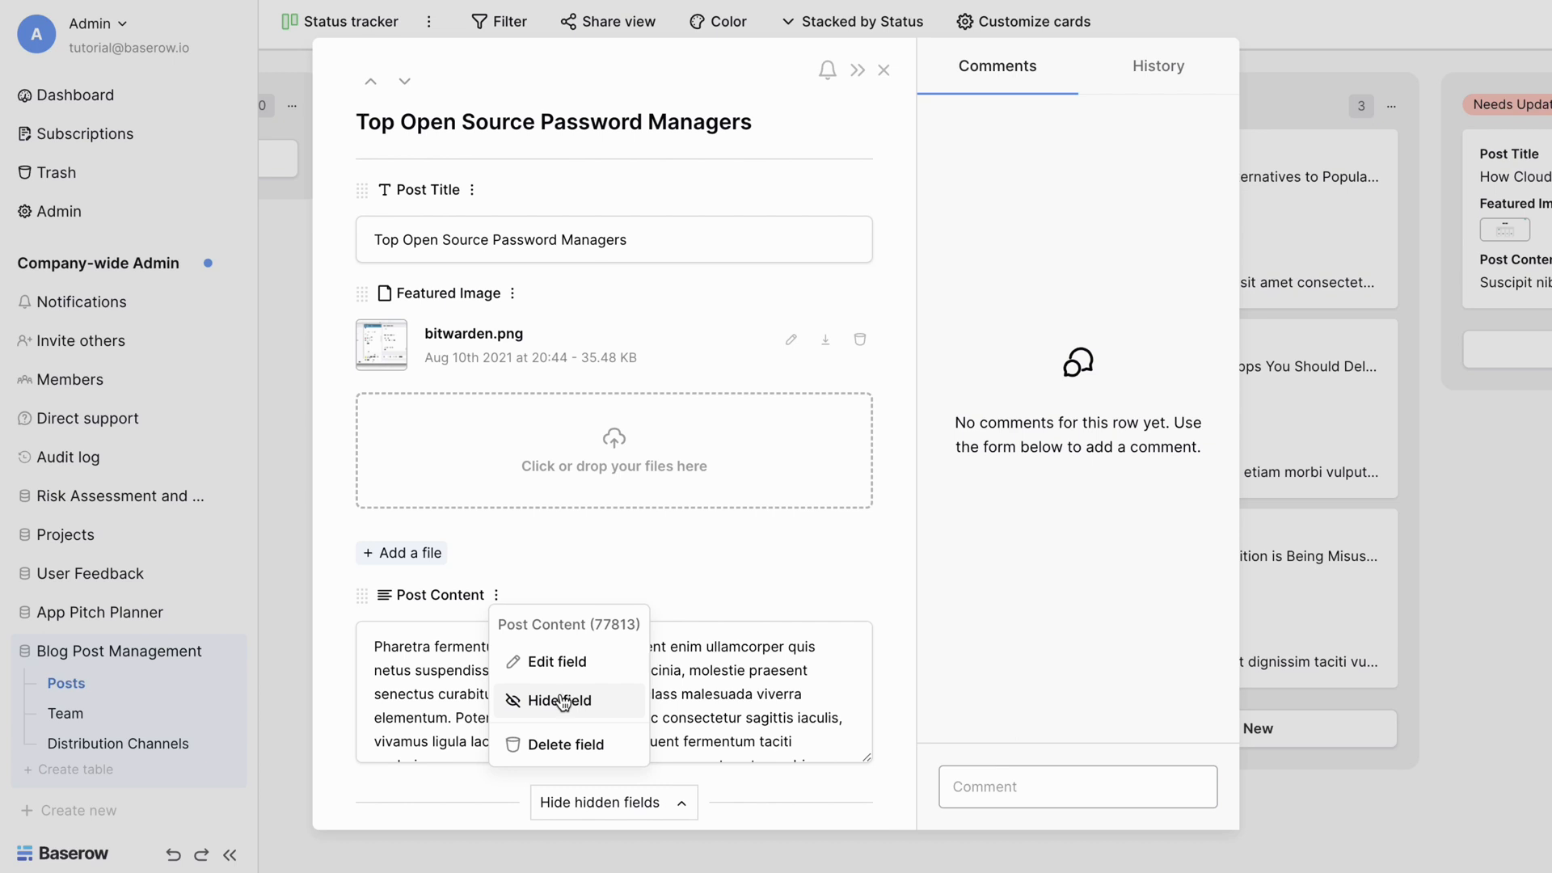
pyautogui.click(561, 700)
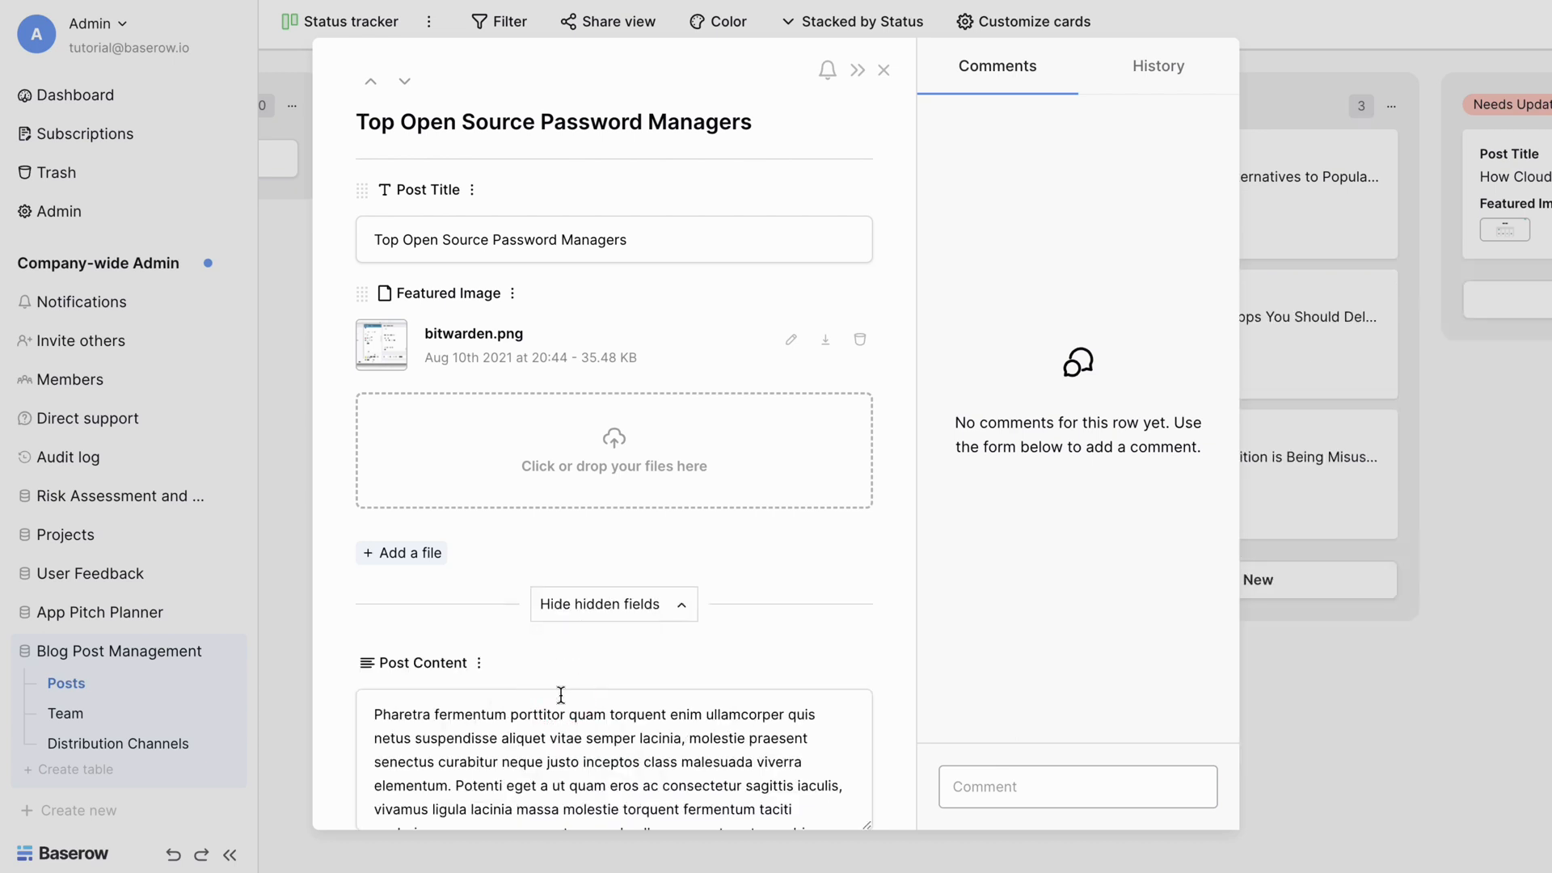
pyautogui.click(883, 70)
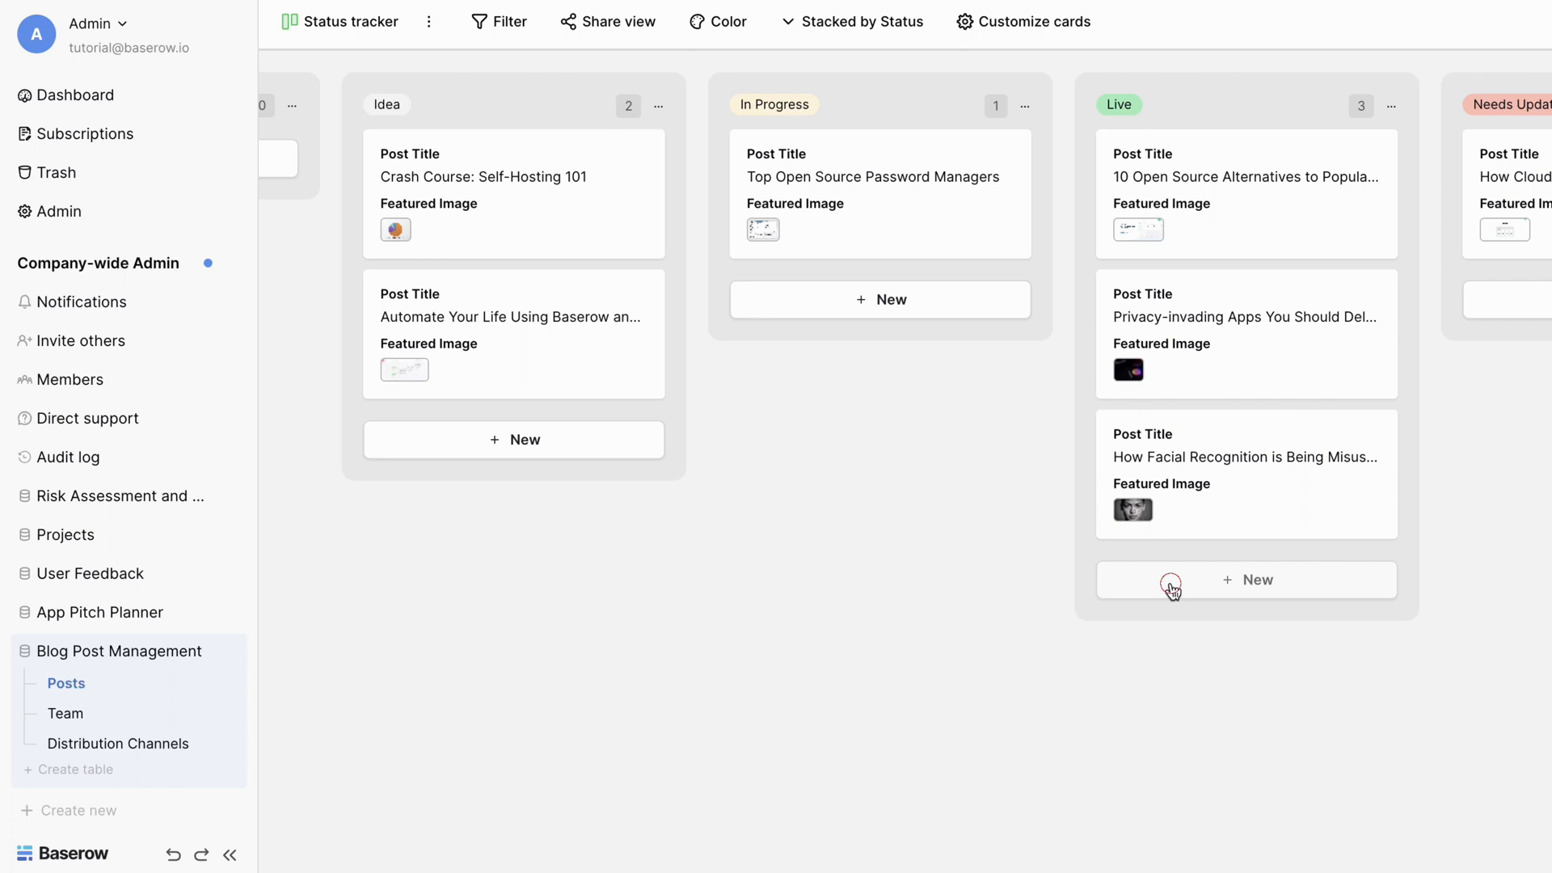
pyautogui.click(1244, 579)
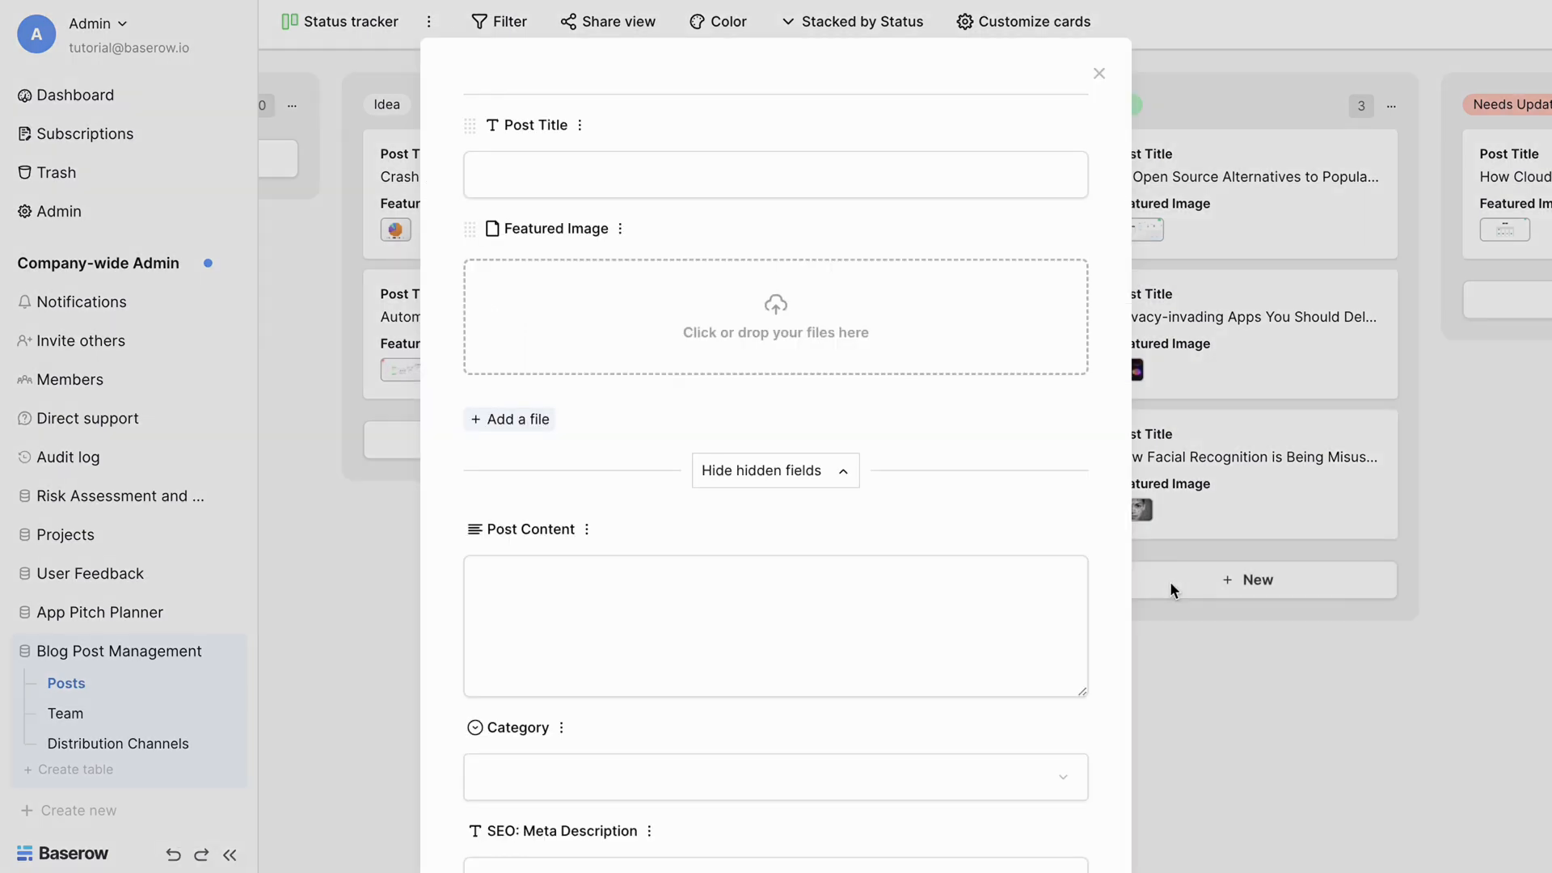
pyautogui.click(1099, 73)
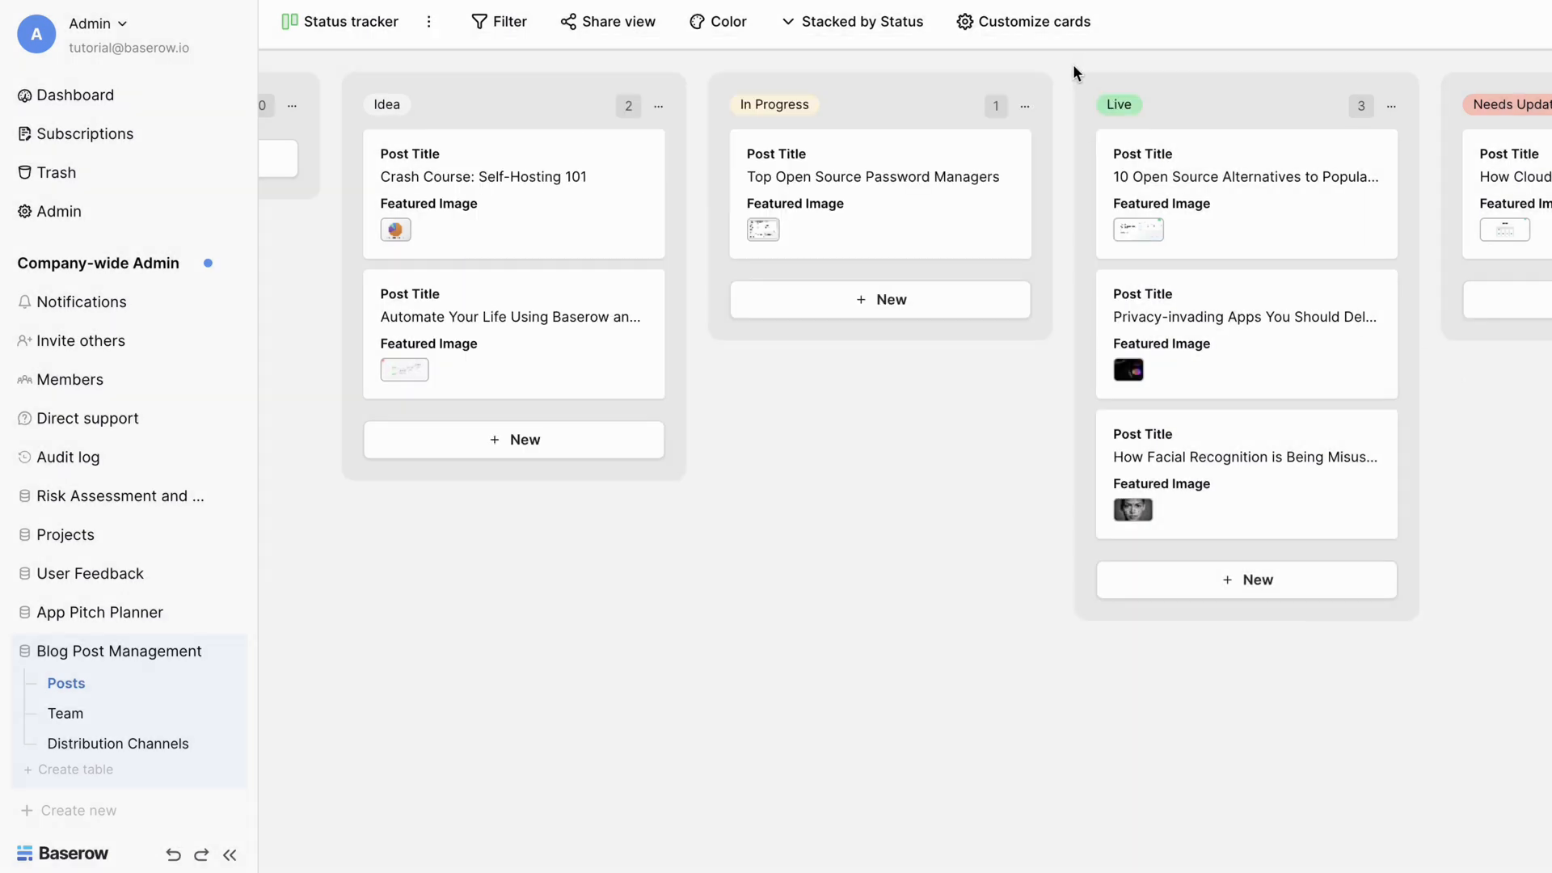
pyautogui.click(1025, 107)
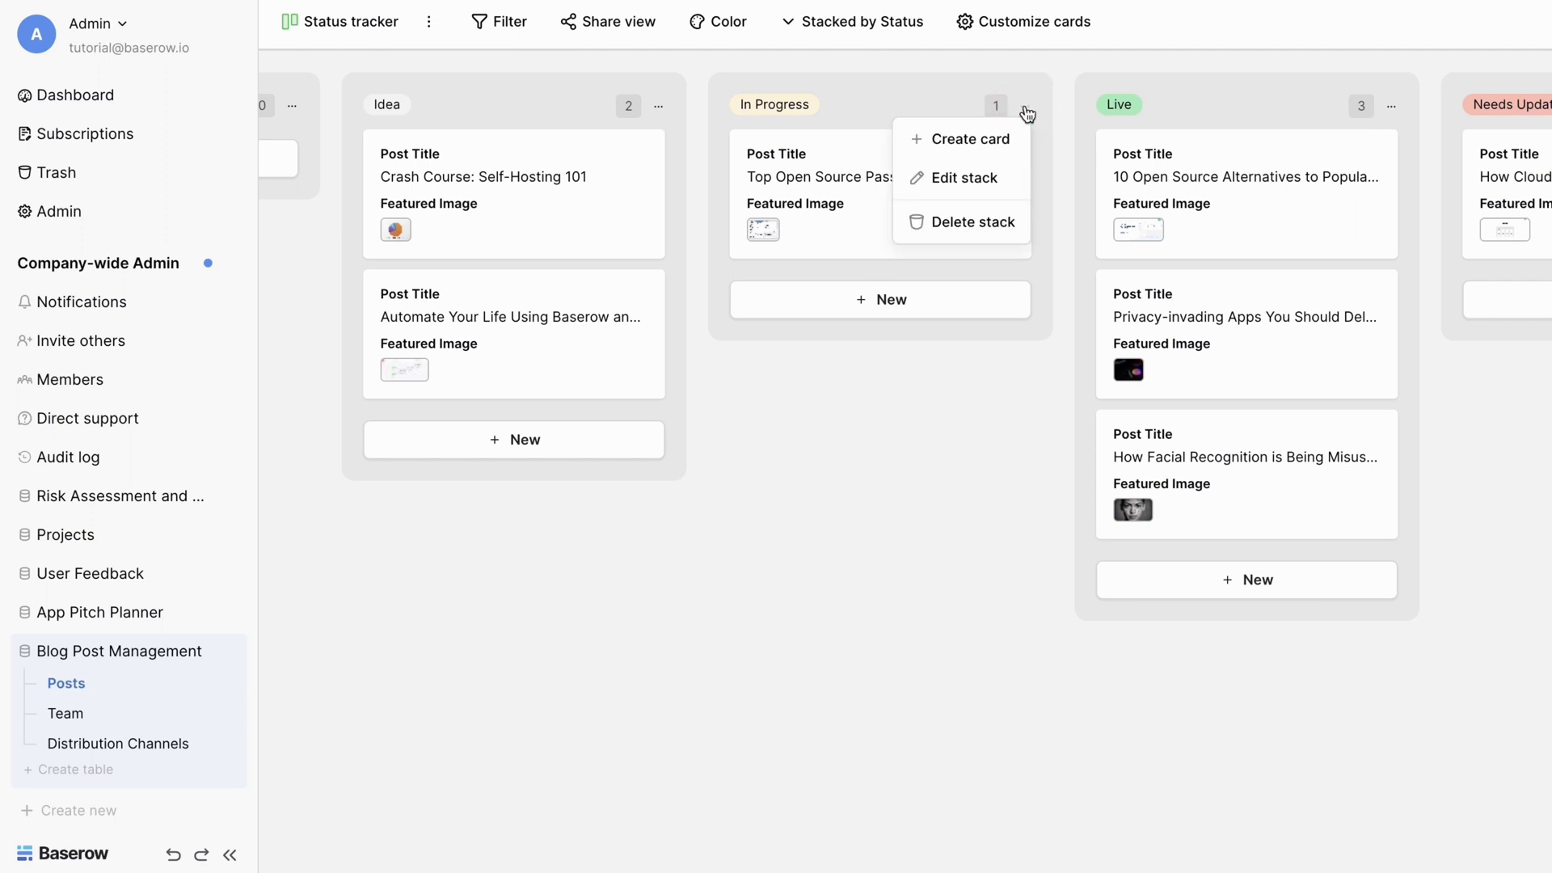
pyautogui.click(969, 139)
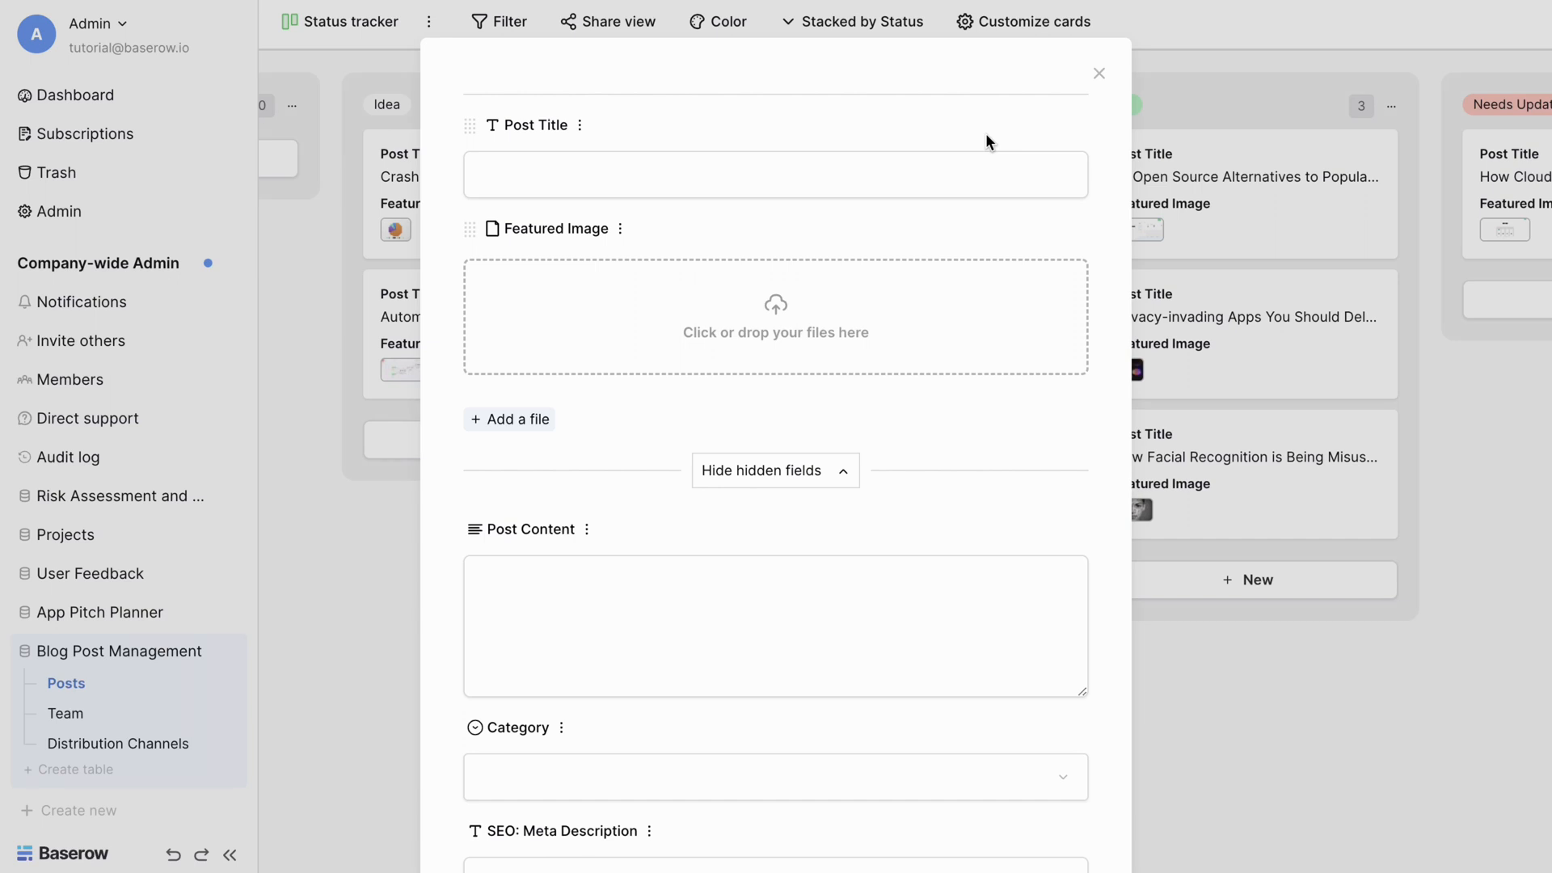
pyautogui.moveTo(1099, 74)
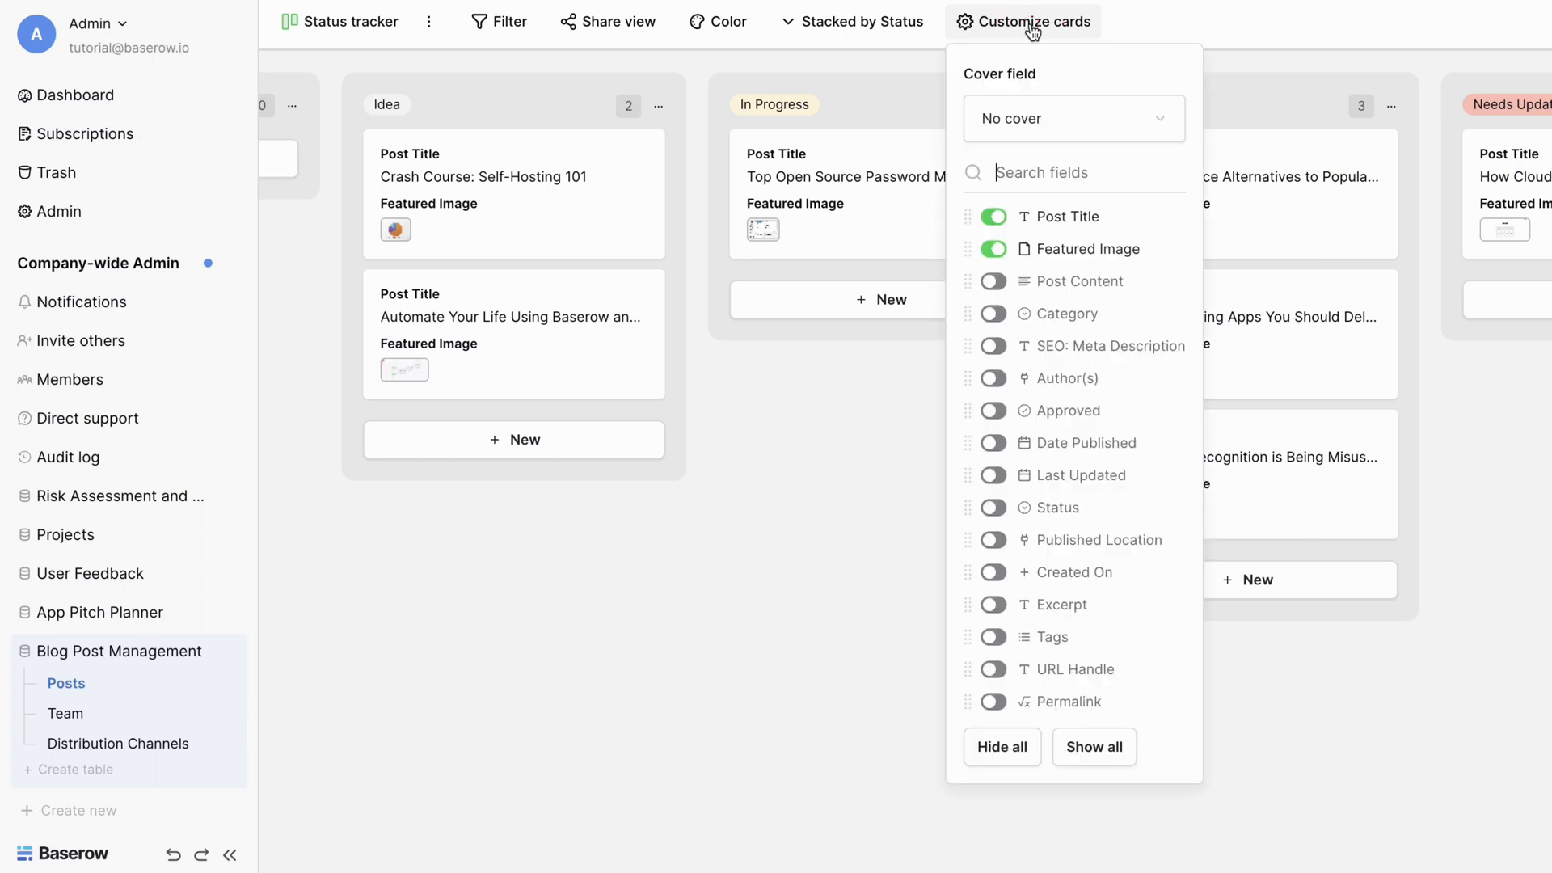
pyautogui.moveTo(1034, 118)
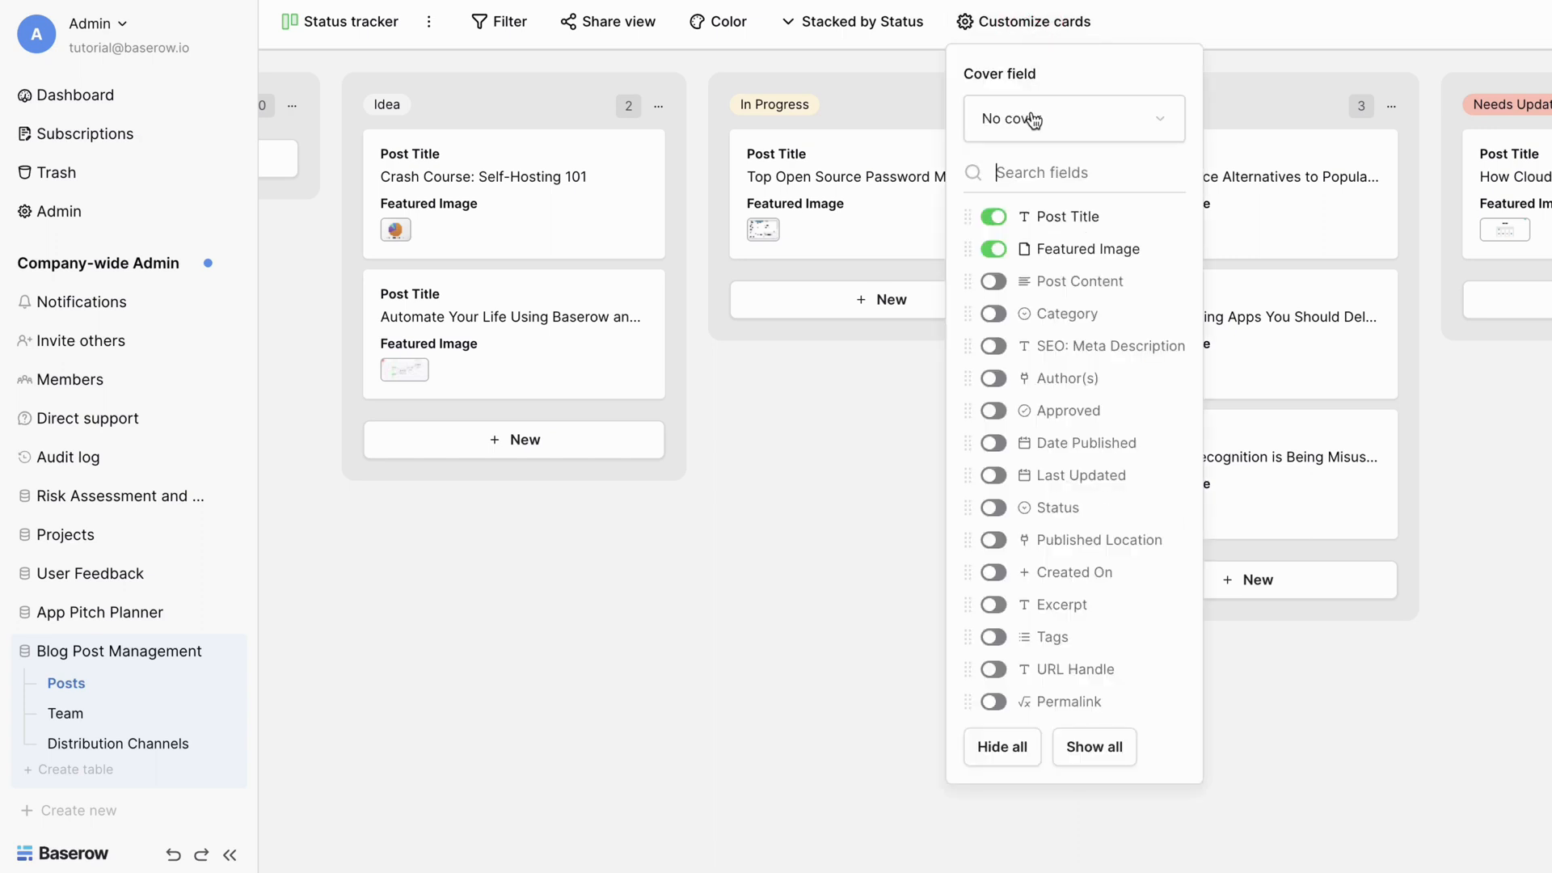
# - Try Featured Image as the card cover, then set the cover back to none
pyautogui.click(1072, 118)
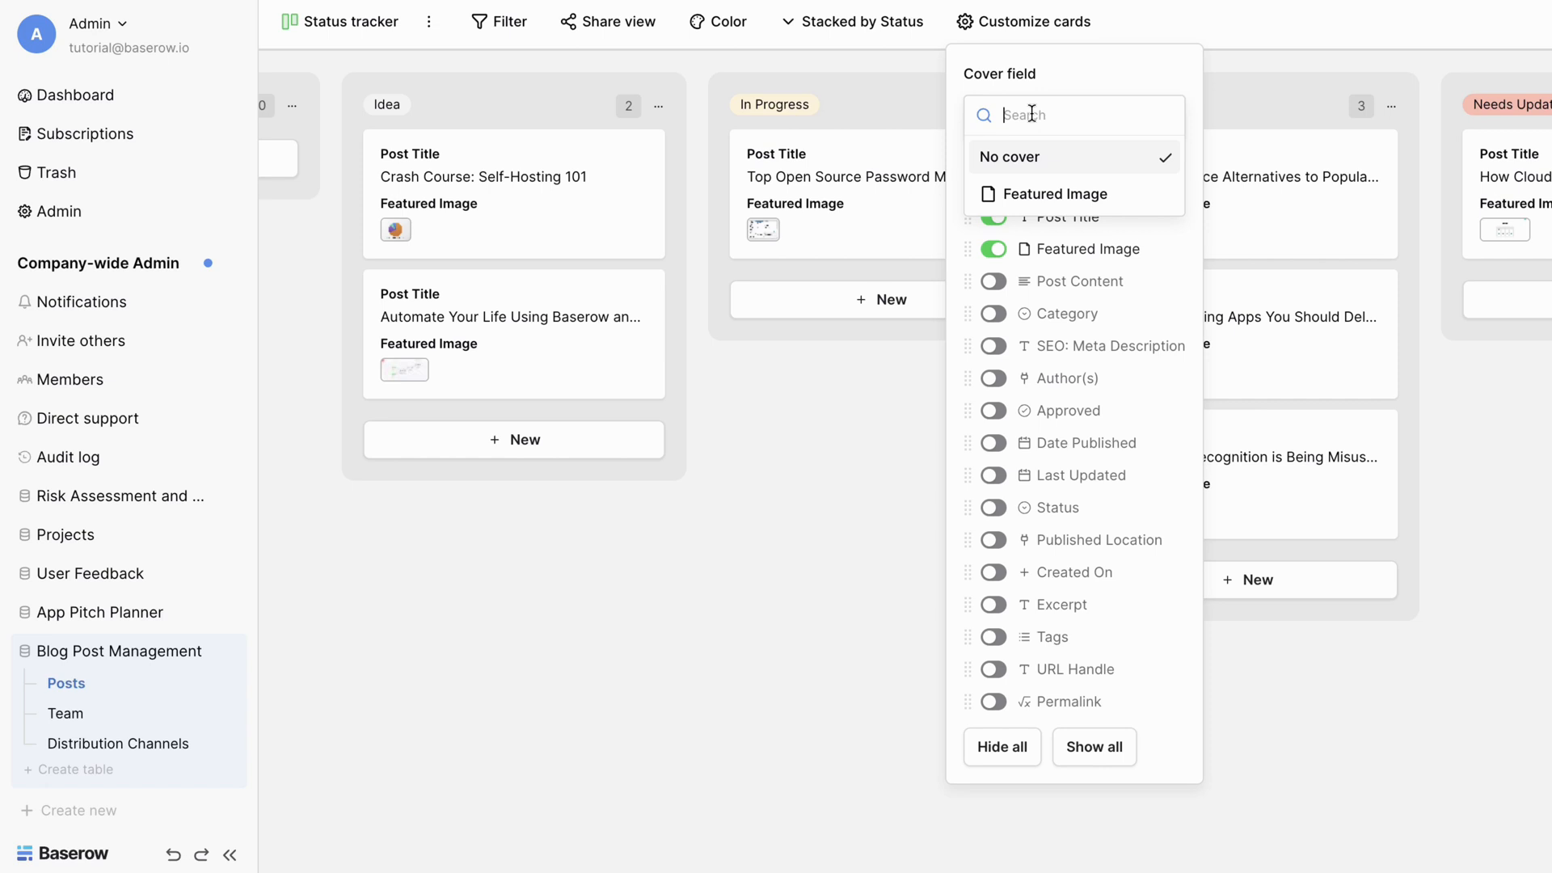
pyautogui.click(1051, 193)
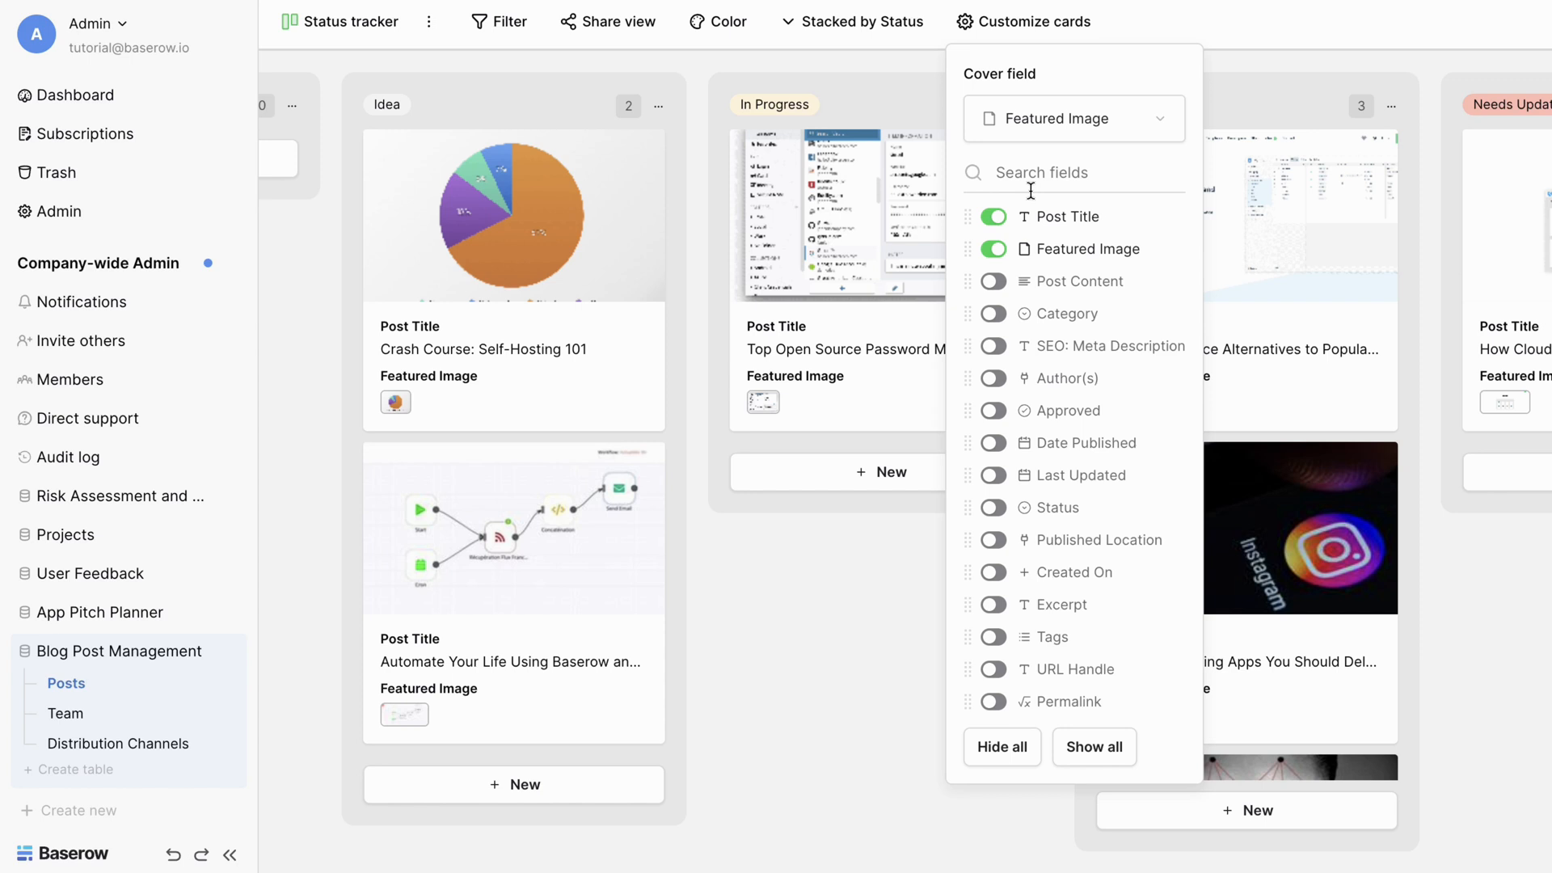
pyautogui.click(1073, 118)
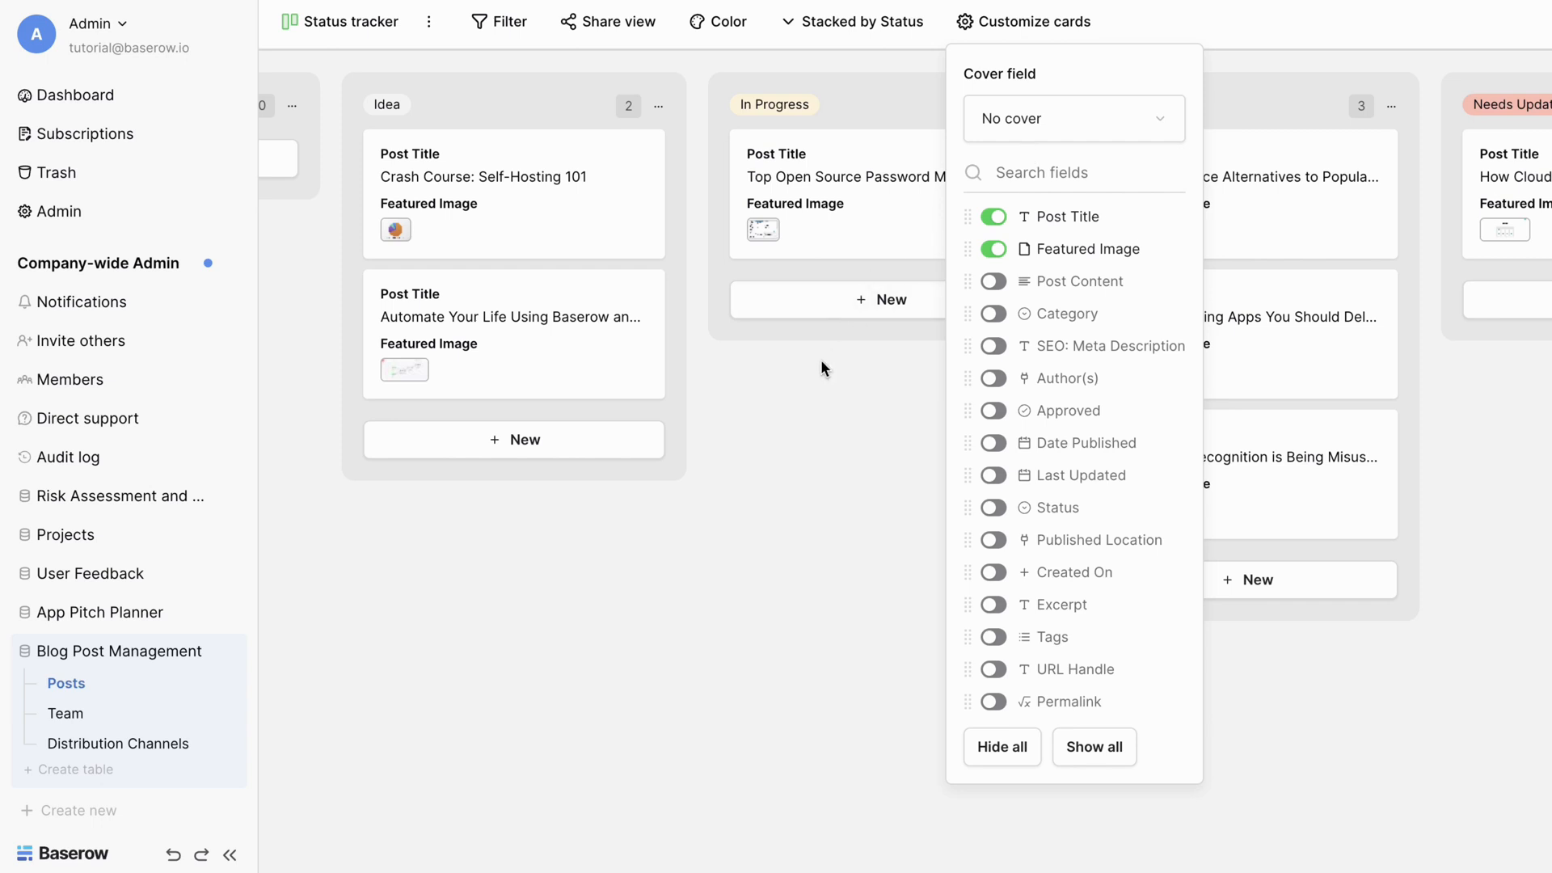
# - Stack the kanban cards by the Category field
pyautogui.click(861, 21)
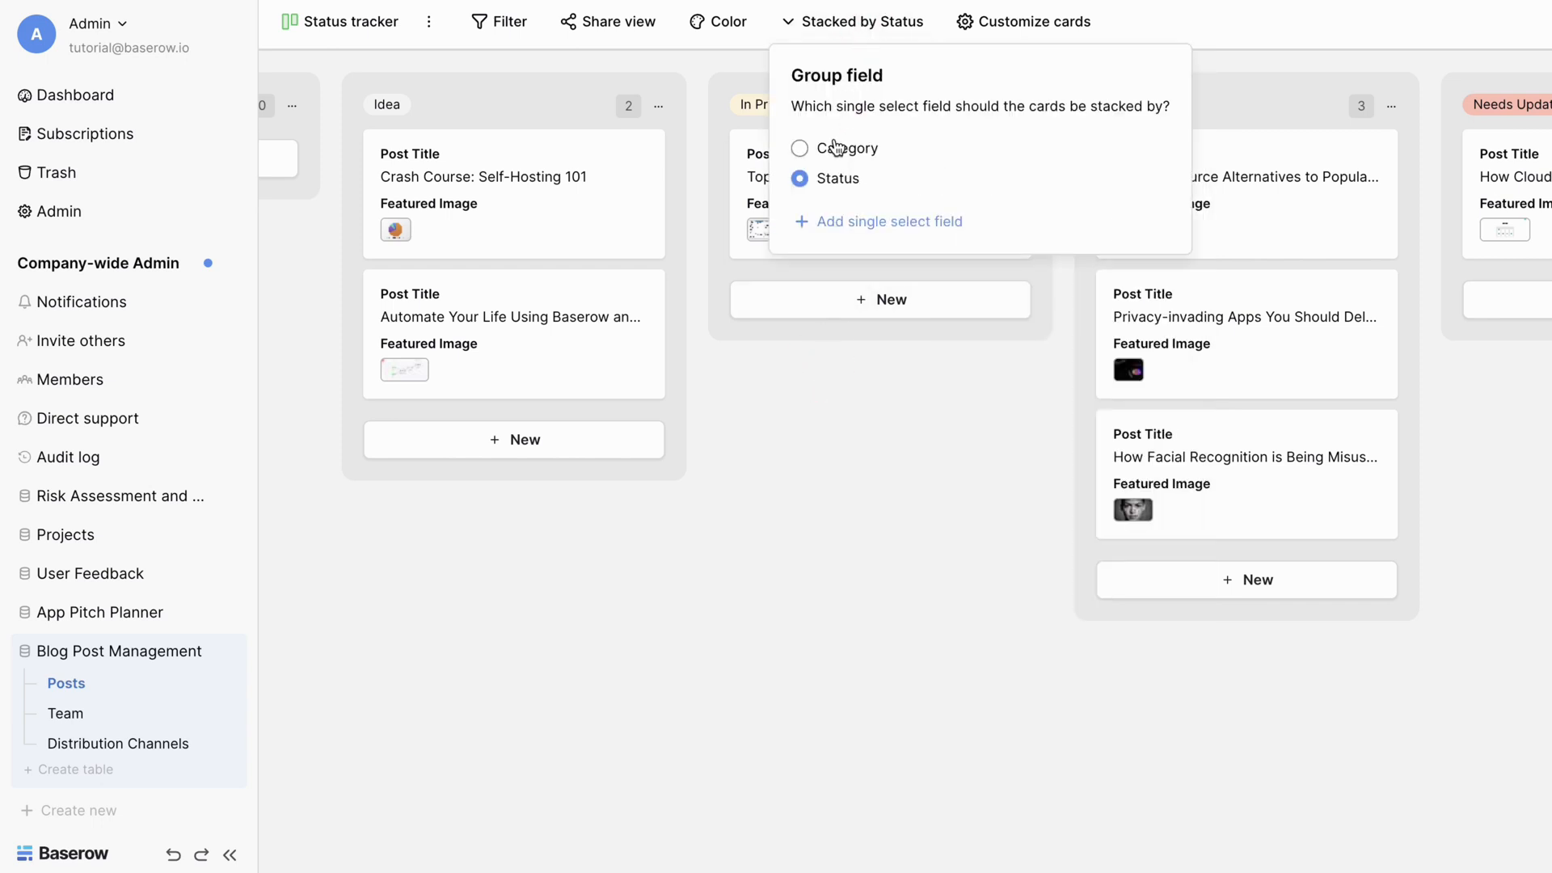
pyautogui.click(800, 148)
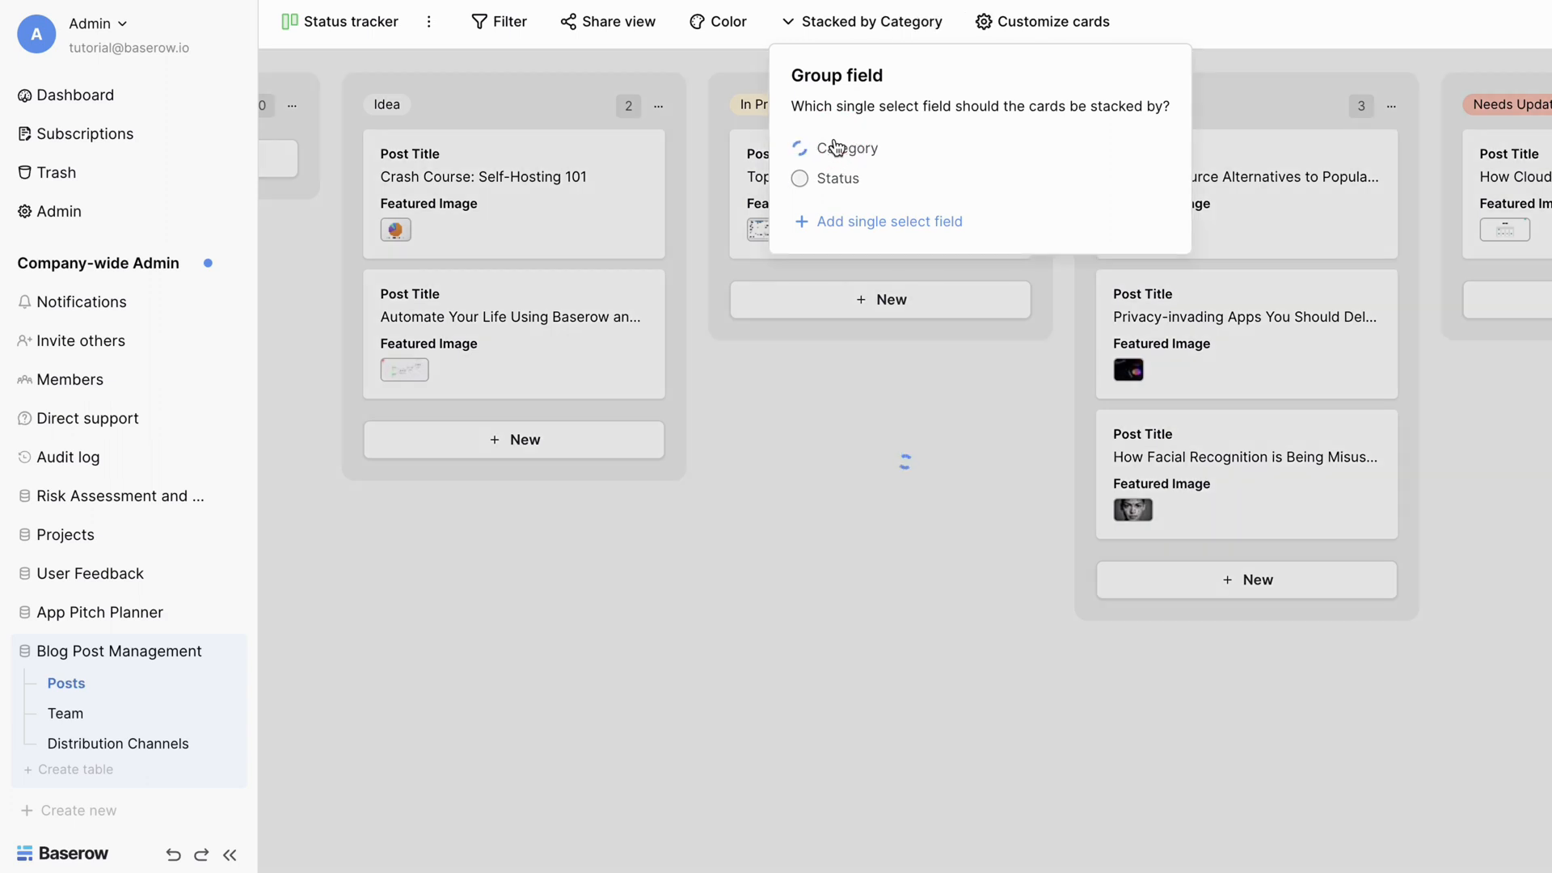
pyautogui.click(799, 148)
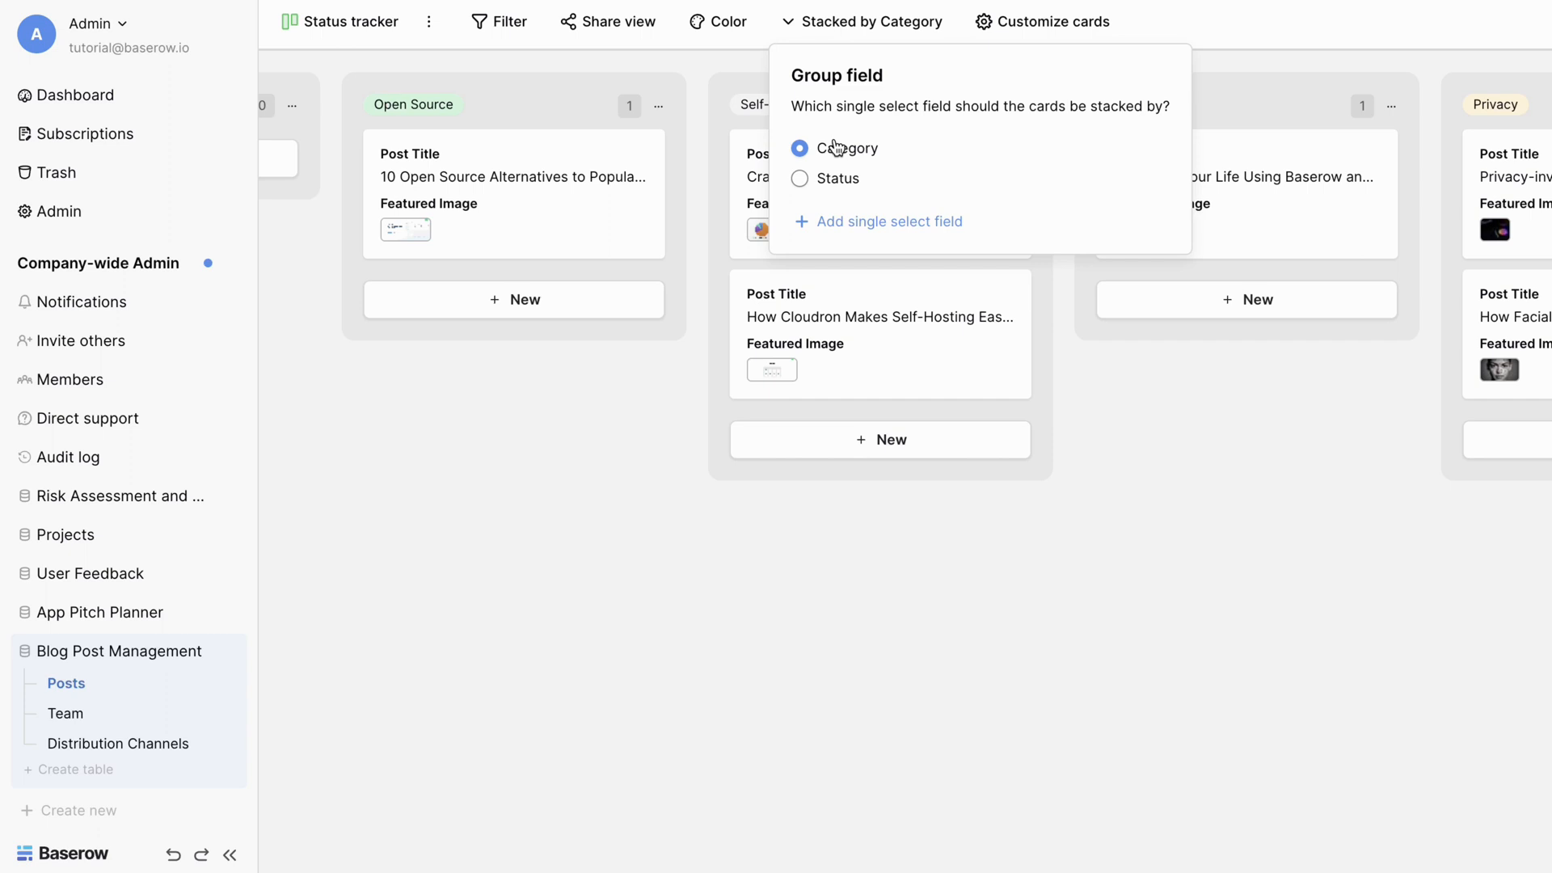
# - Colour cards by Category with a left border and a background tint
pyautogui.click(716, 21)
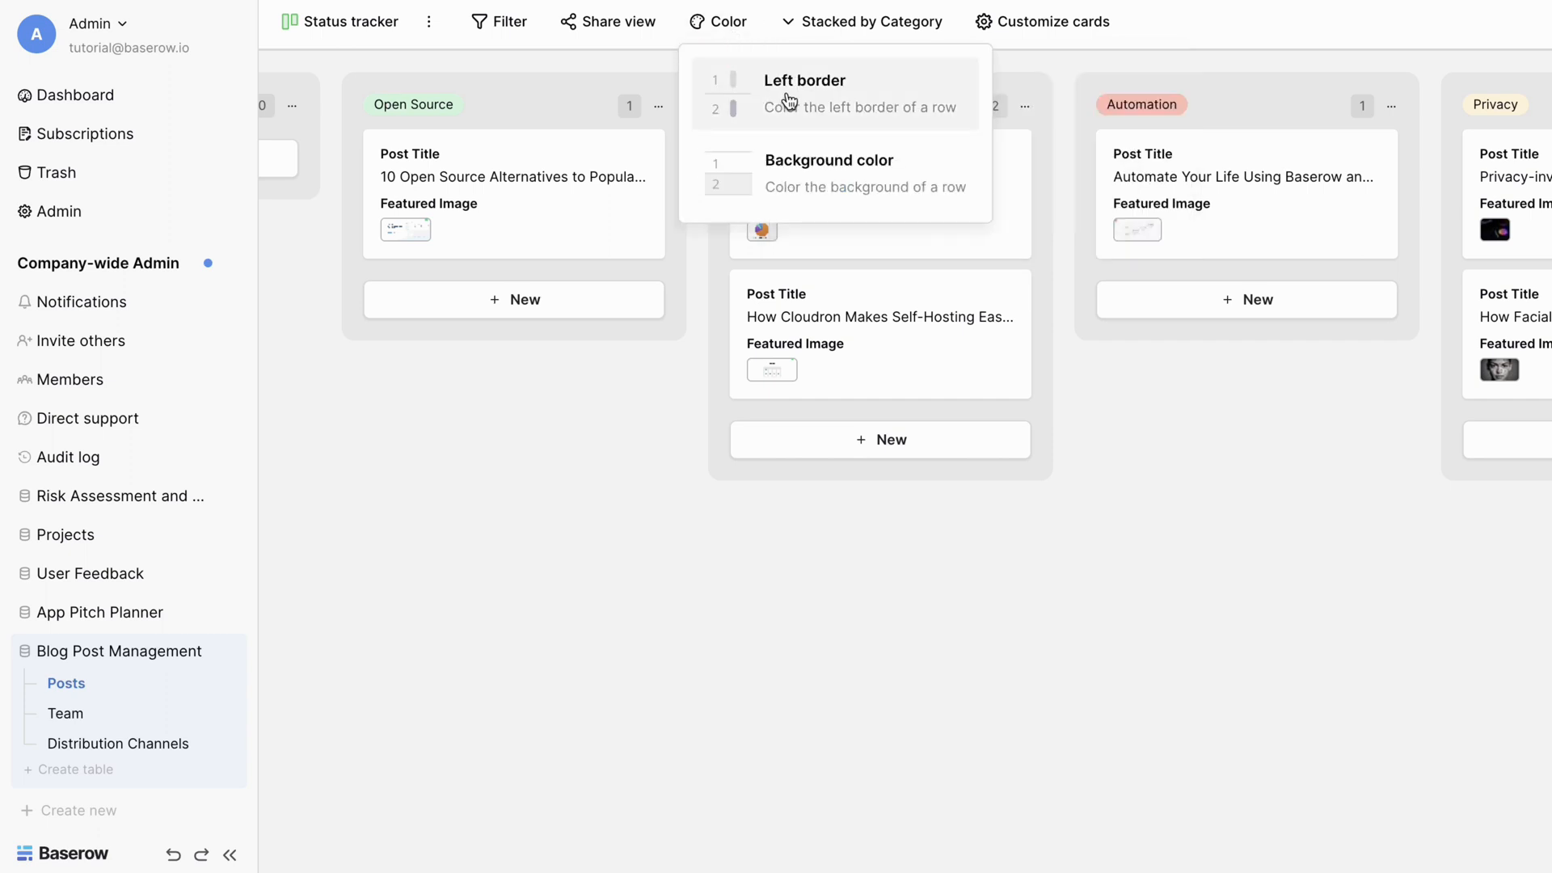
pyautogui.click(804, 89)
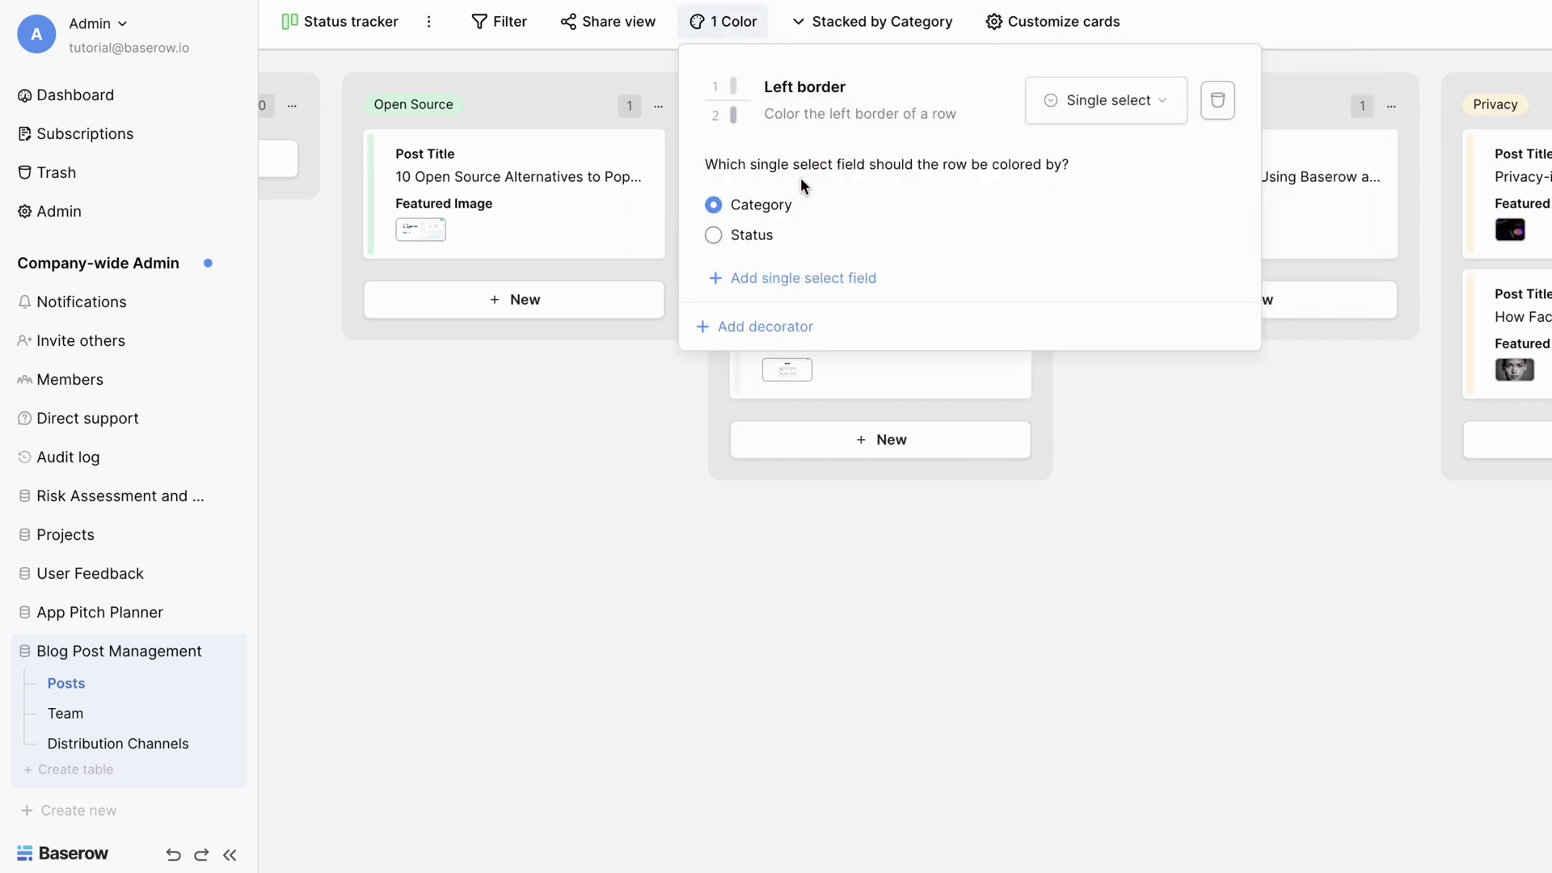
pyautogui.click(764, 324)
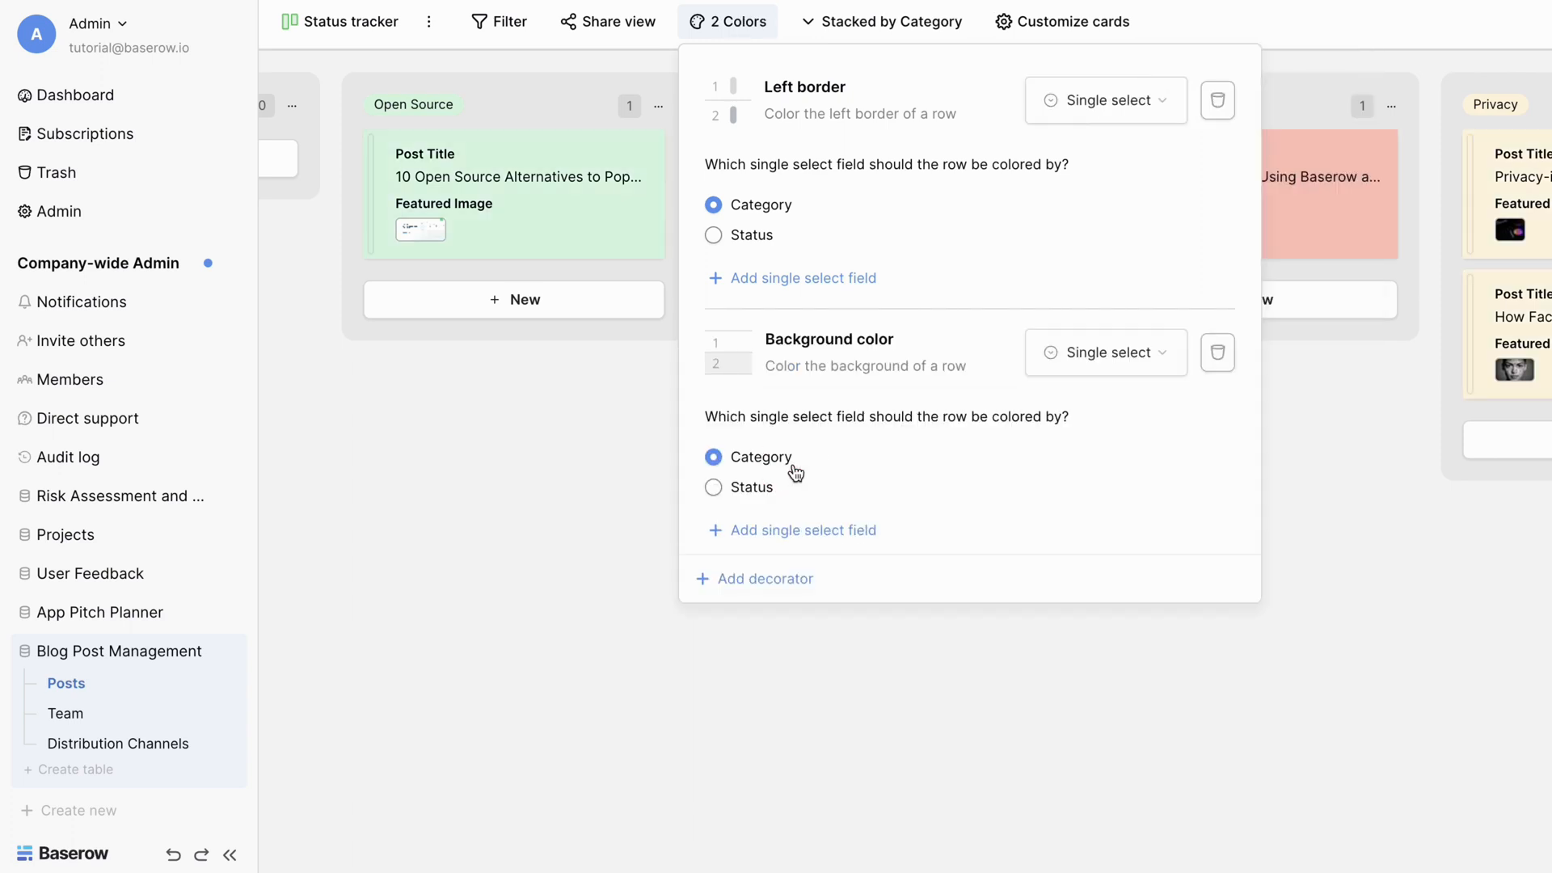
pyautogui.moveTo(514, 474)
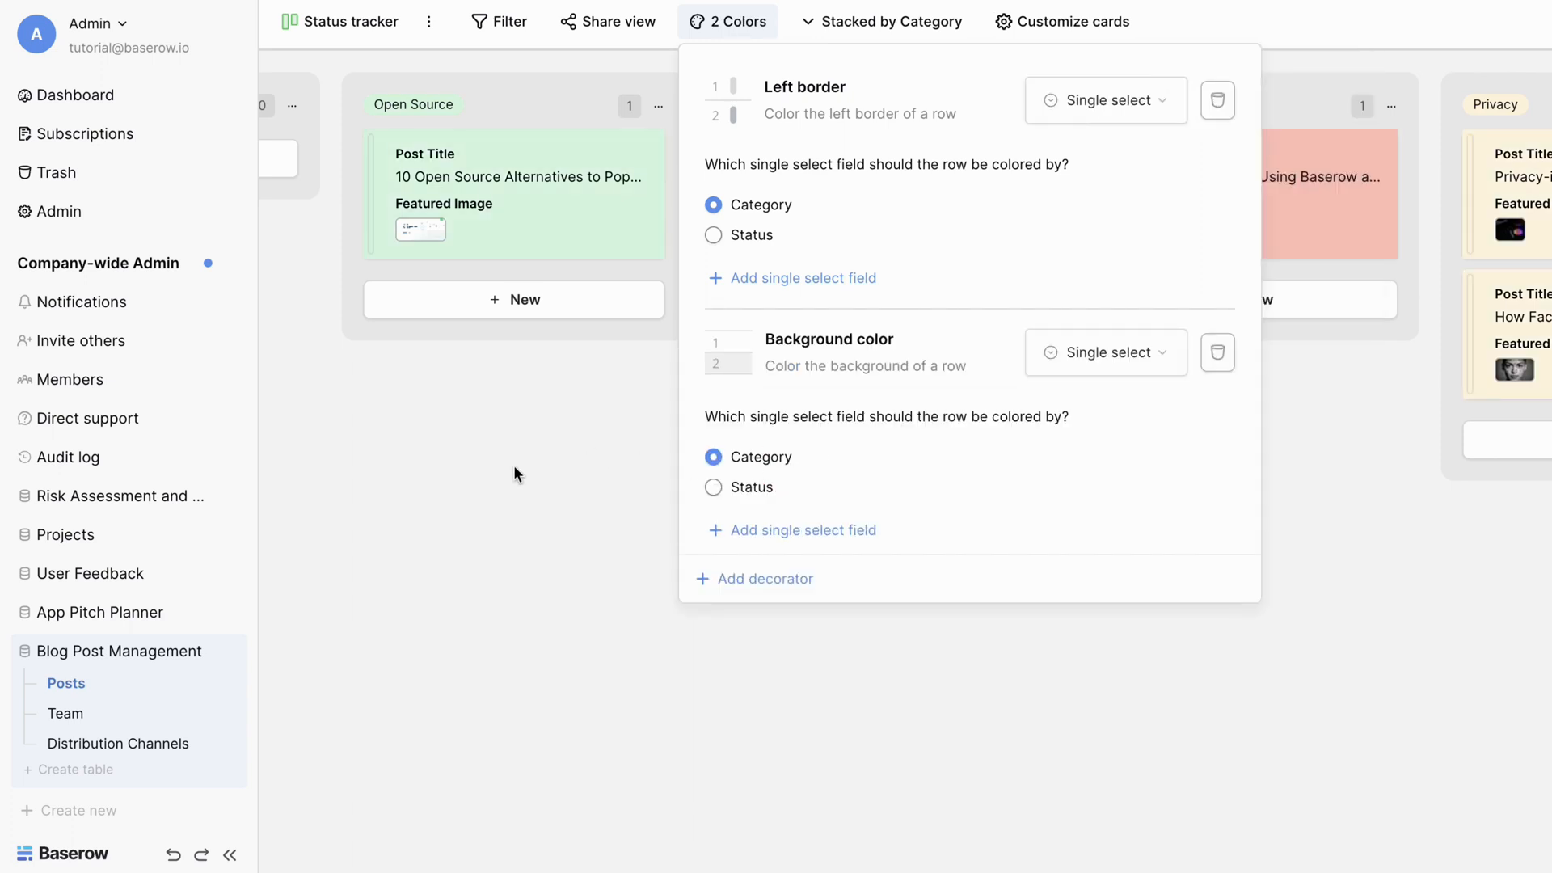
pyautogui.click(499, 21)
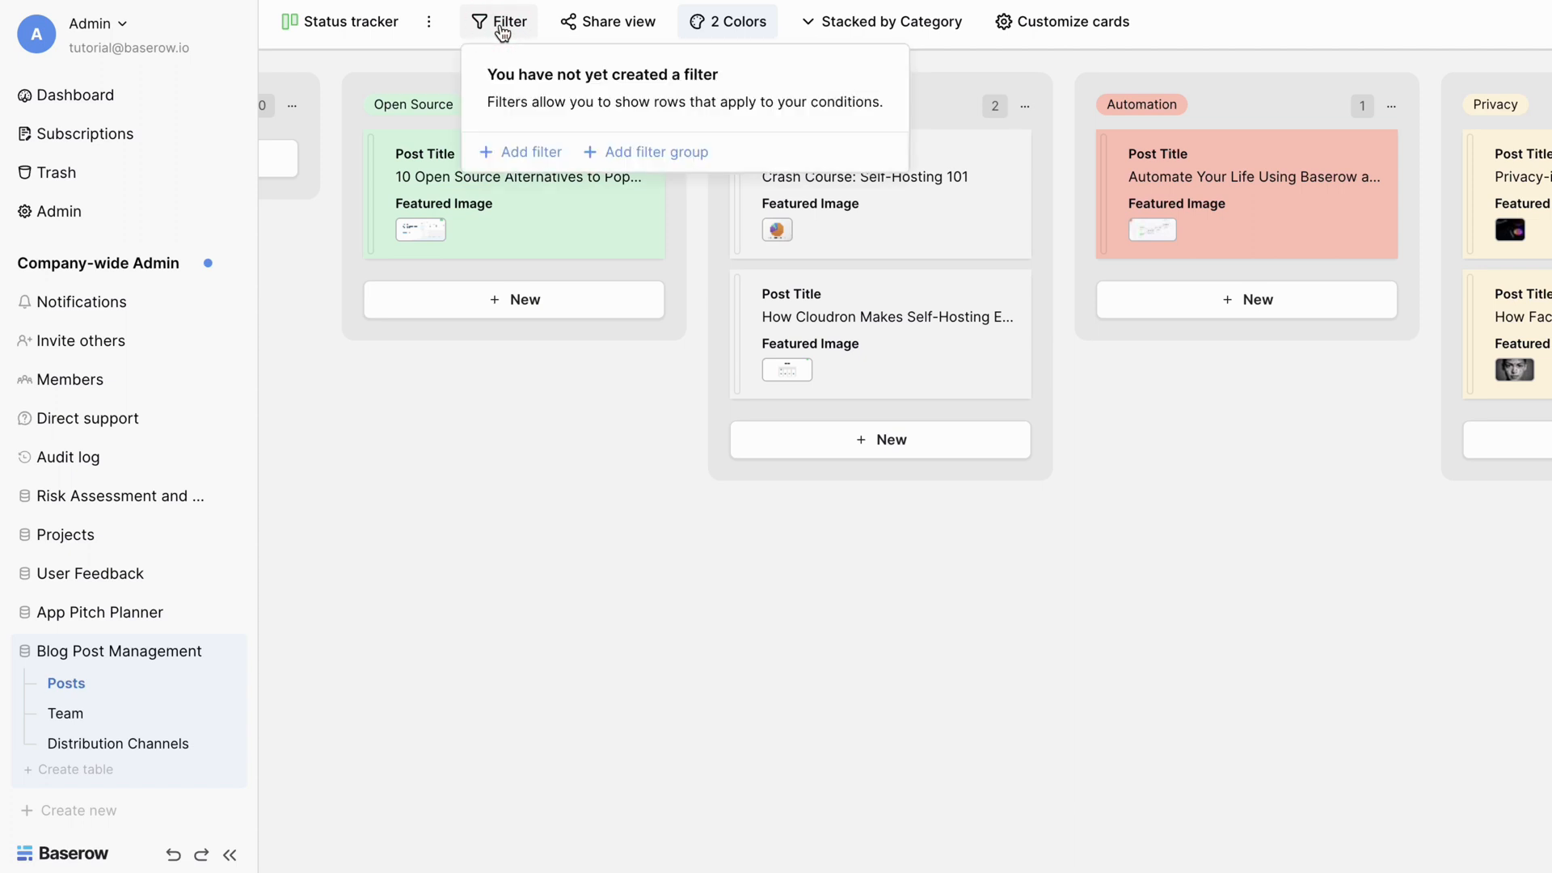
pyautogui.click(521, 152)
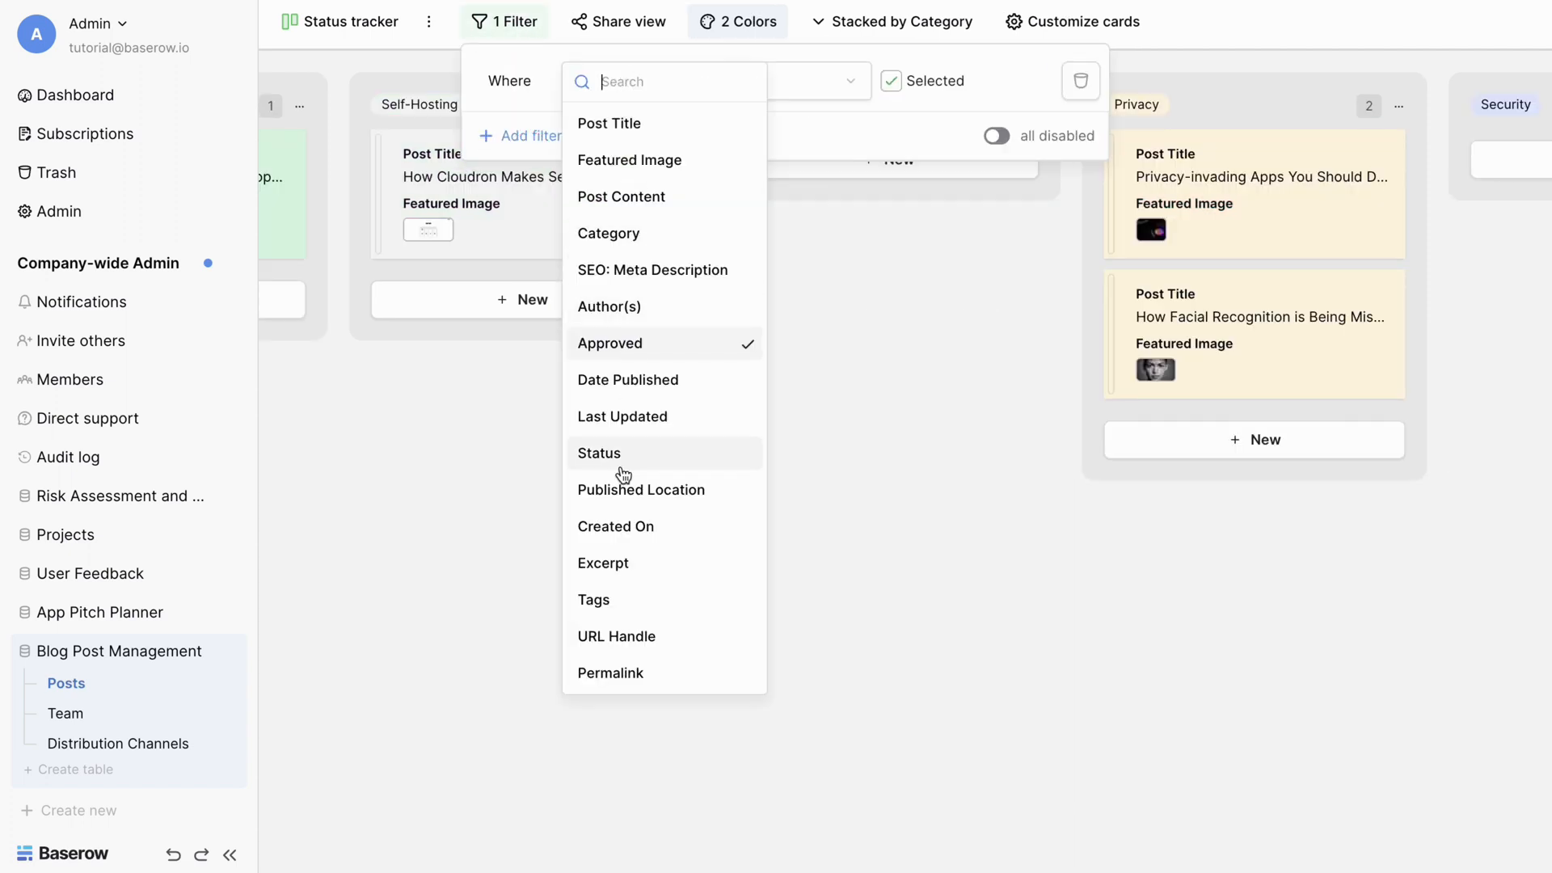
pyautogui.click(598, 452)
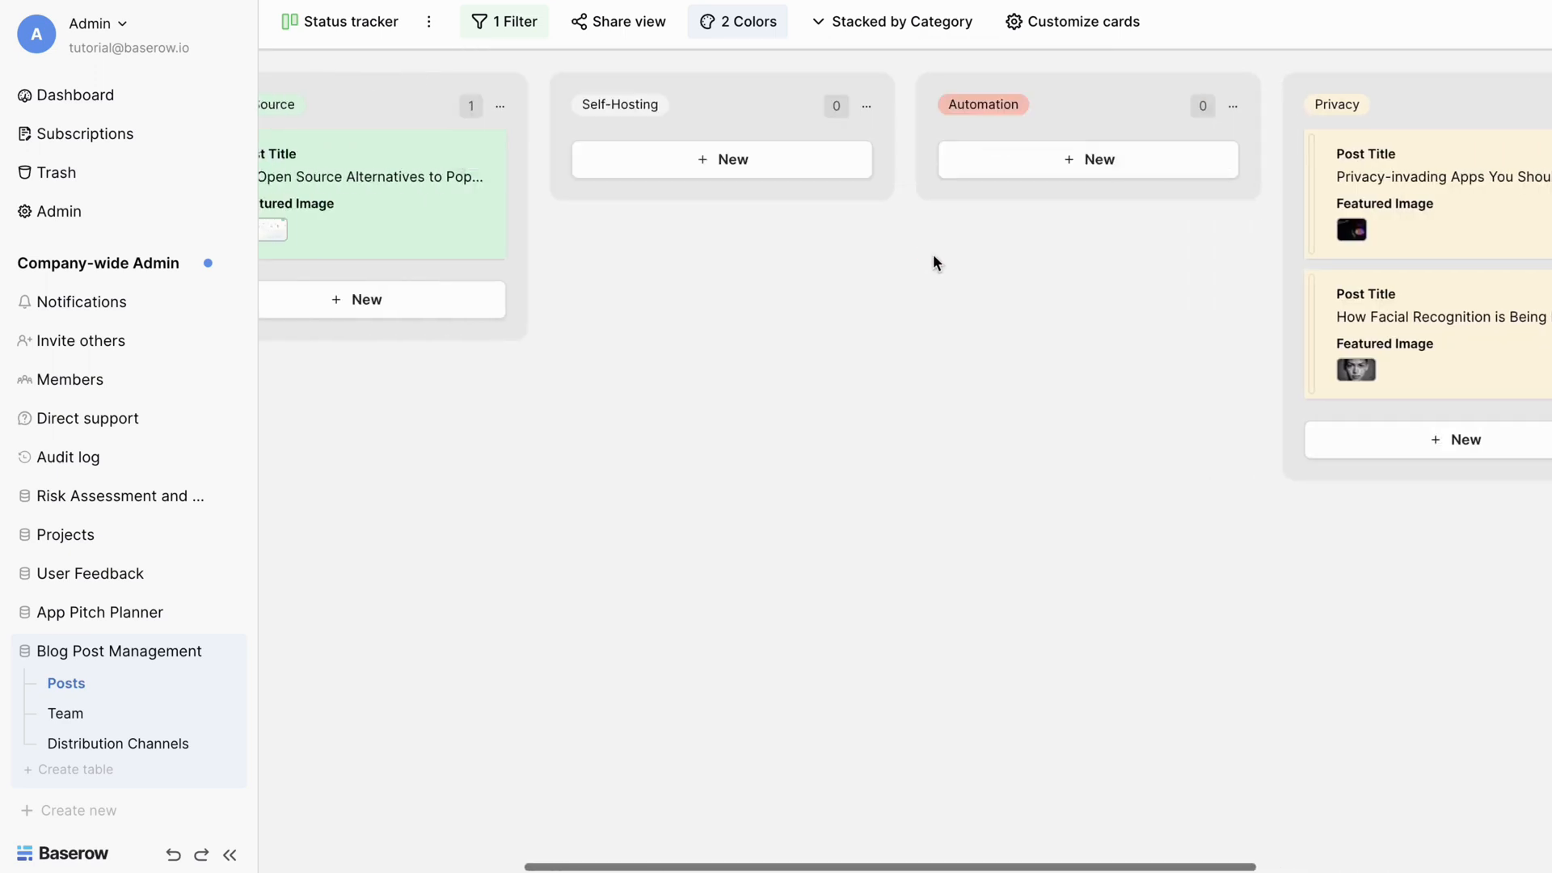
pyautogui.hscroll(-3)
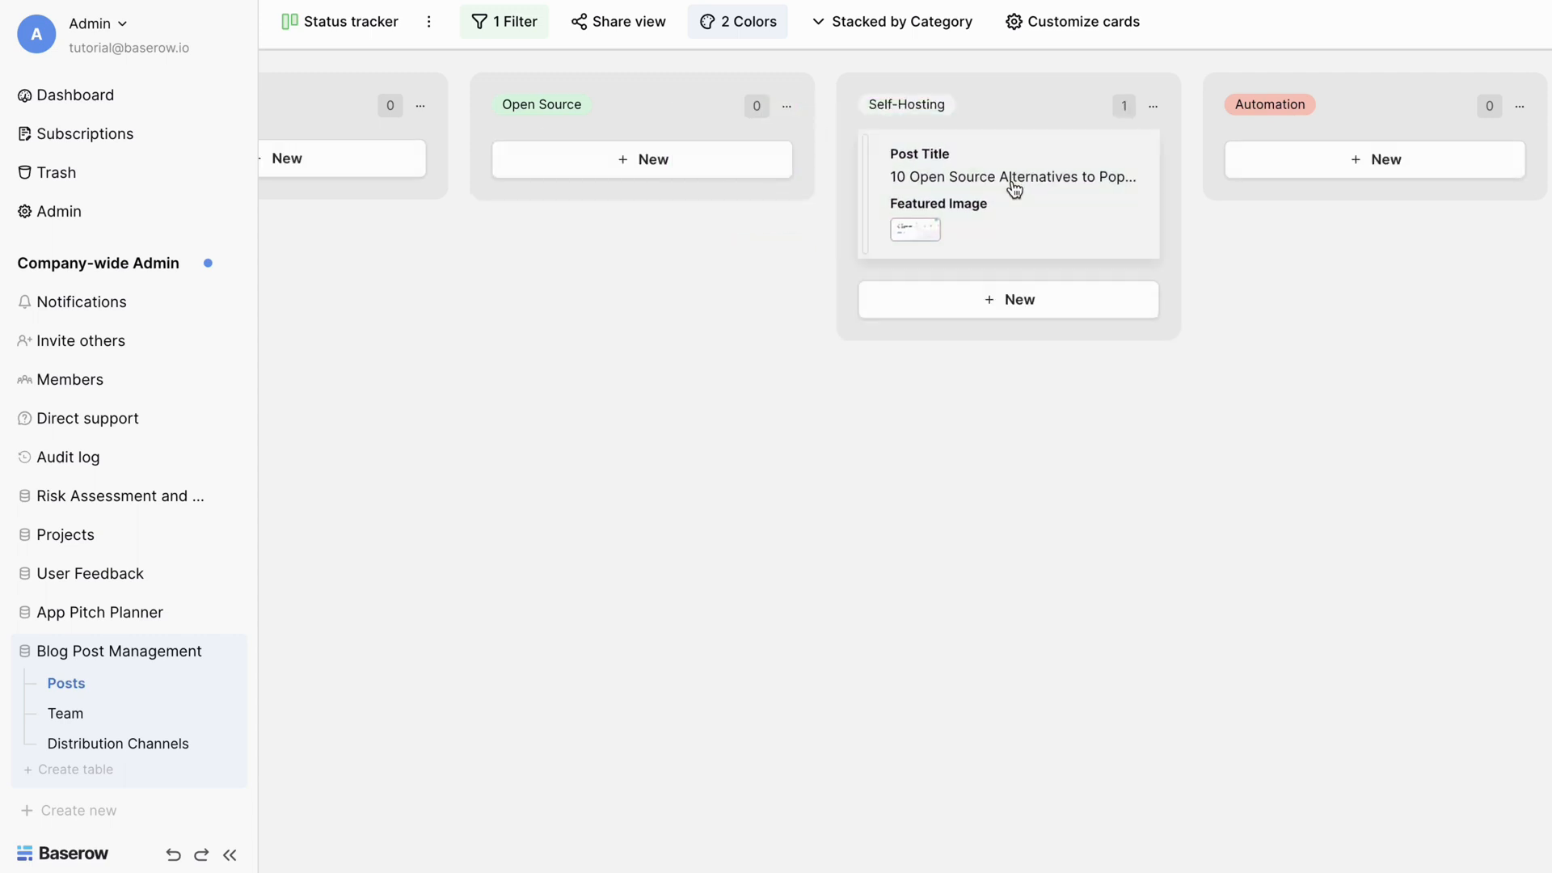
pyautogui.hscroll(3)
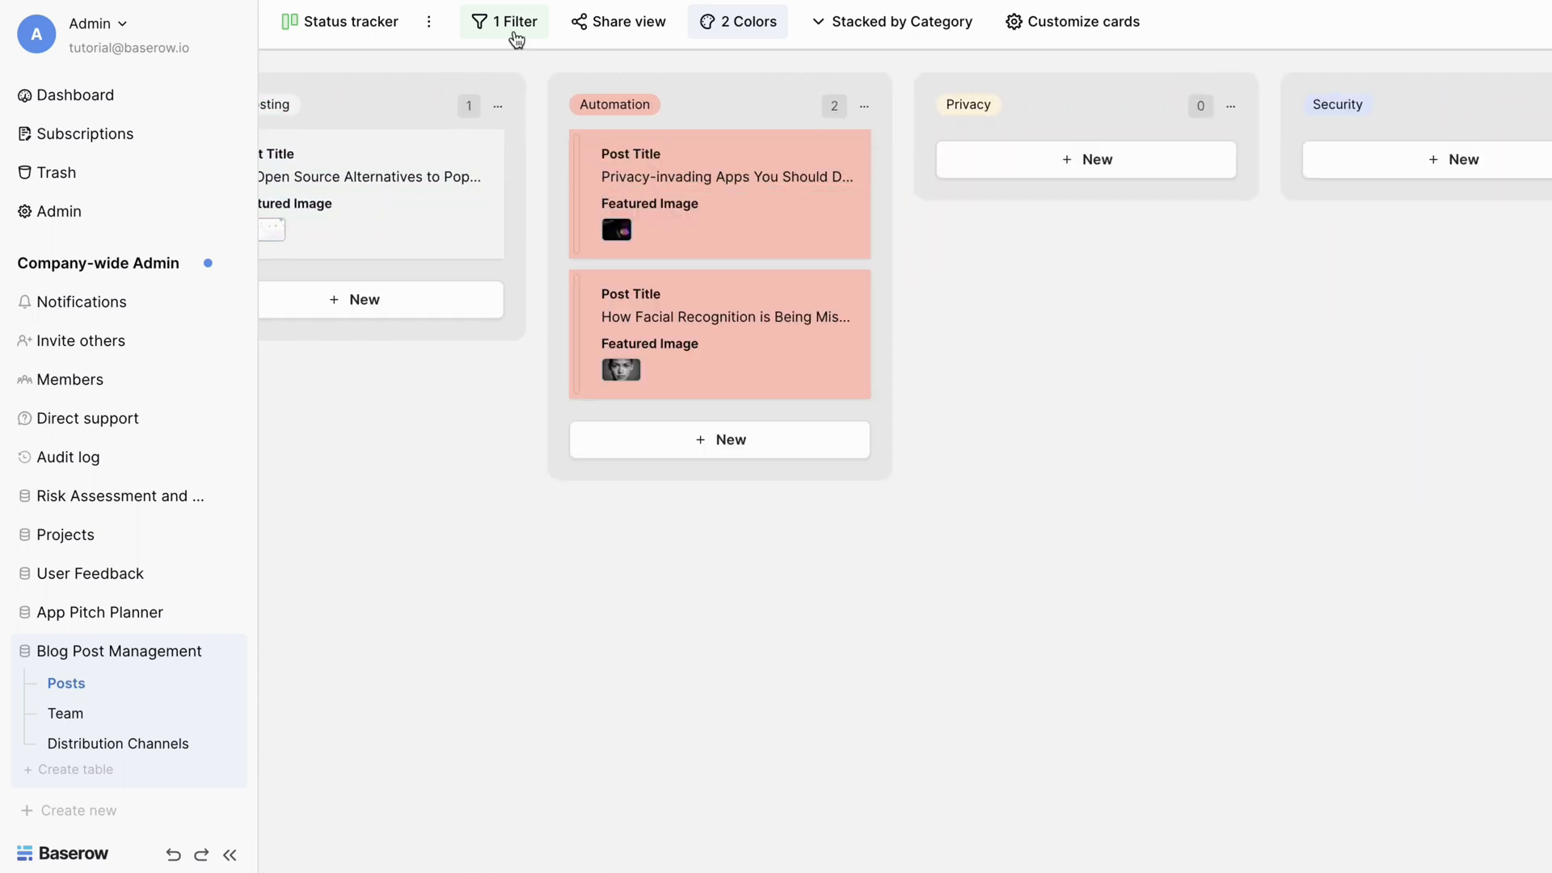
pyautogui.click(504, 21)
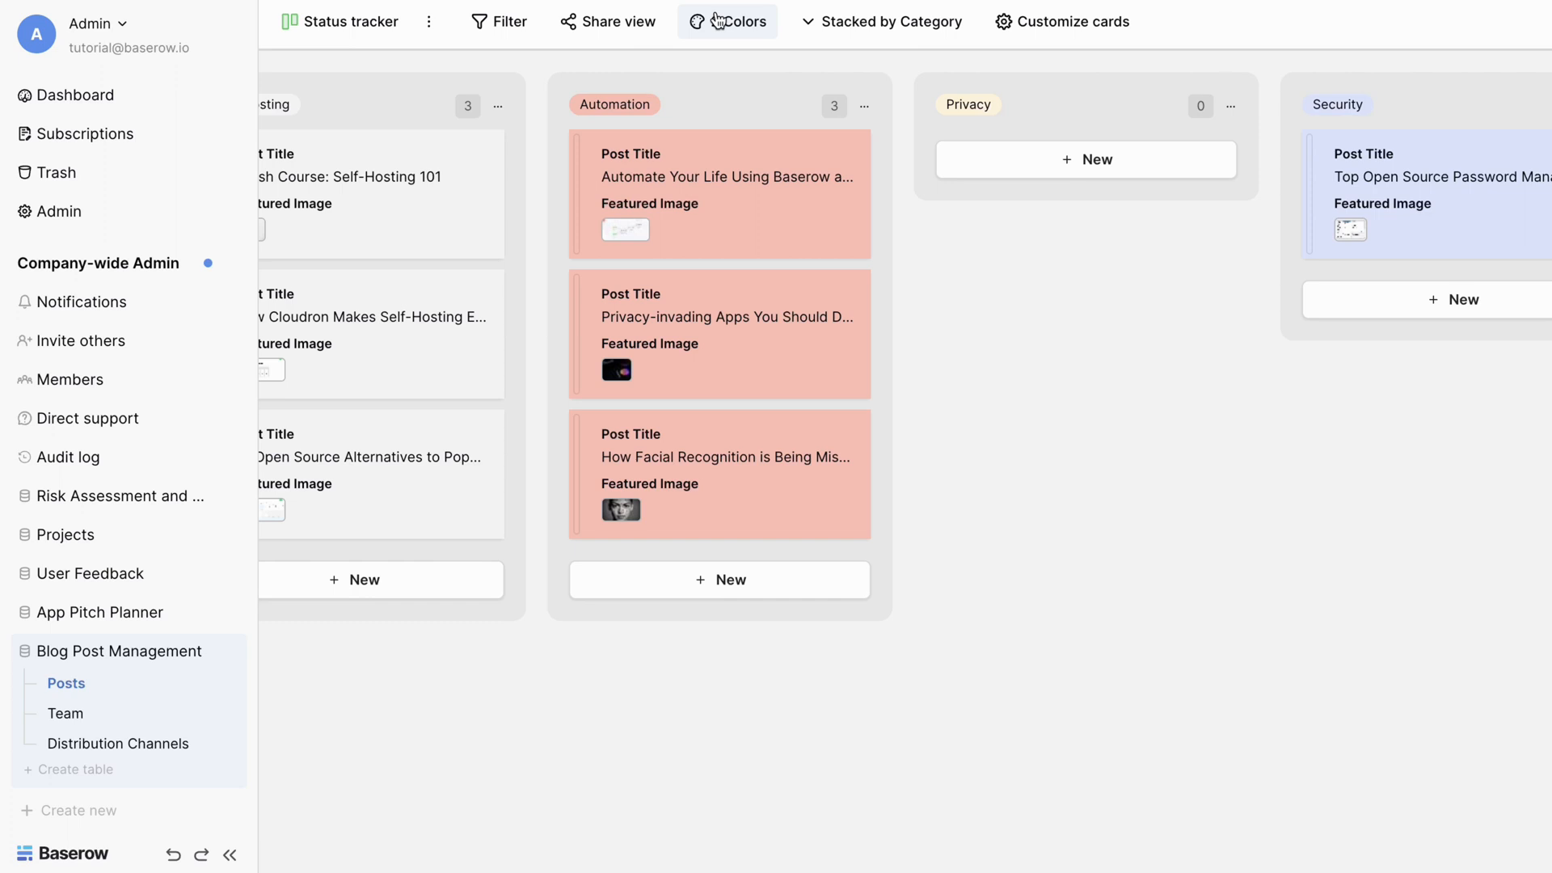
pyautogui.click(351, 21)
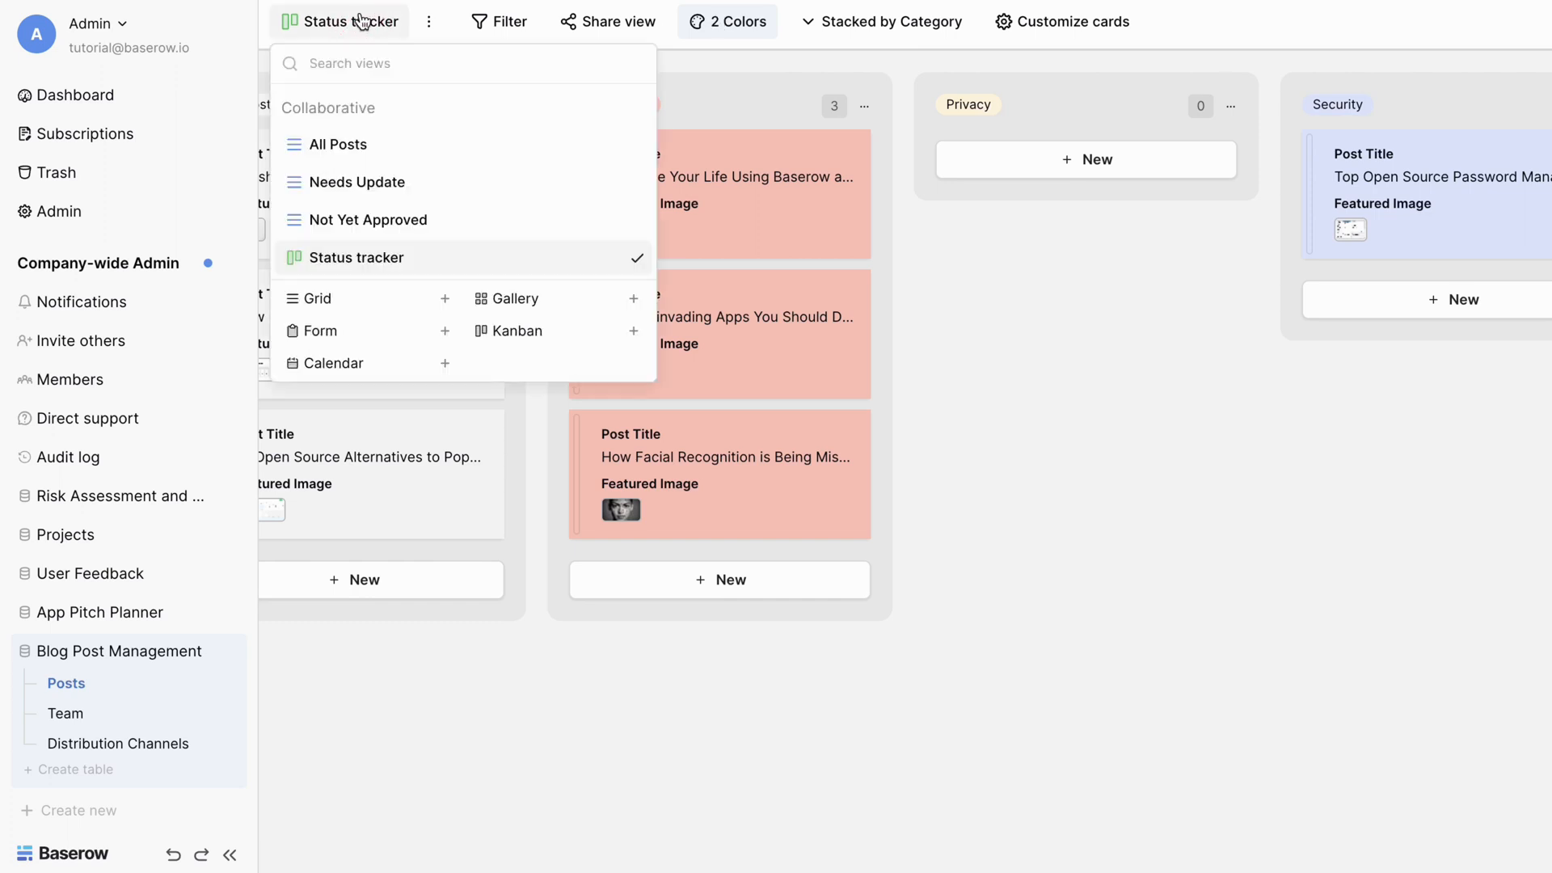
pyautogui.moveTo(377, 258)
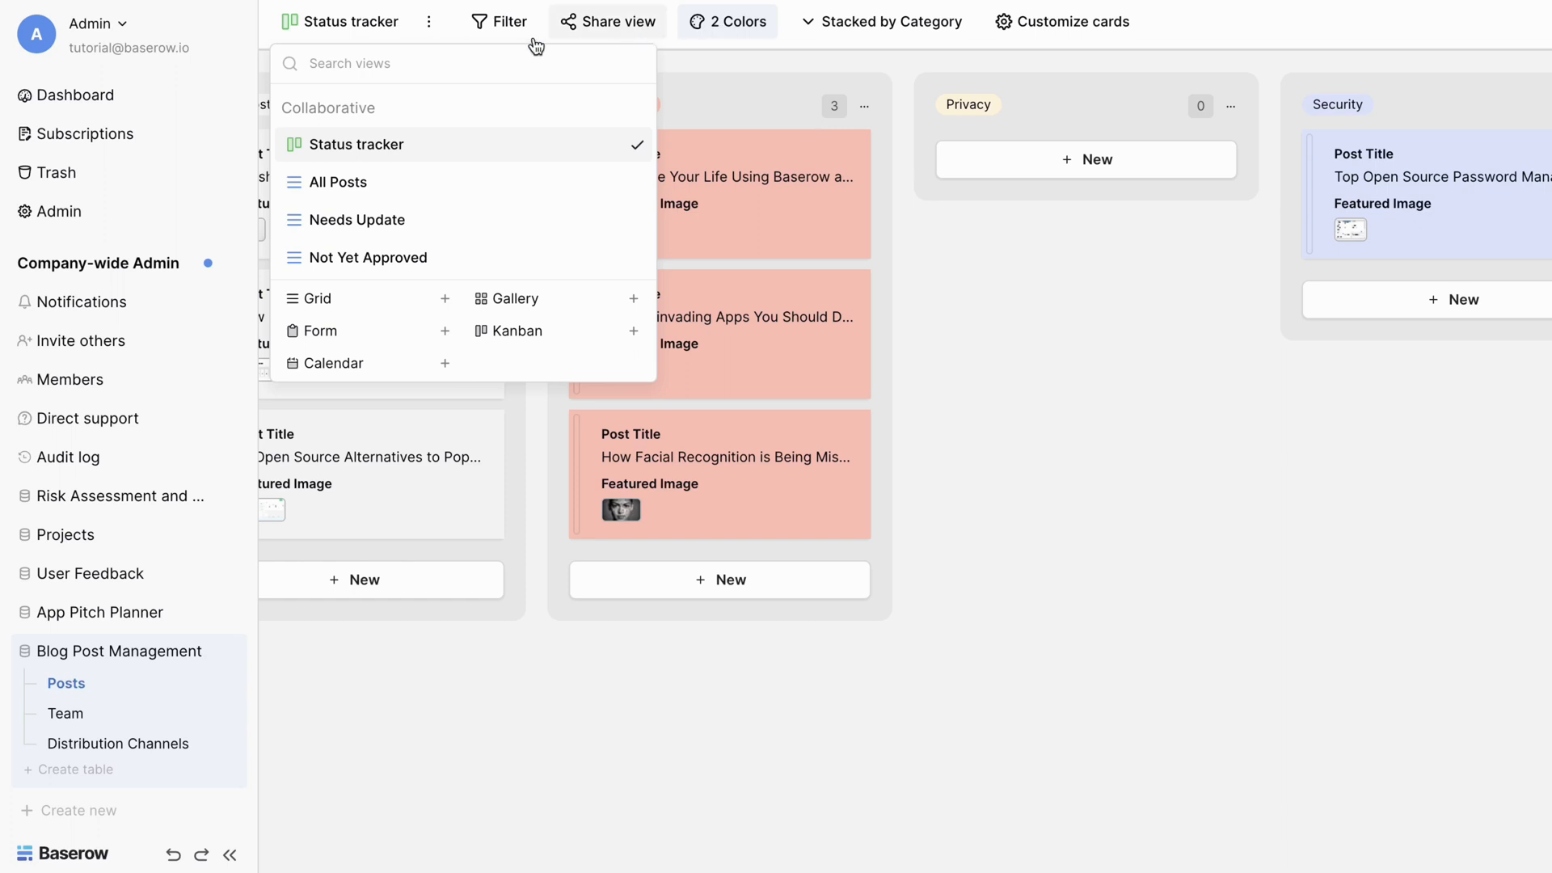
# - Check the view has no filters and stack the cards by Status again
pyautogui.click(500, 21)
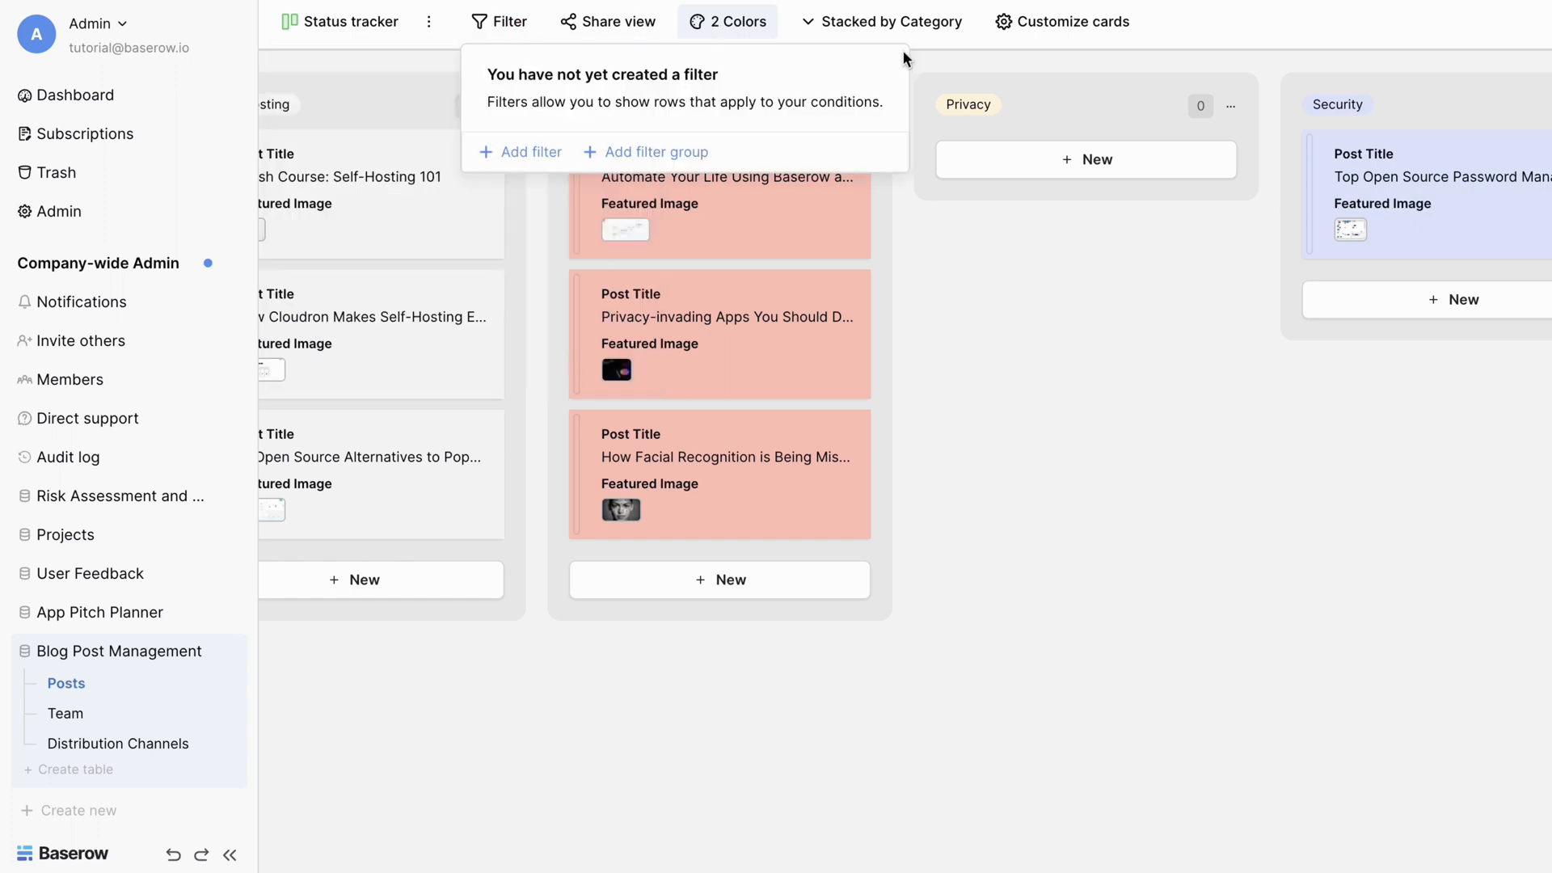
pyautogui.click(888, 21)
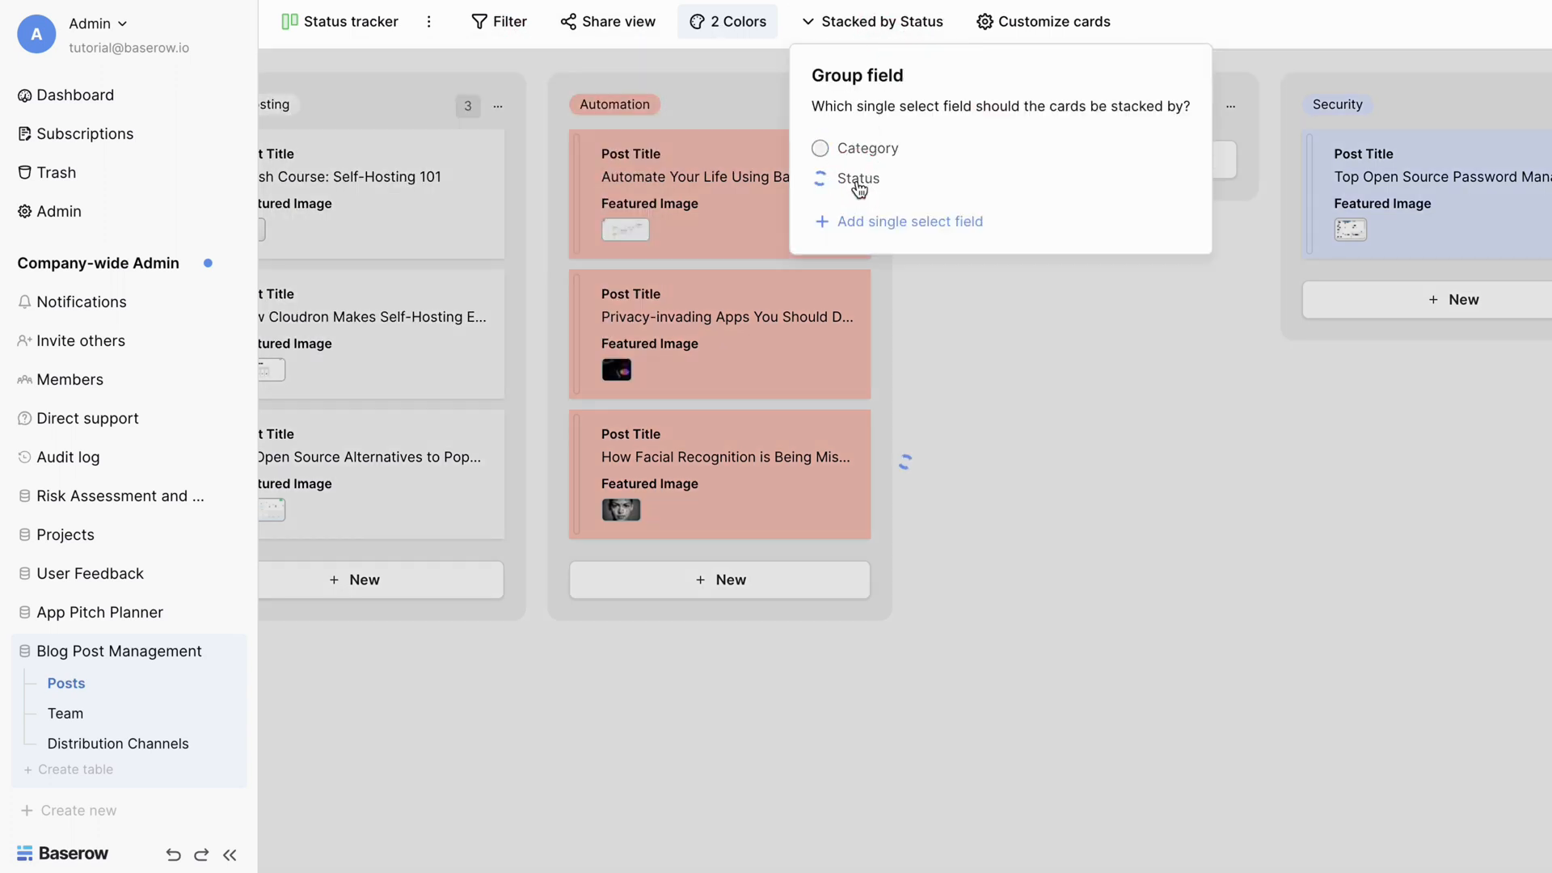
pyautogui.click(862, 179)
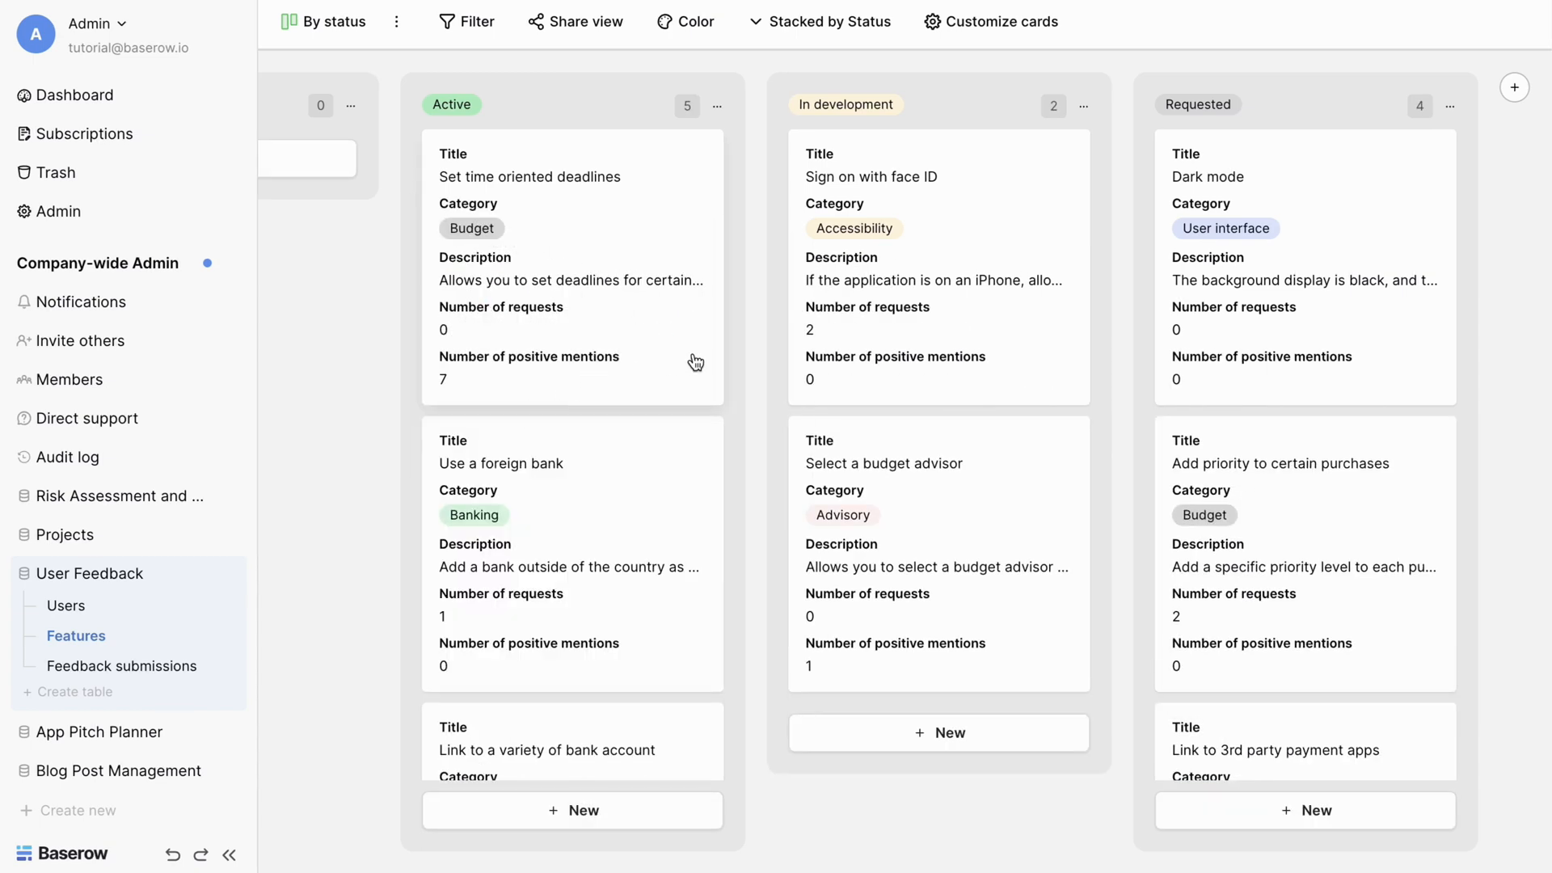
# - Scroll down through the Feedback submissions kanban stacked by Purchase method
pyautogui.scroll(-3)
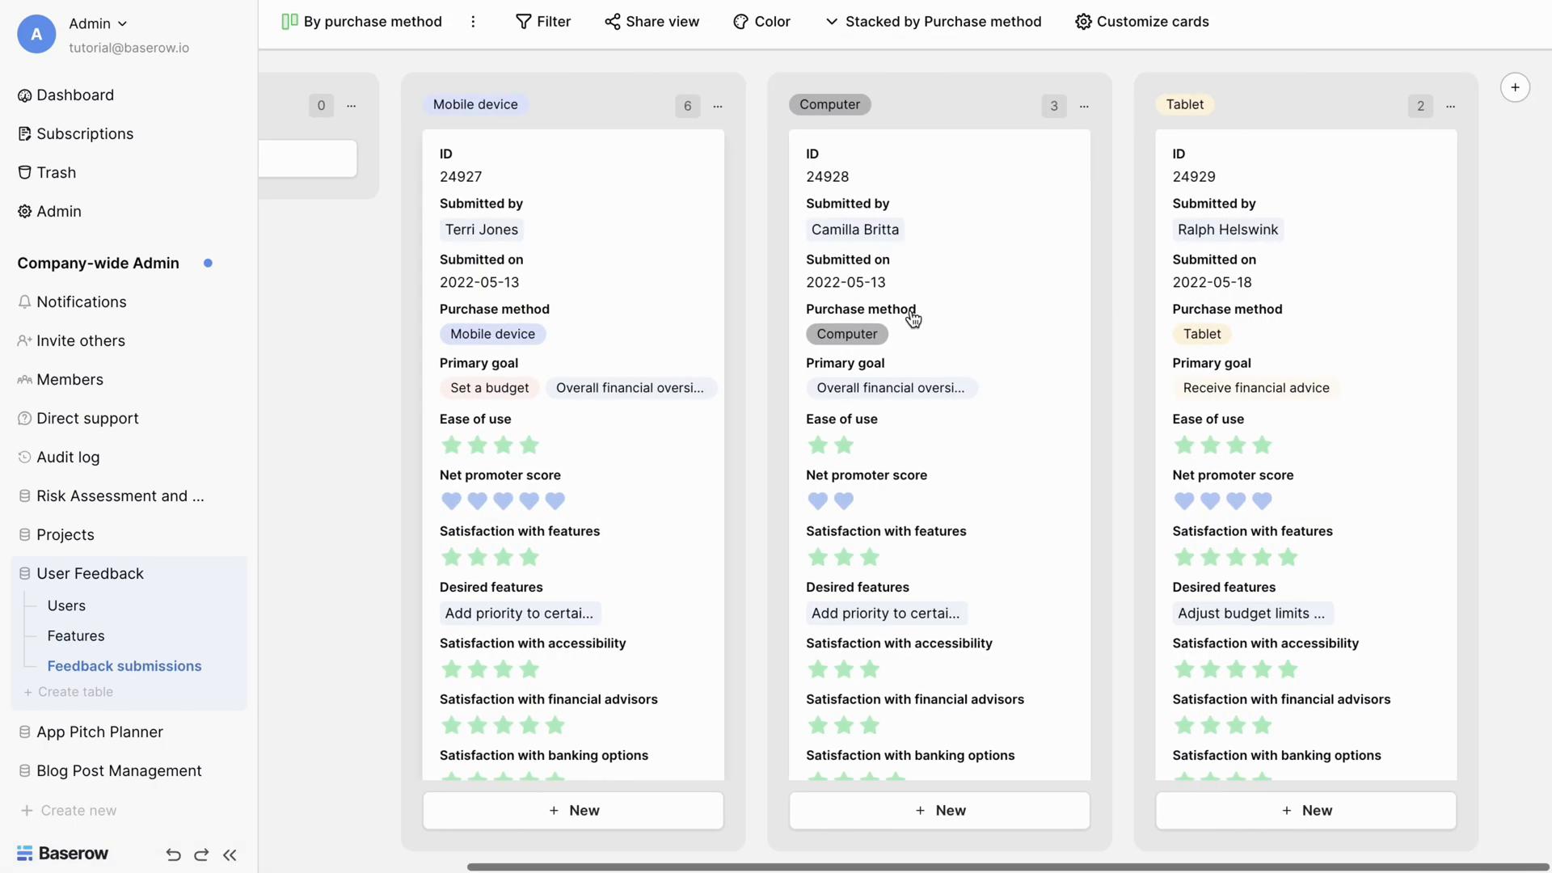
pyautogui.scroll(-3)
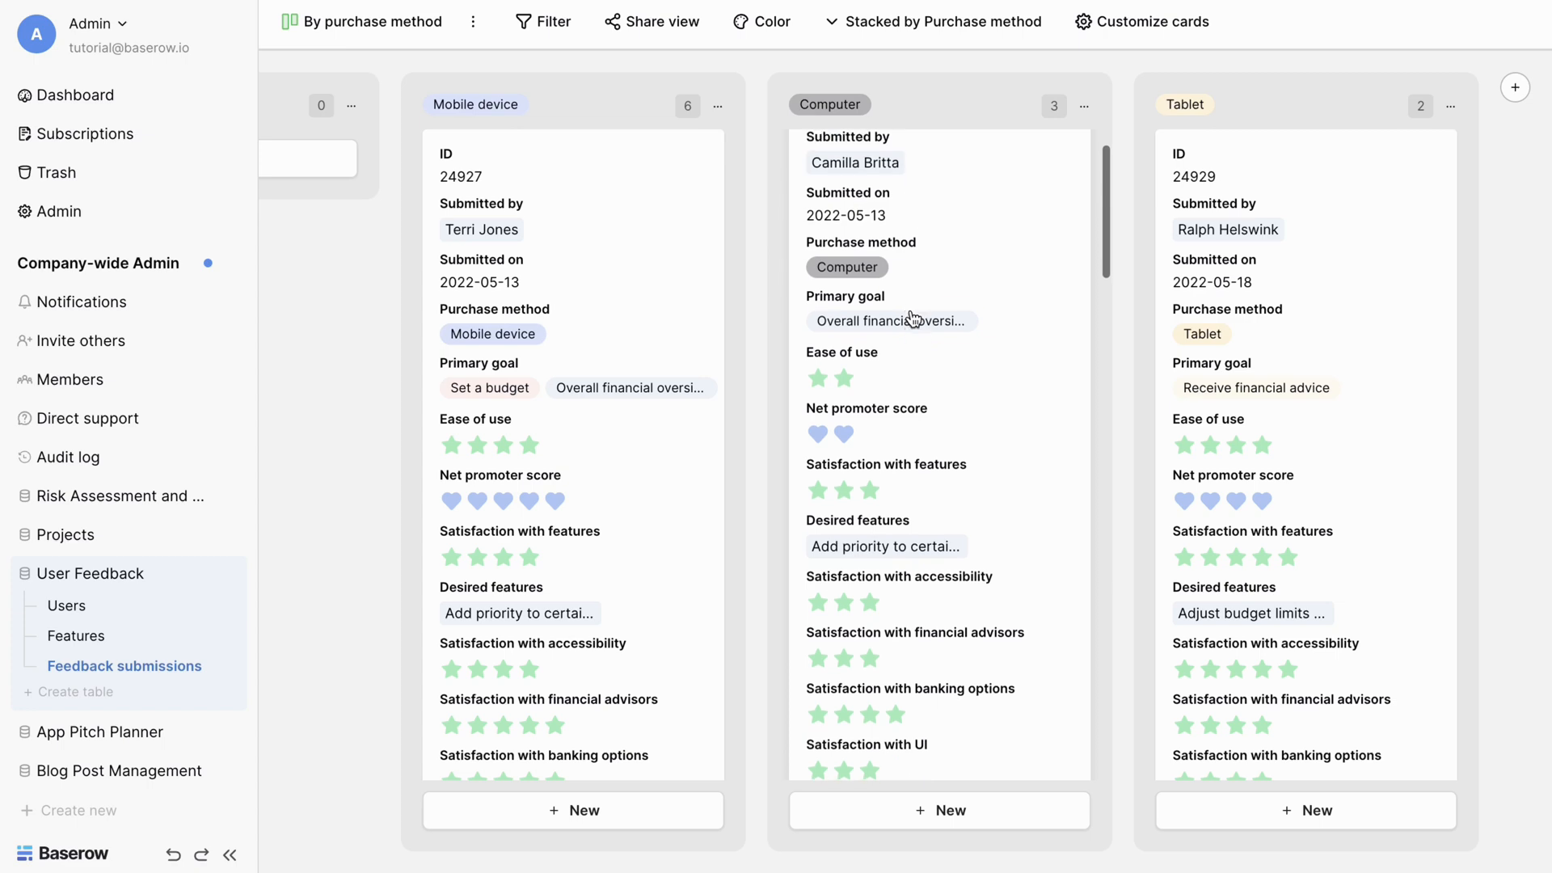